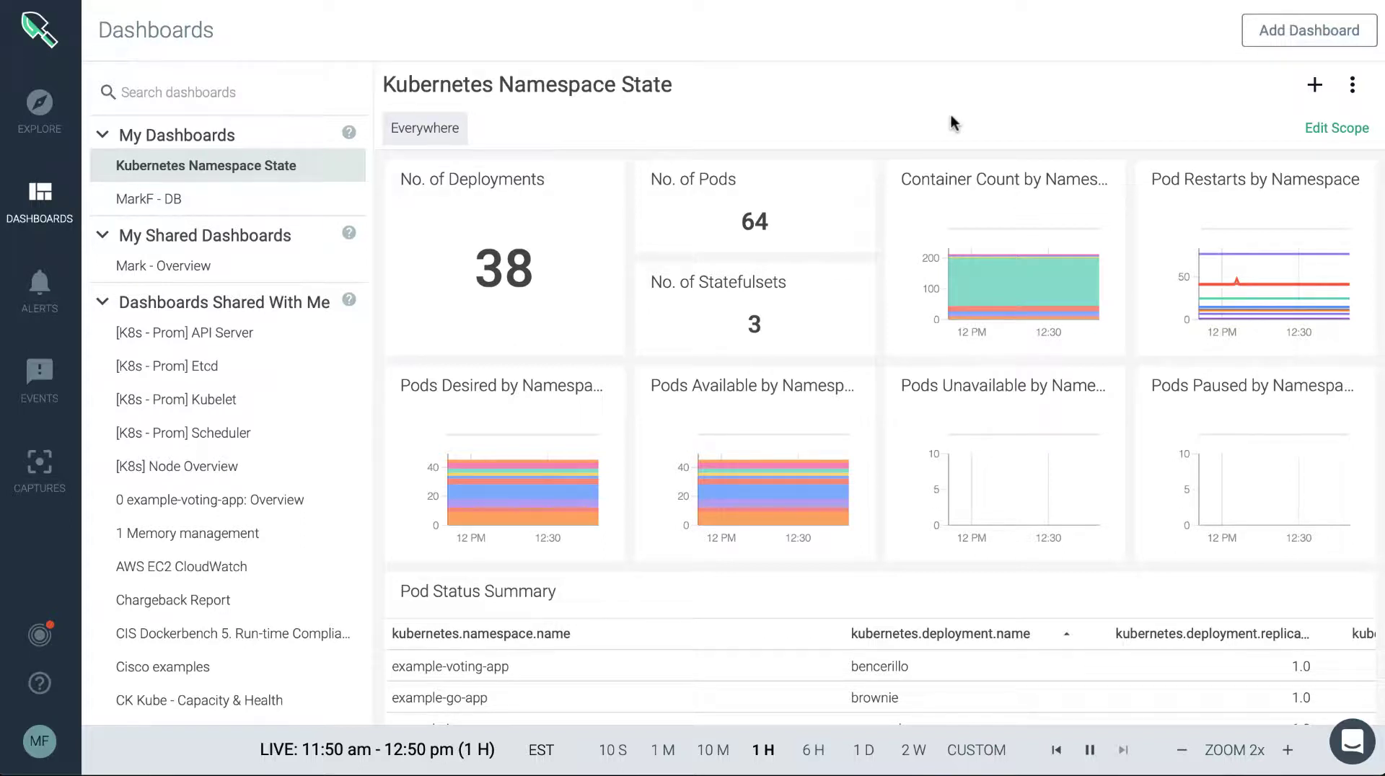
{"action": "mouse_move", "coordinate": [1321, 31]}
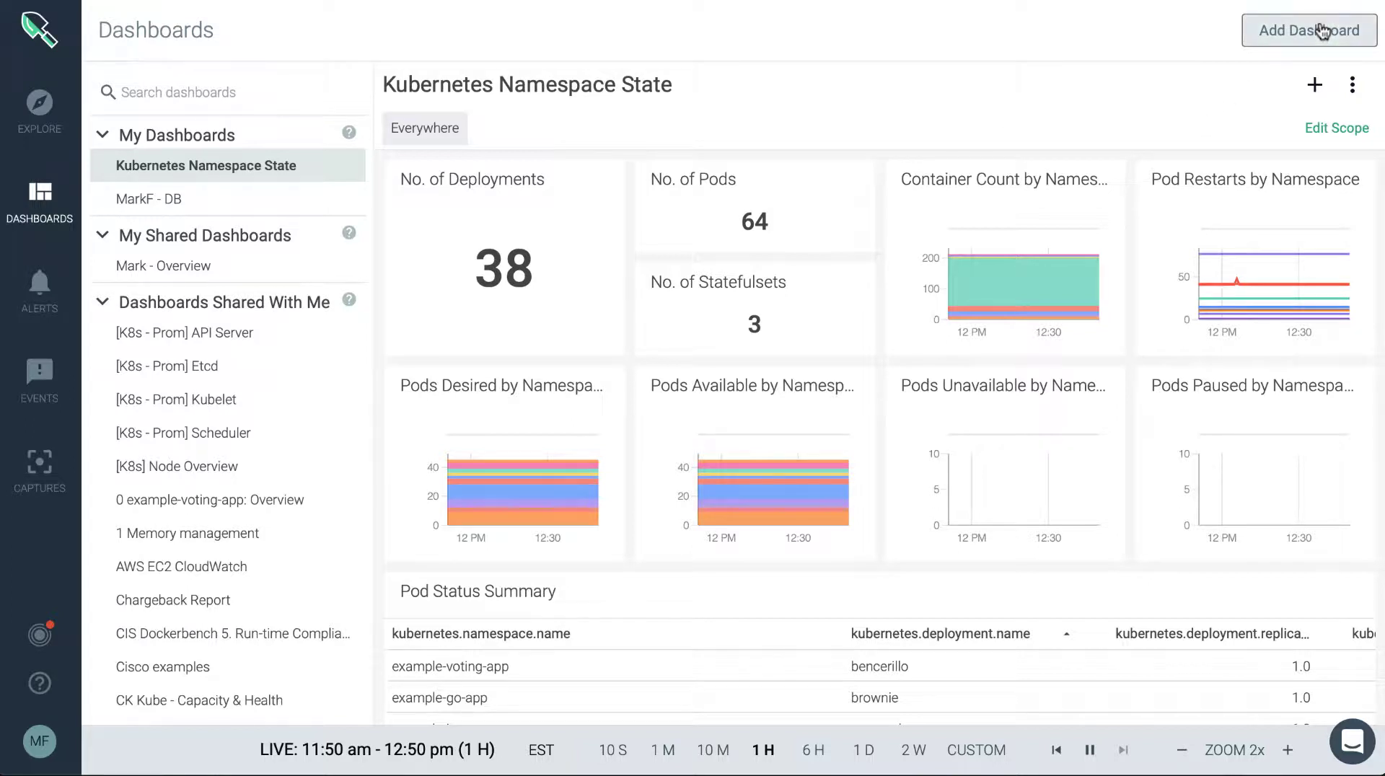
{"action": "mouse_move", "coordinate": [80, 221]}
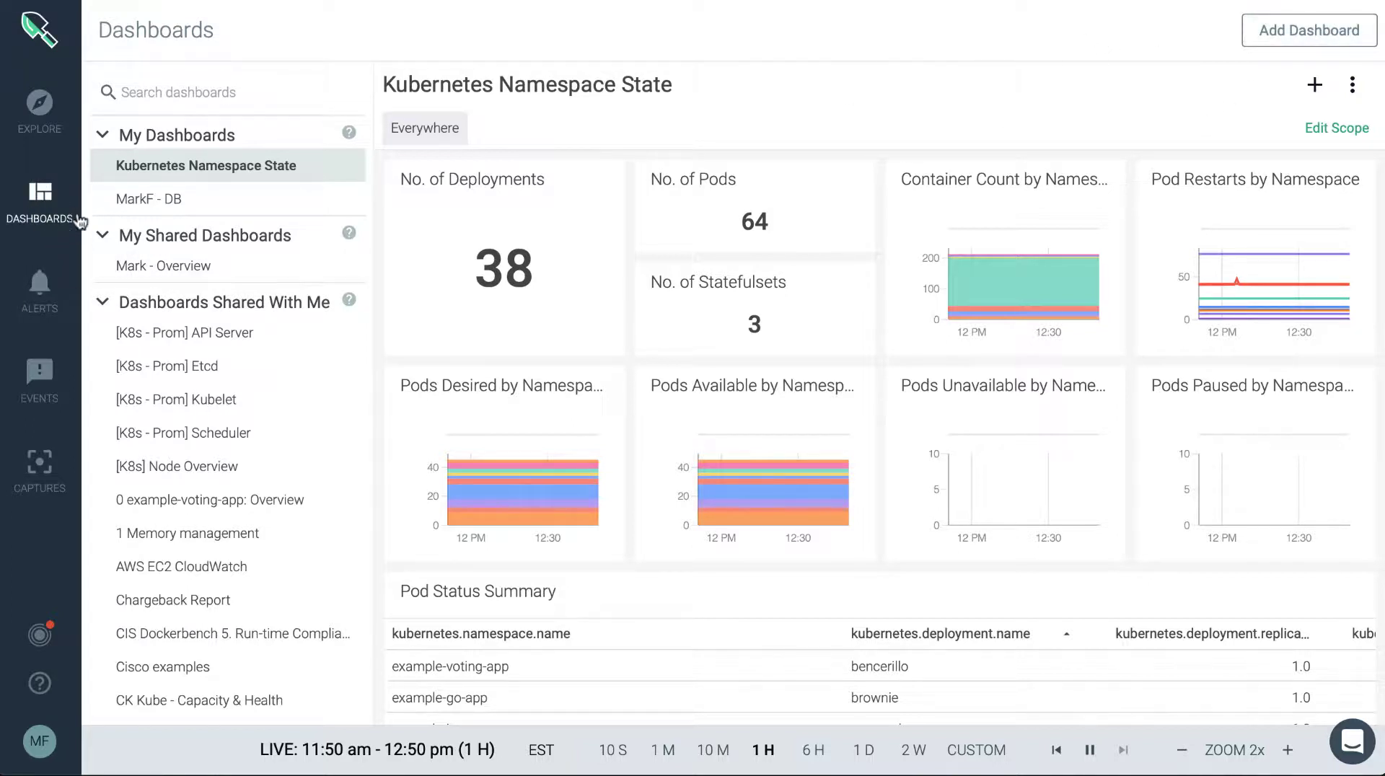
{"action": "mouse_move", "coordinate": [33, 197]}
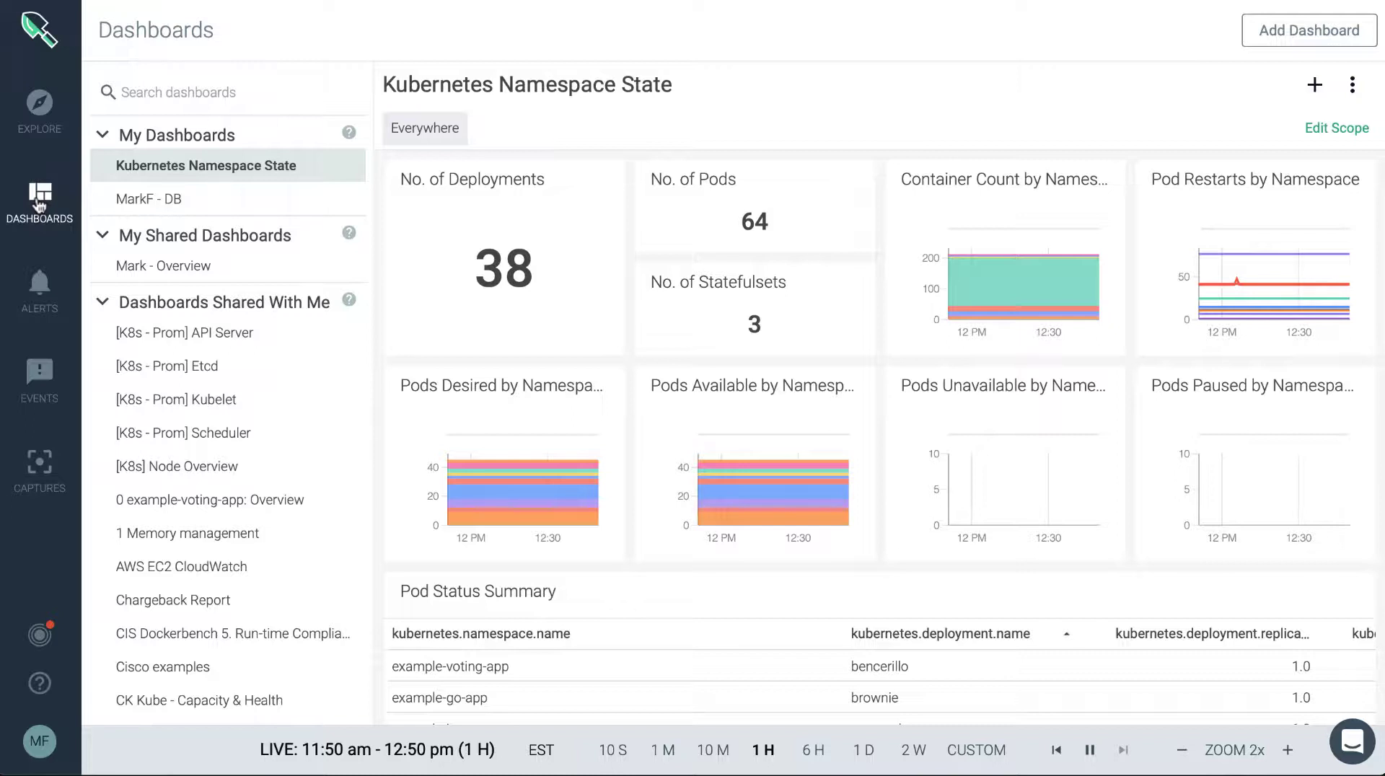
{"action": "mouse_move", "coordinate": [707, 93]}
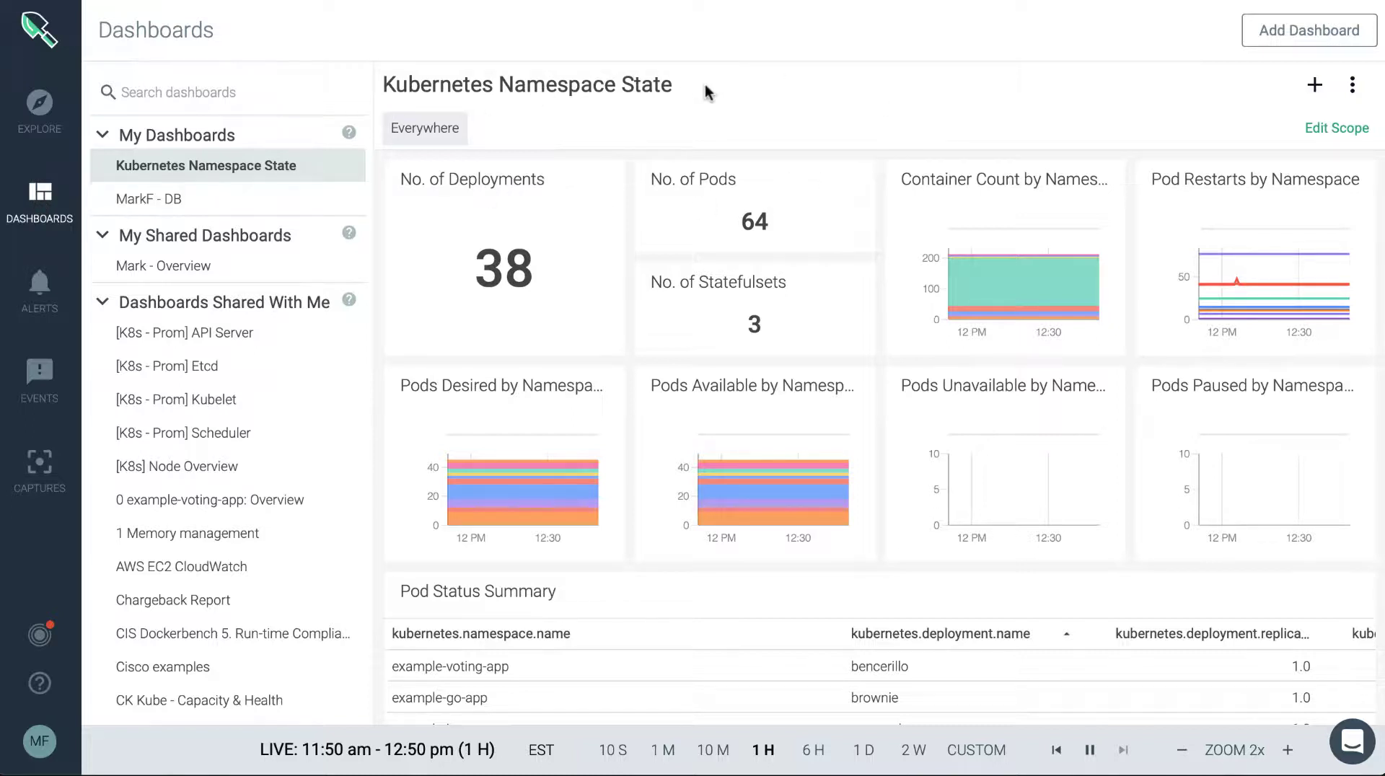
{"action": "mouse_move", "coordinate": [208, 509]}
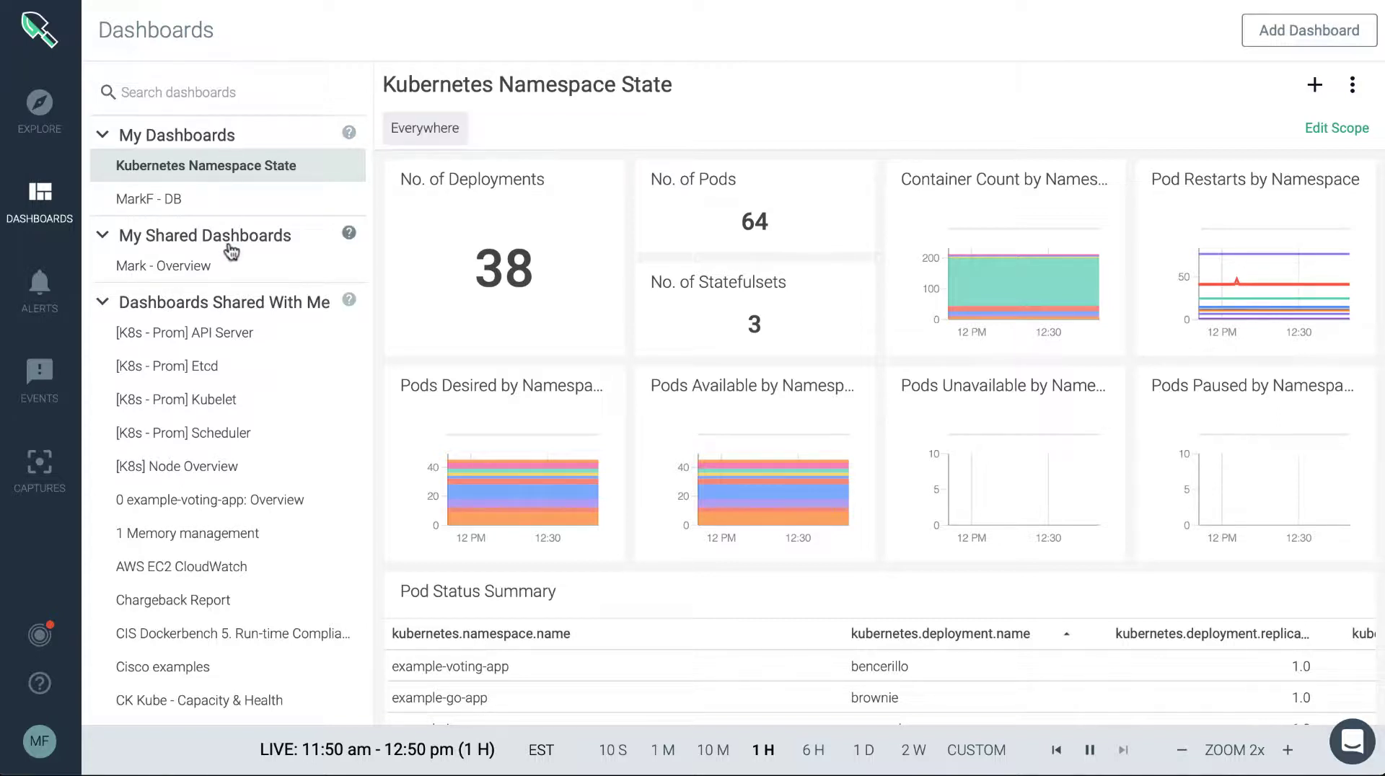
{"action": "mouse_move", "coordinate": [349, 233]}
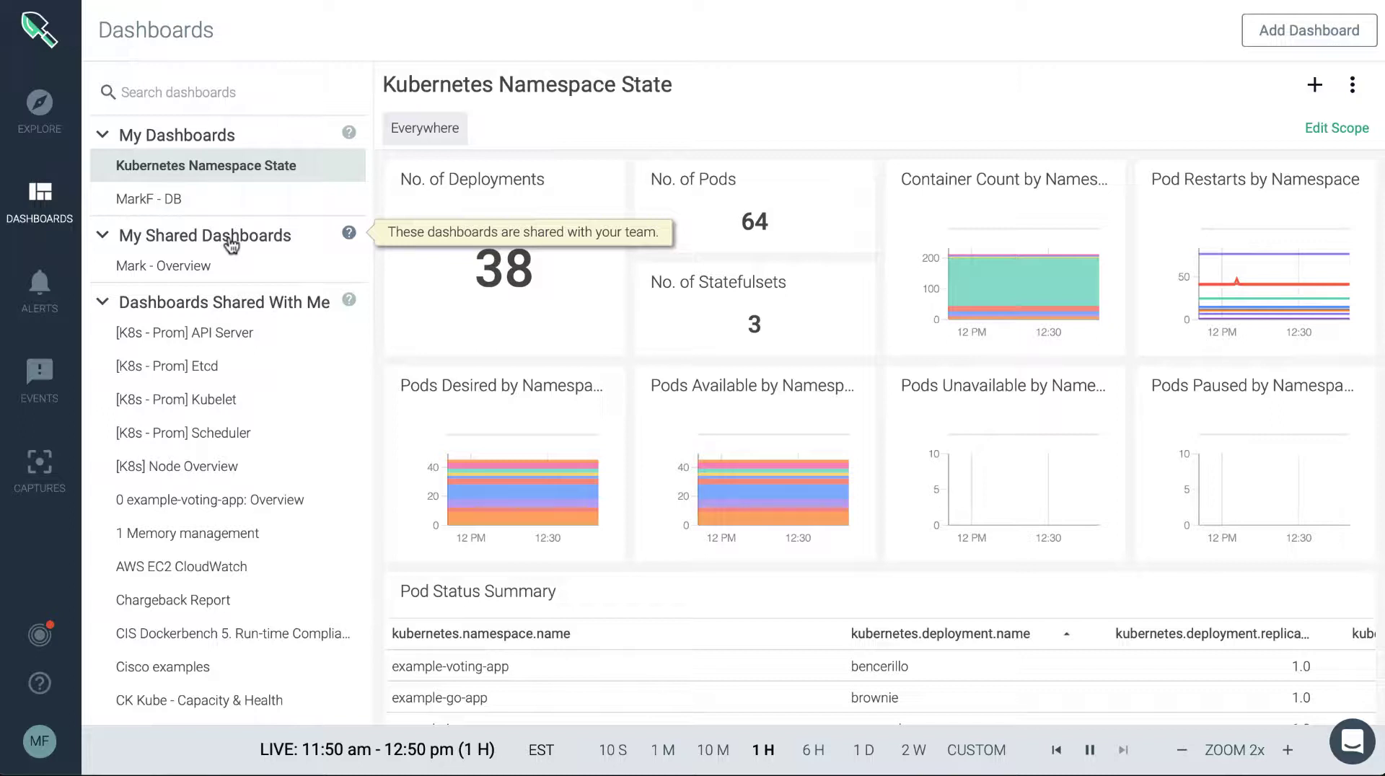
{"action": "mouse_move", "coordinate": [251, 310]}
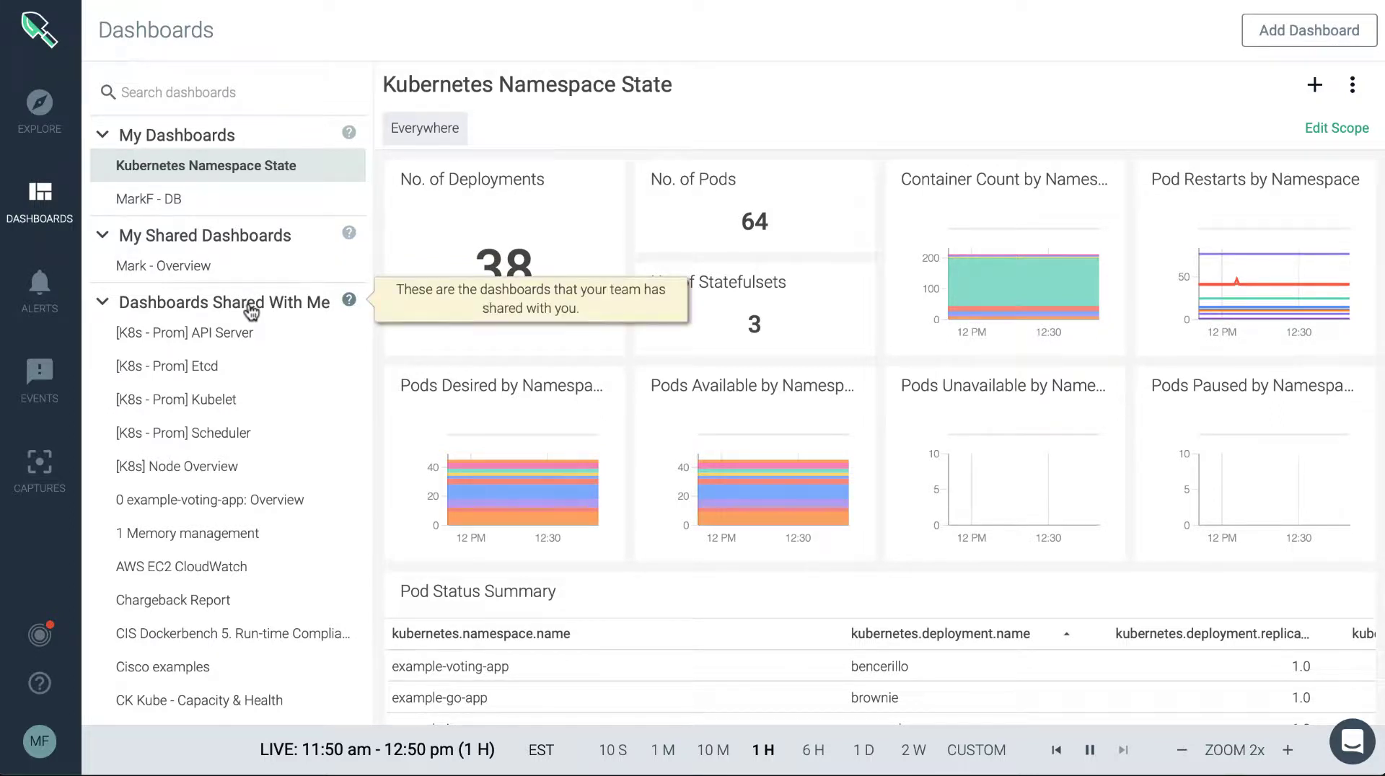
{"action": "mouse_move", "coordinate": [710, 160]}
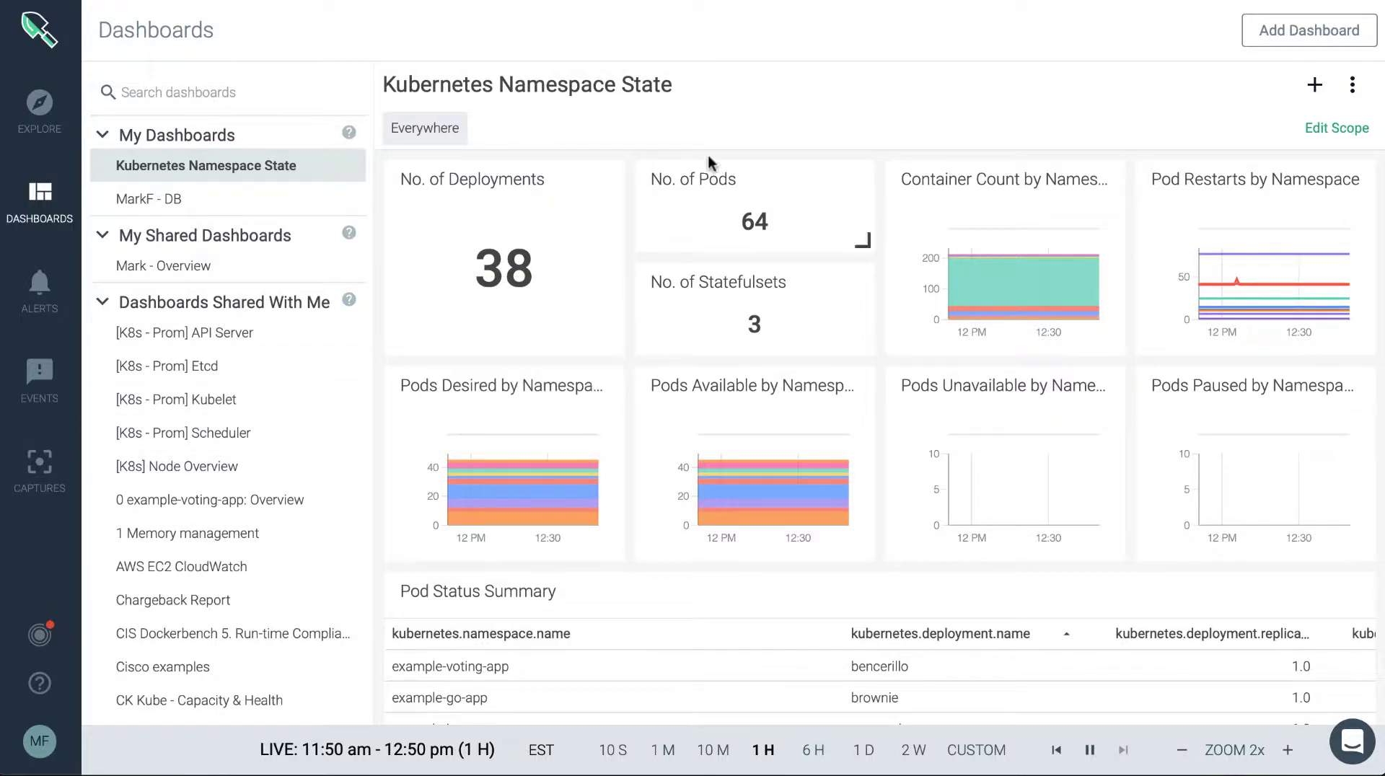
{"action": "mouse_move", "coordinate": [766, 47]}
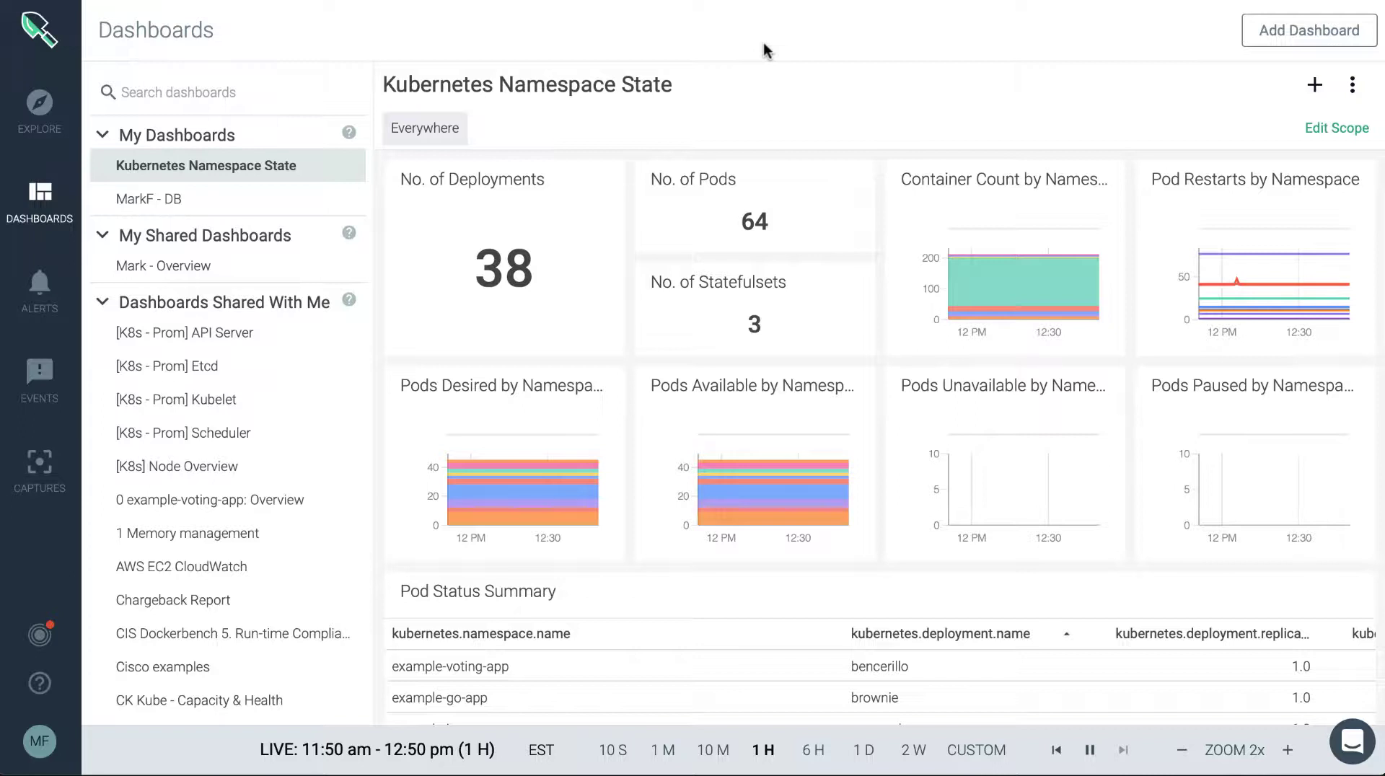
{"action": "mouse_move", "coordinate": [1308, 29]}
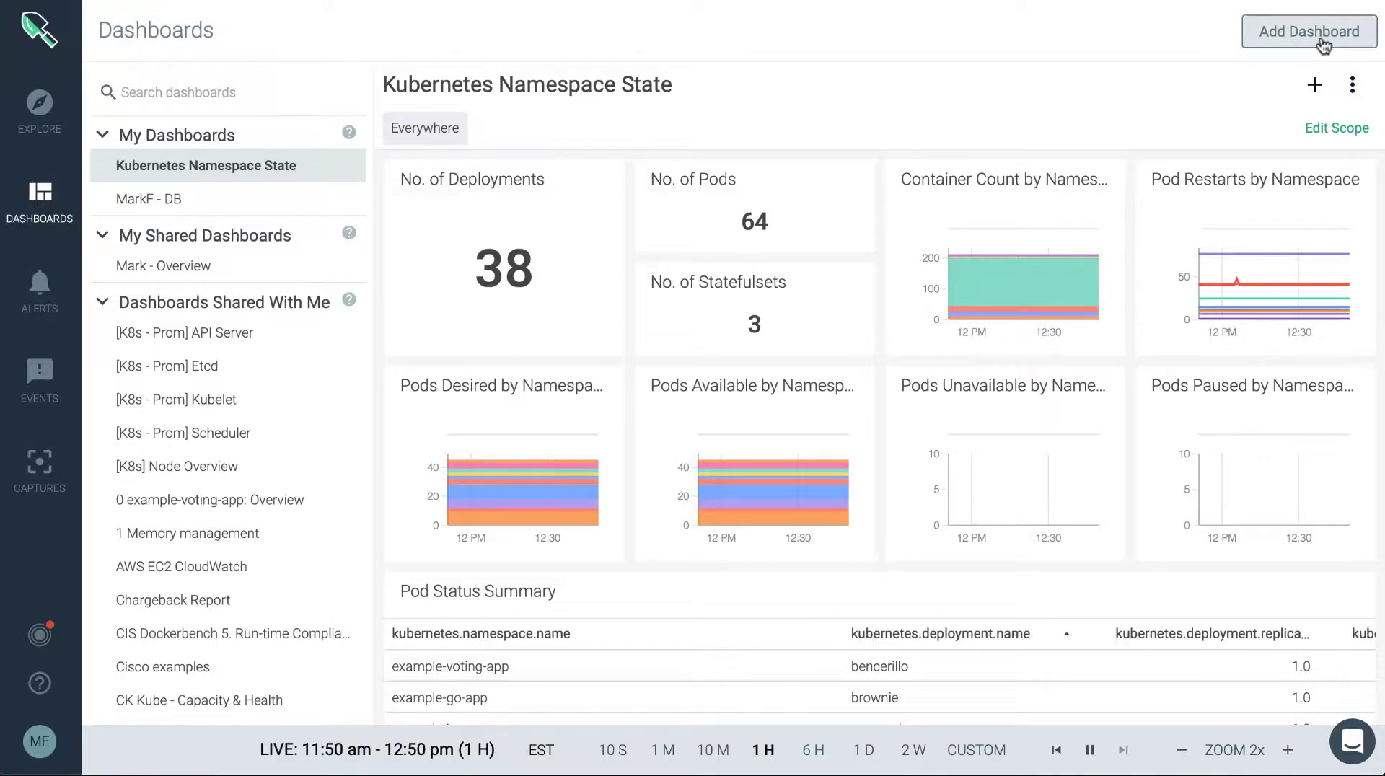
Start a new dashboard and scroll through every template category in the catalogue
{"action": "left_click", "coordinate": [1308, 31]}
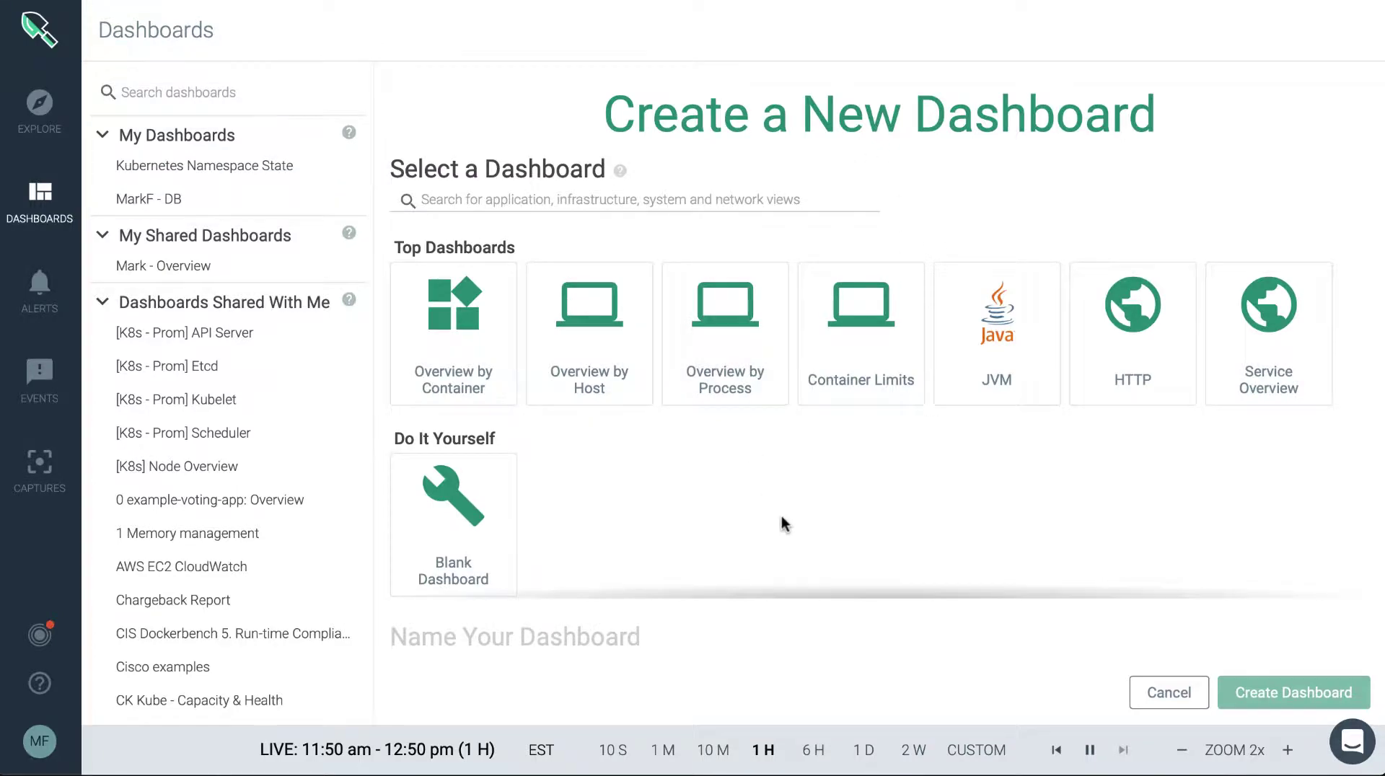
{"action": "scroll", "scroll_direction": "down", "scroll_amount": 3}
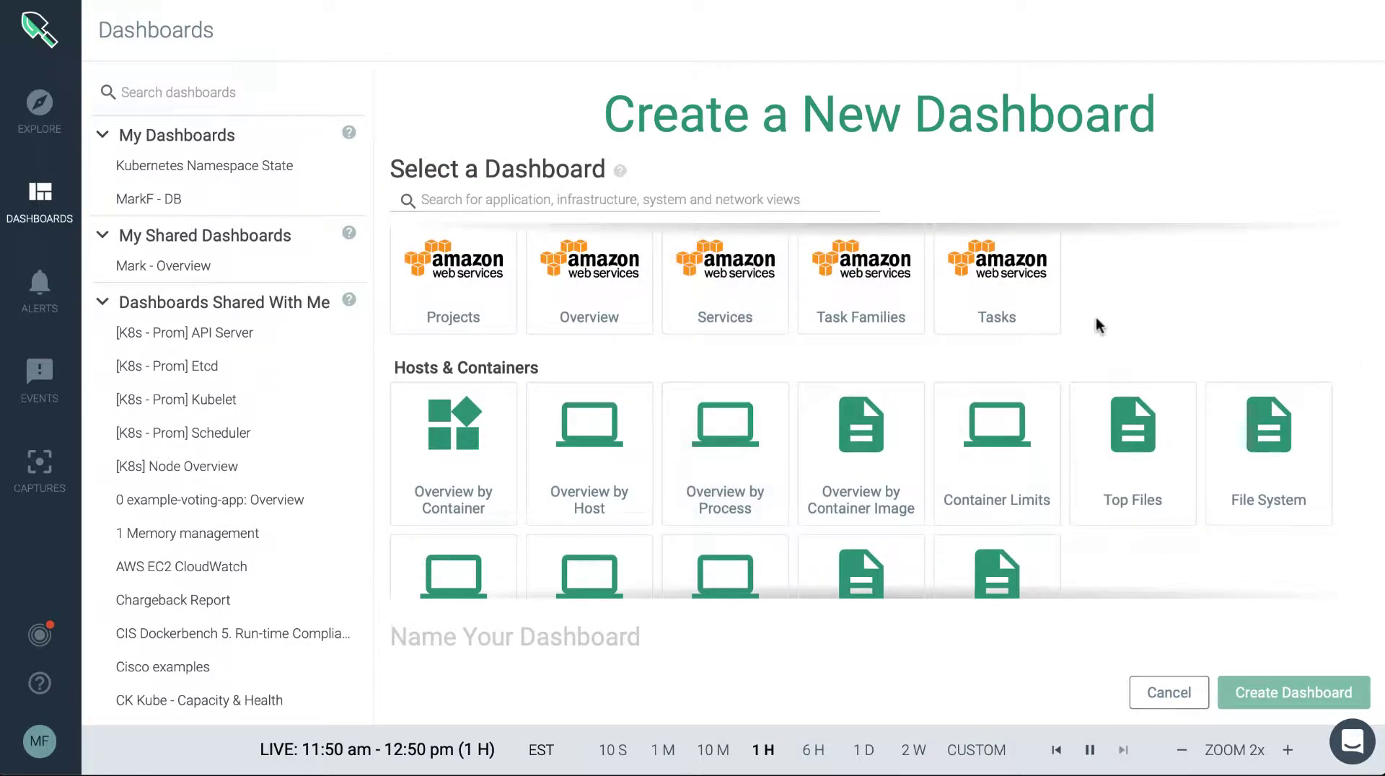
{"action": "scroll", "scroll_direction": "down", "scroll_amount": 3}
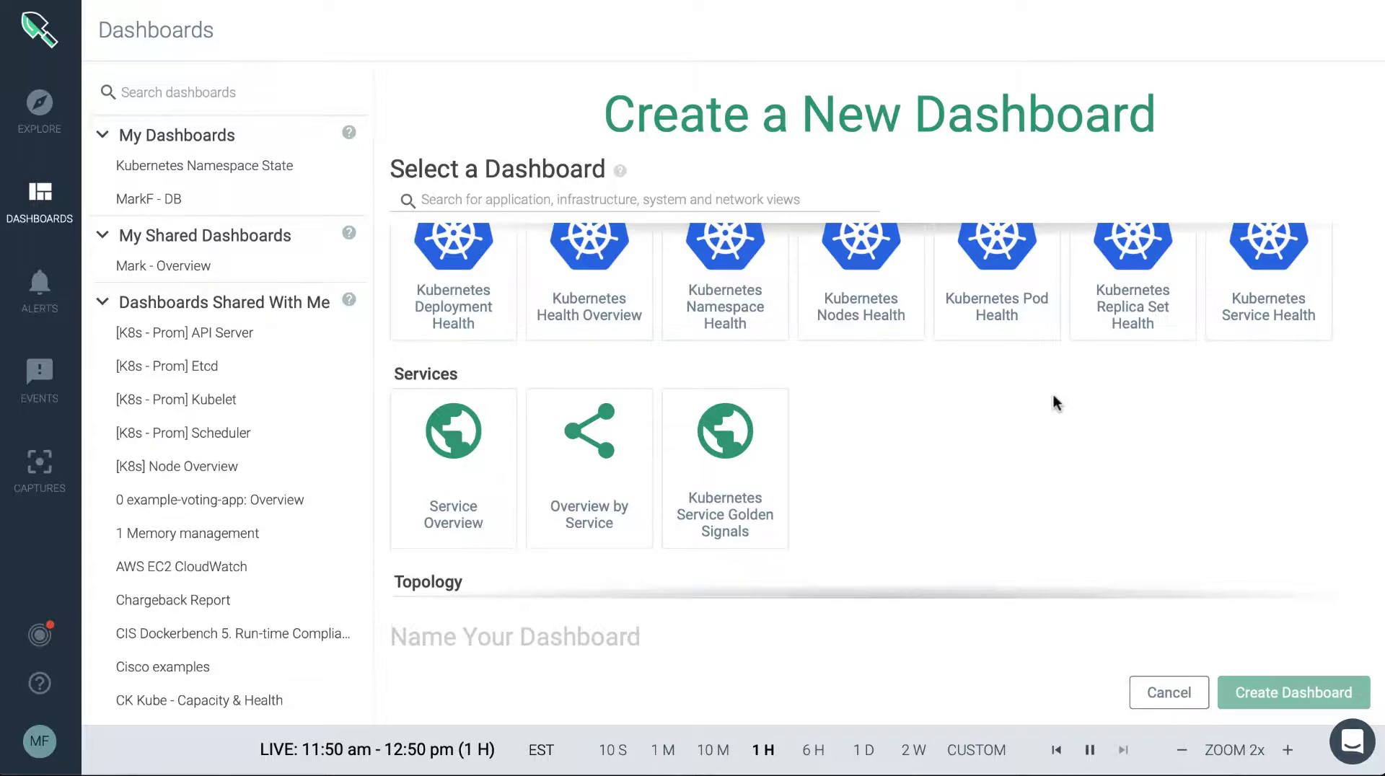
{"action": "scroll", "scroll_direction": "down", "scroll_amount": 3}
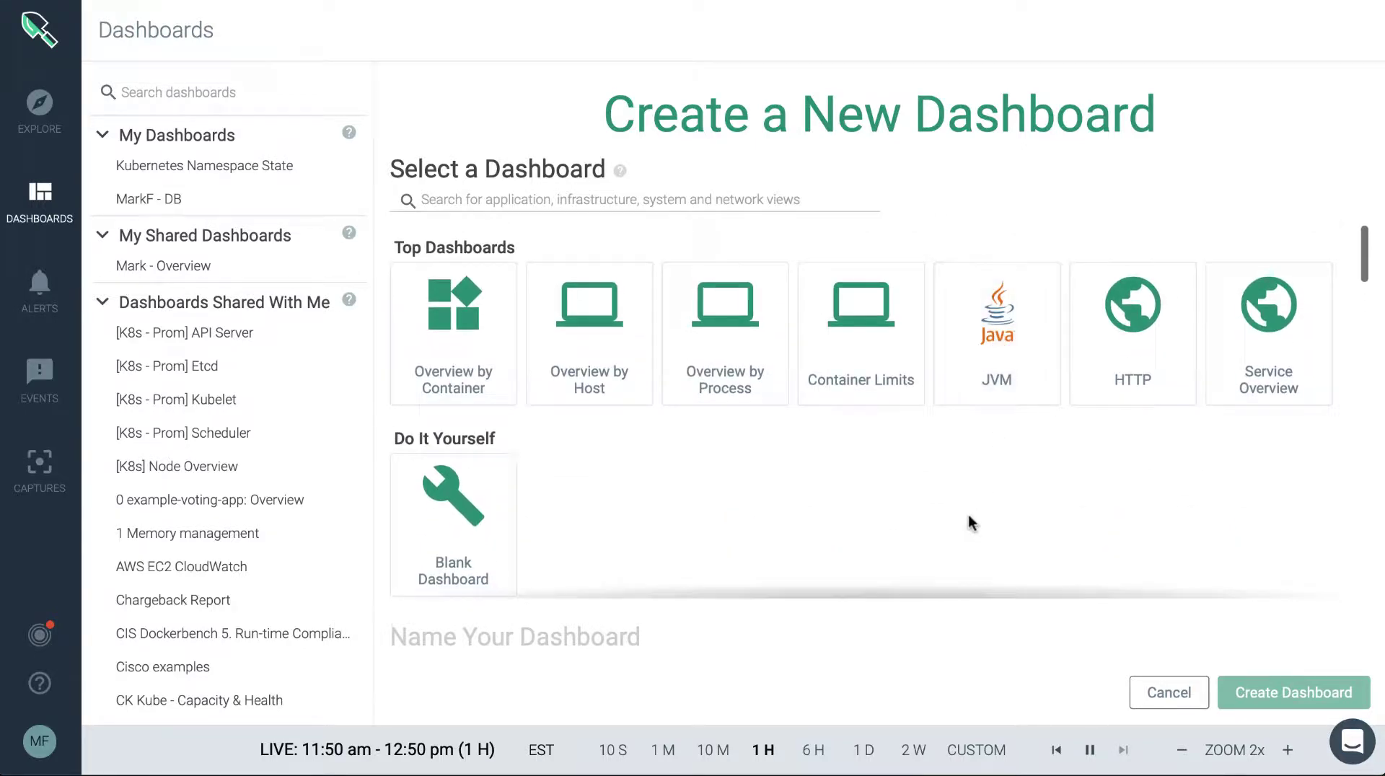
{"action": "scroll", "scroll_direction": "down", "scroll_amount": 3}
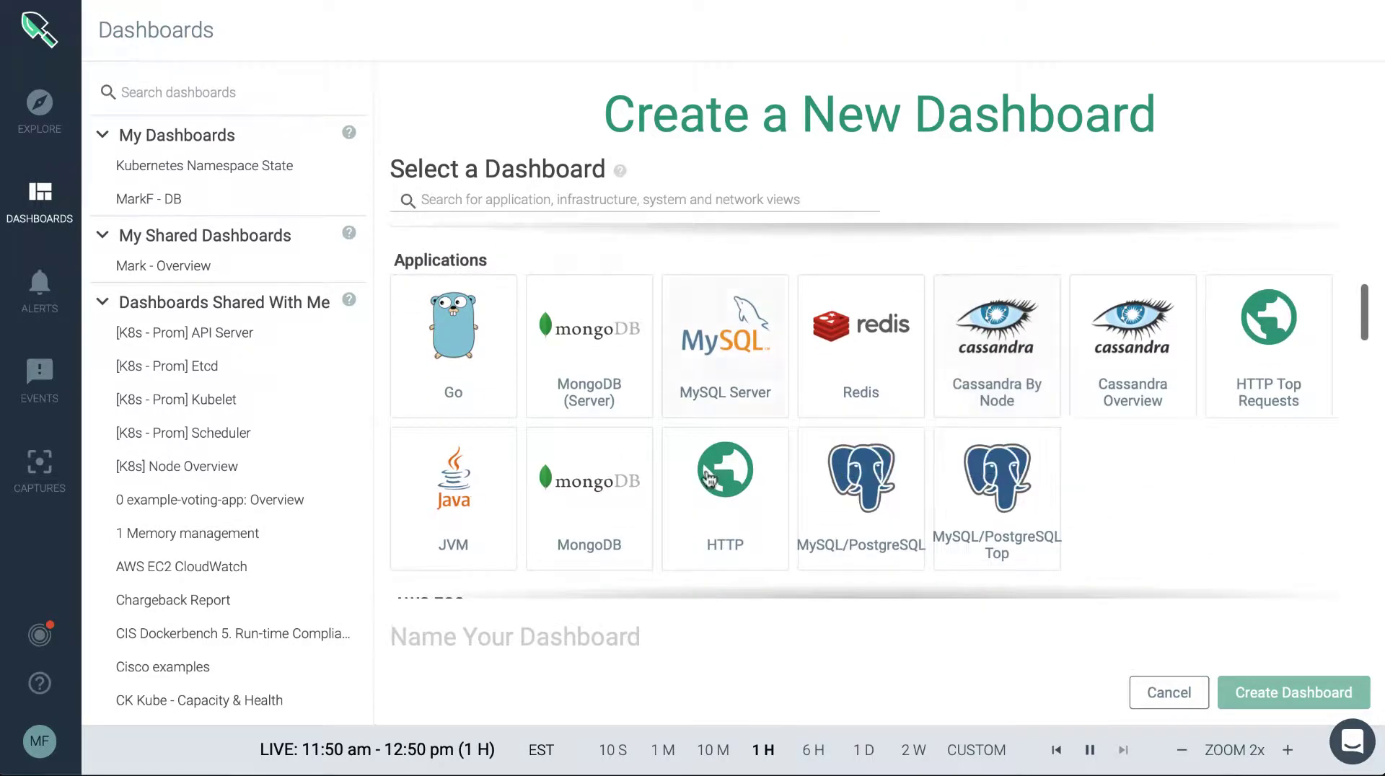
{"action": "scroll", "scroll_direction": "down", "scroll_amount": 3}
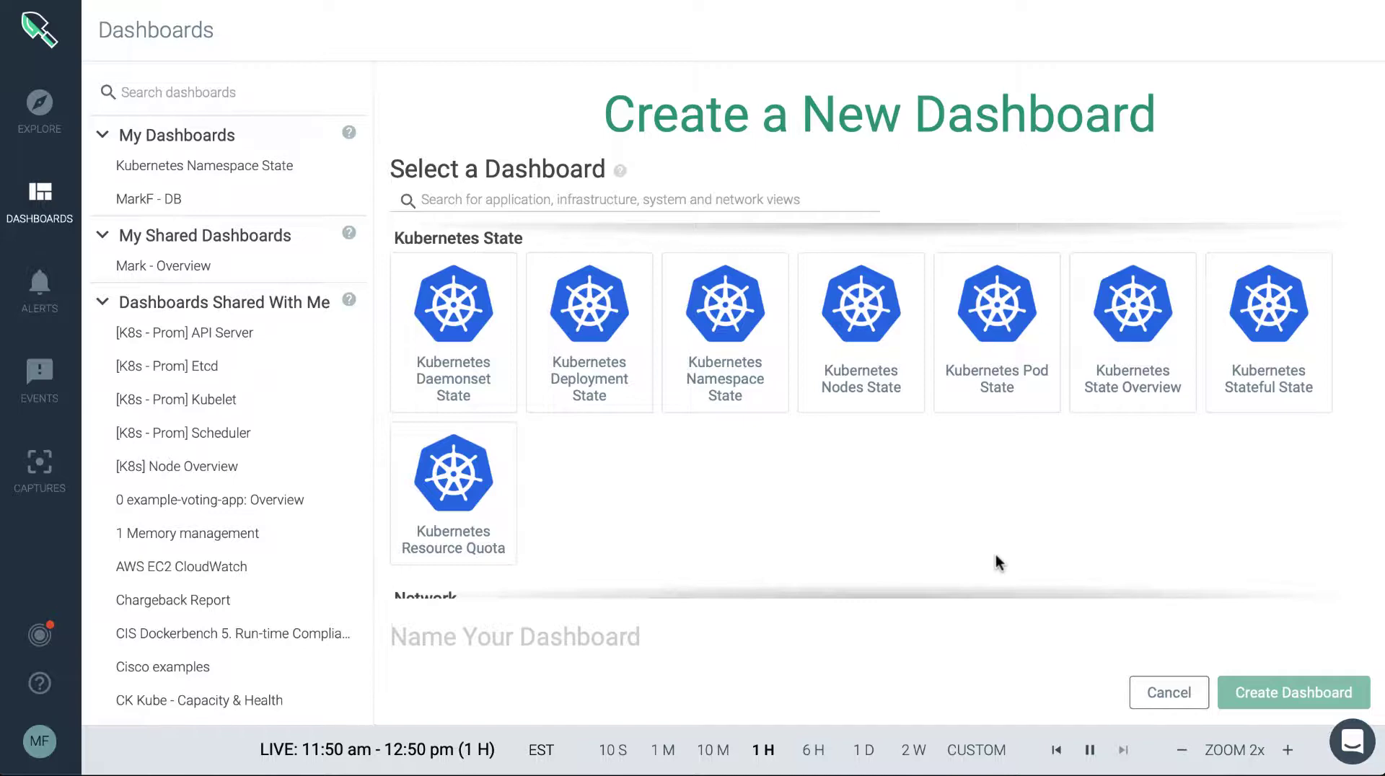
{"action": "scroll", "scroll_direction": "down", "scroll_amount": 3}
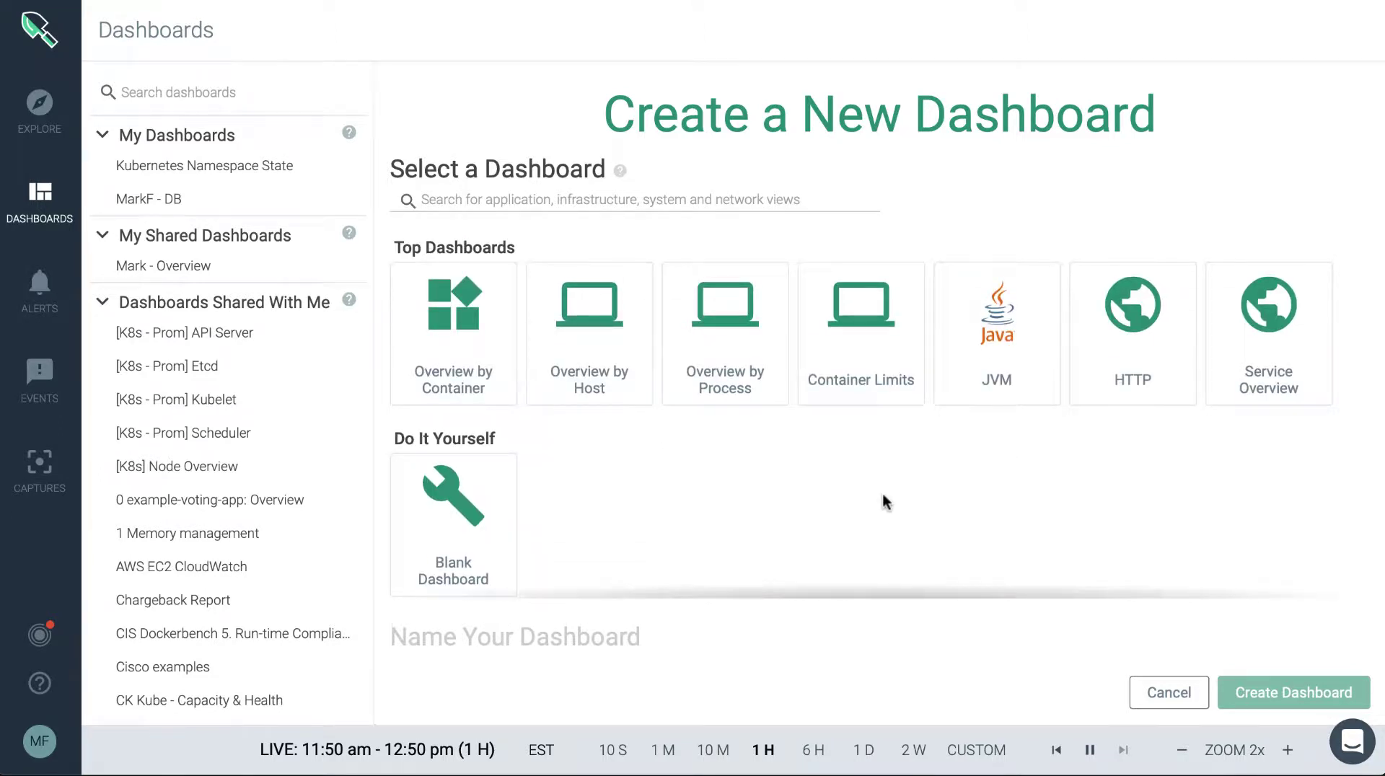
{"action": "mouse_move", "coordinate": [488, 319]}
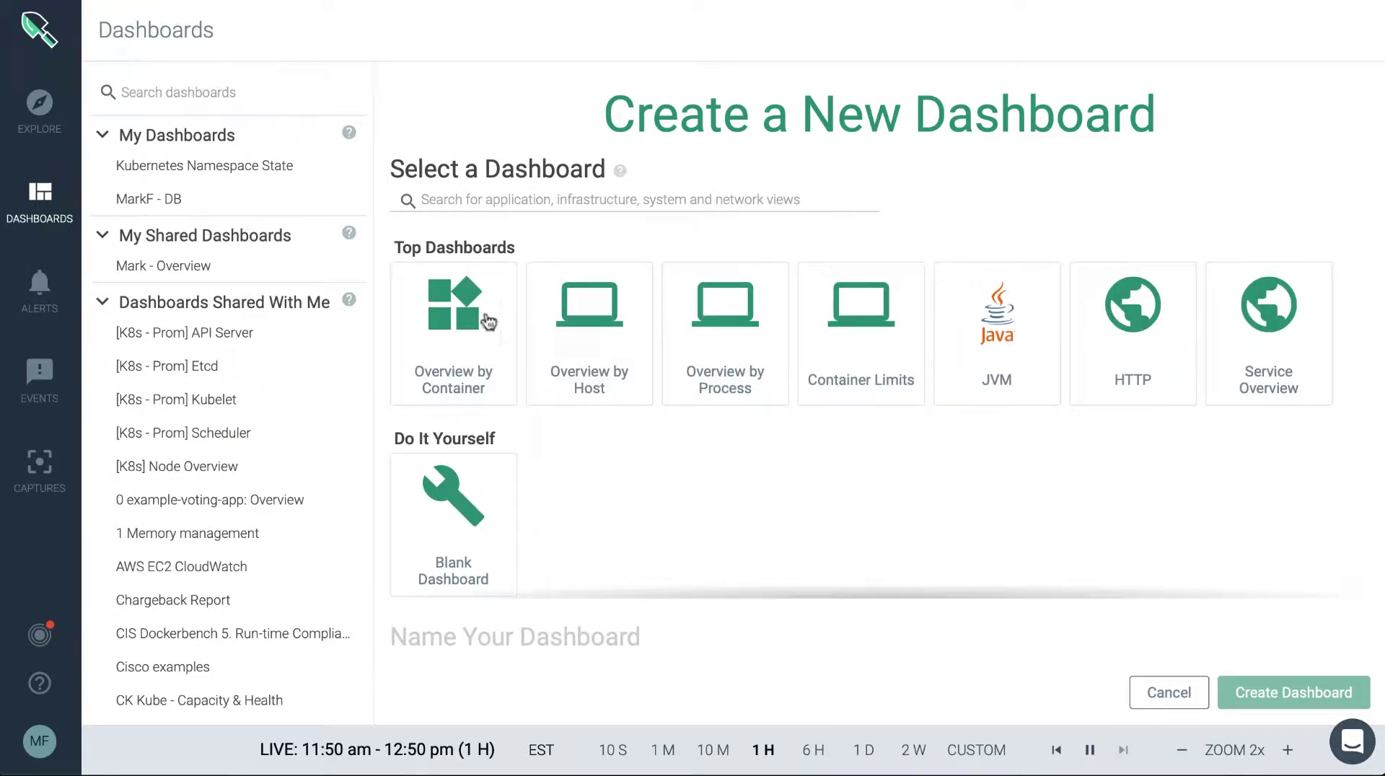
{"action": "mouse_move", "coordinate": [561, 309]}
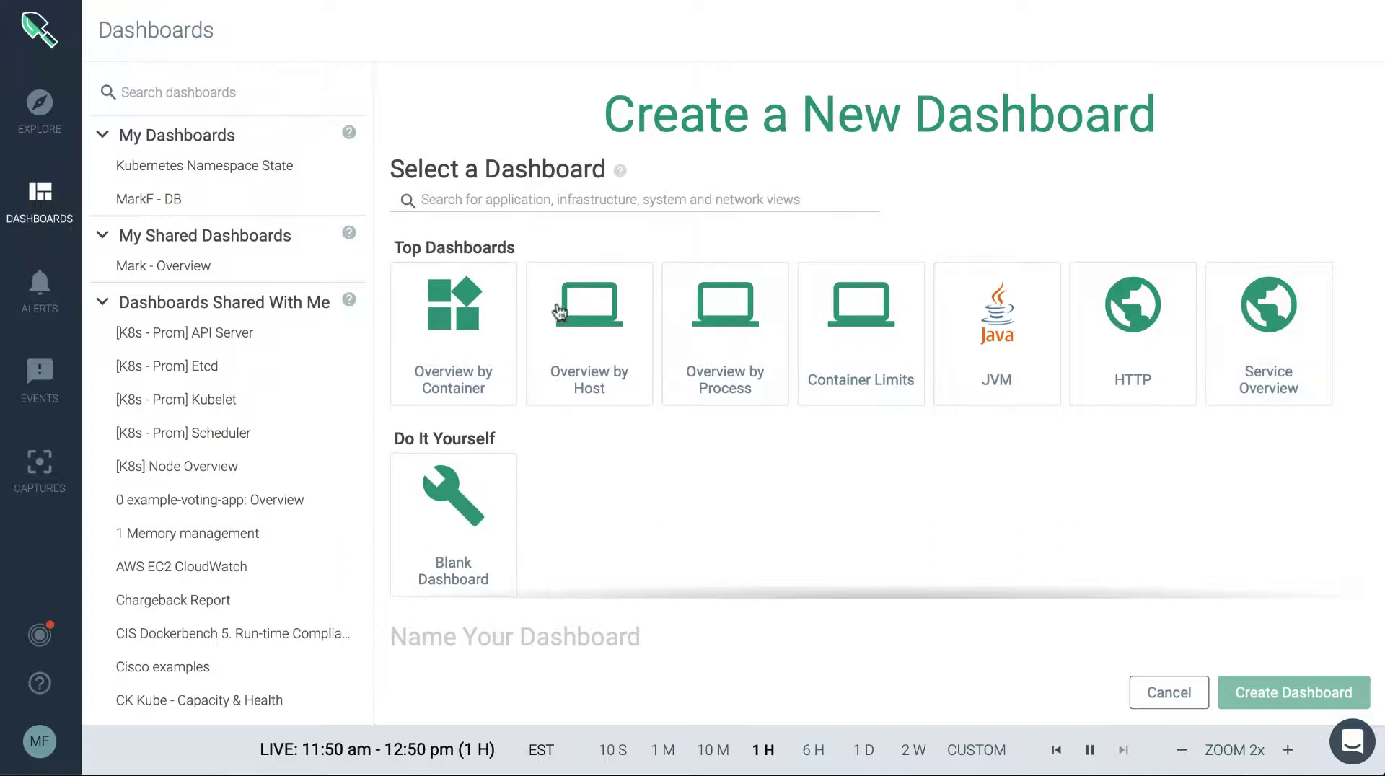
{"action": "mouse_move", "coordinate": [851, 471]}
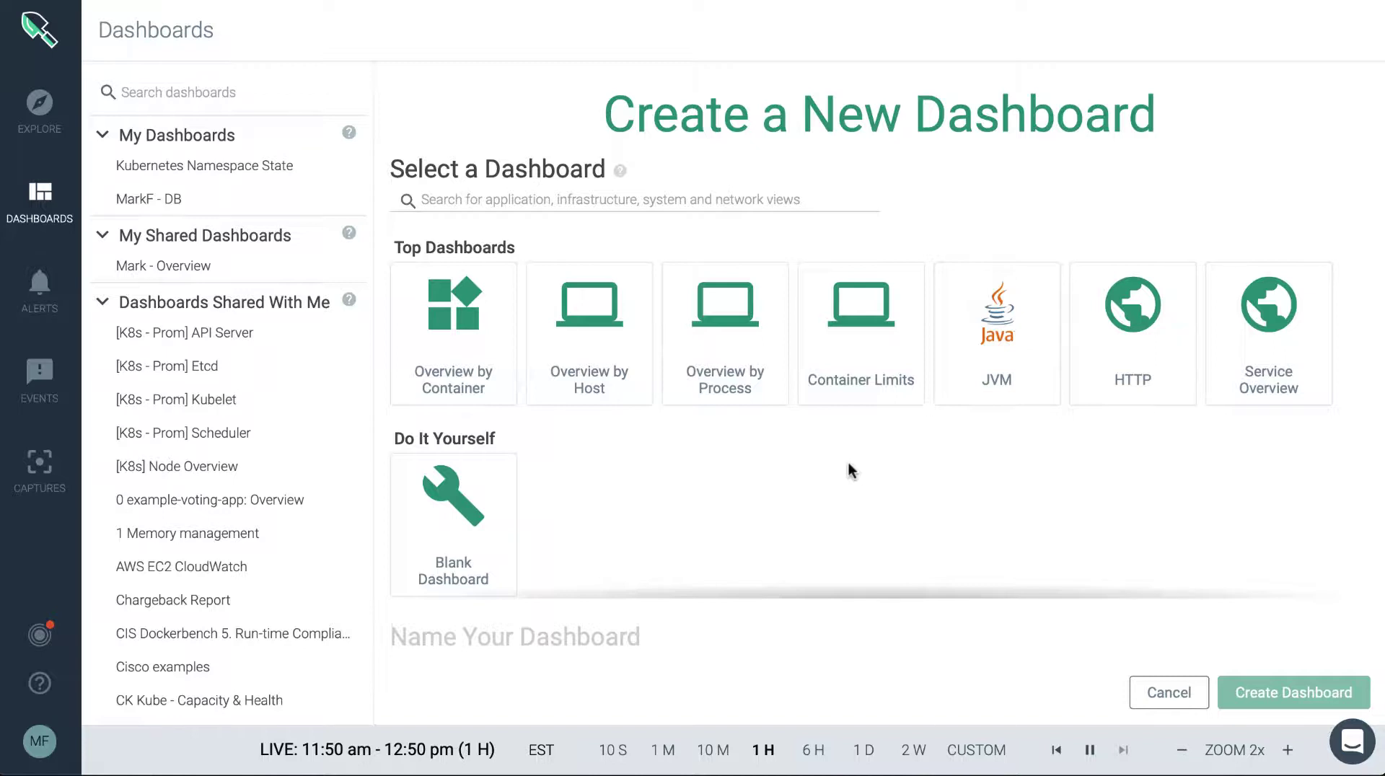
{"action": "mouse_move", "coordinate": [490, 527]}
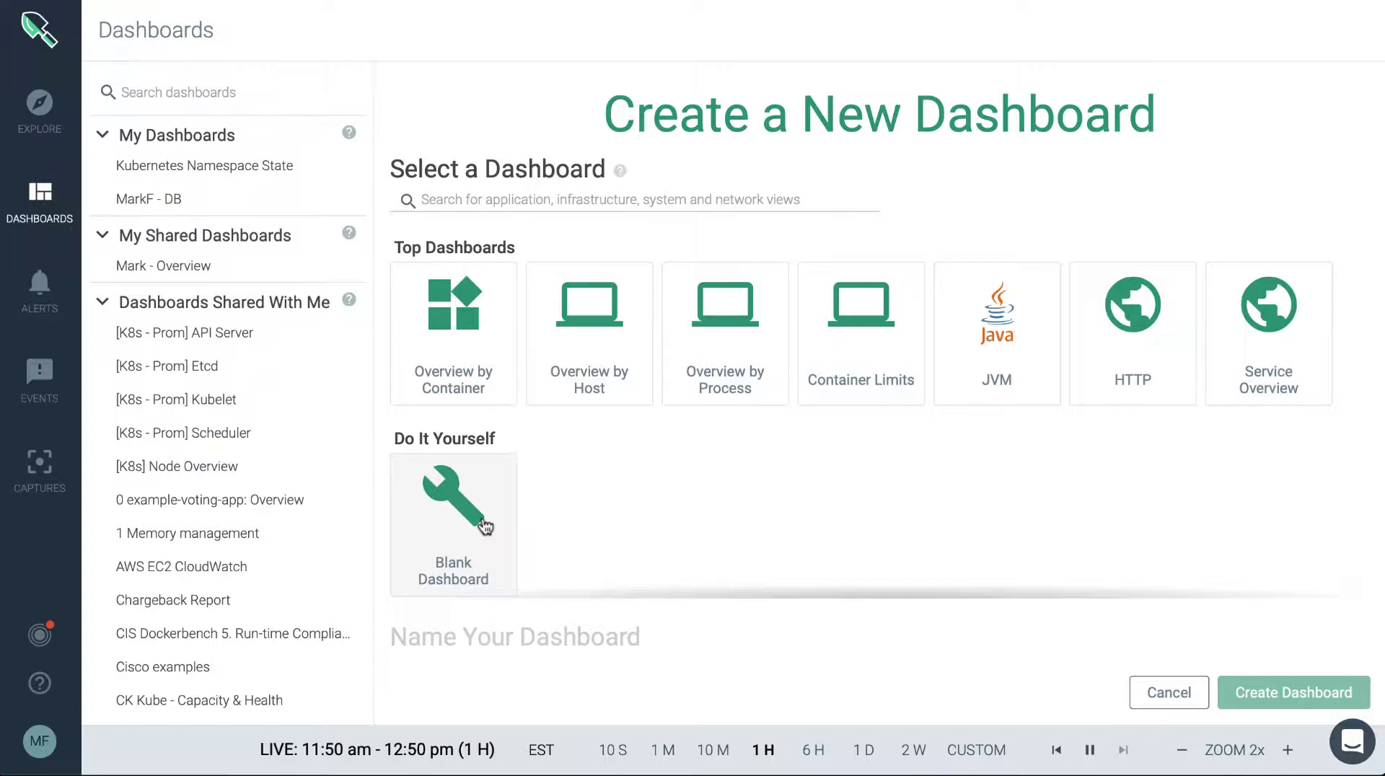
{"action": "mouse_move", "coordinate": [642, 522]}
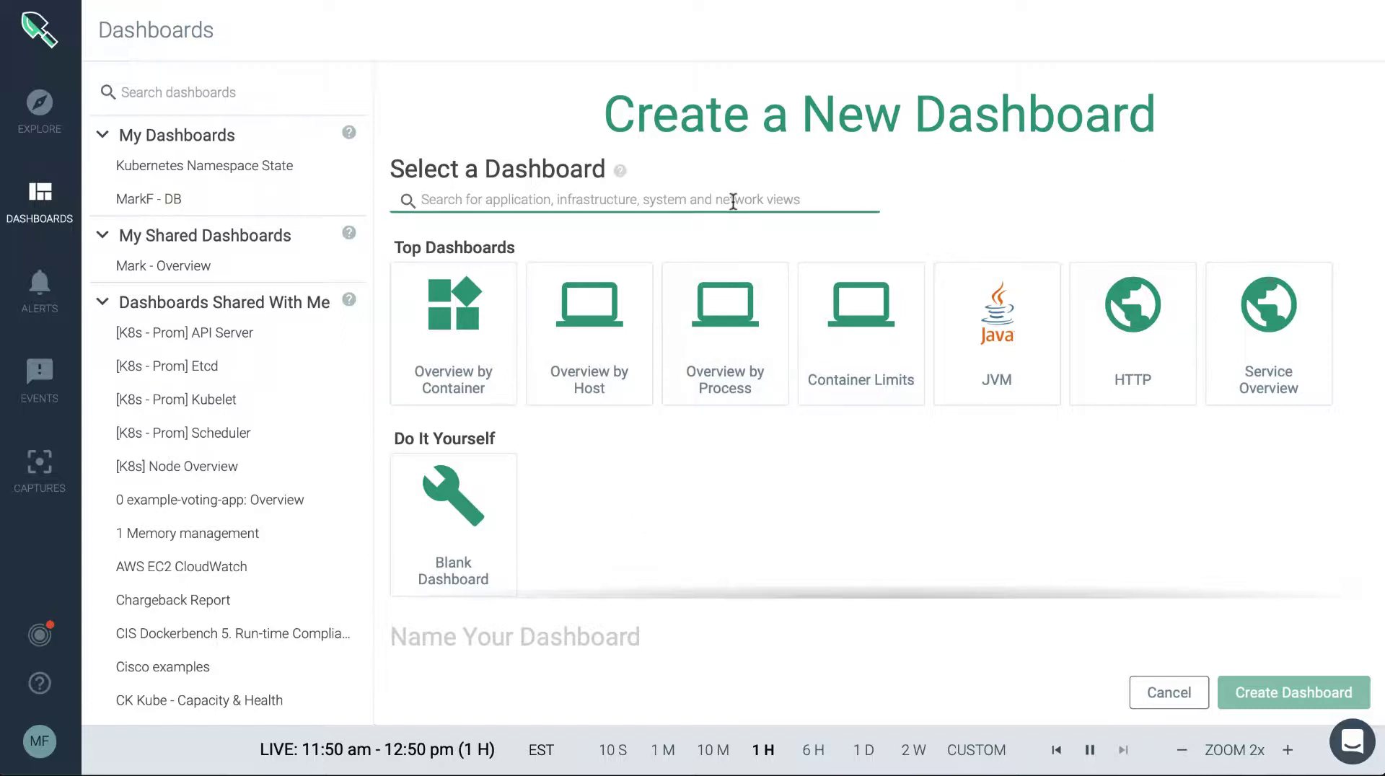
Search templates for kube, jvm and mong, then overview, and scroll the results
{"action": "type", "text": "kubernetes"}
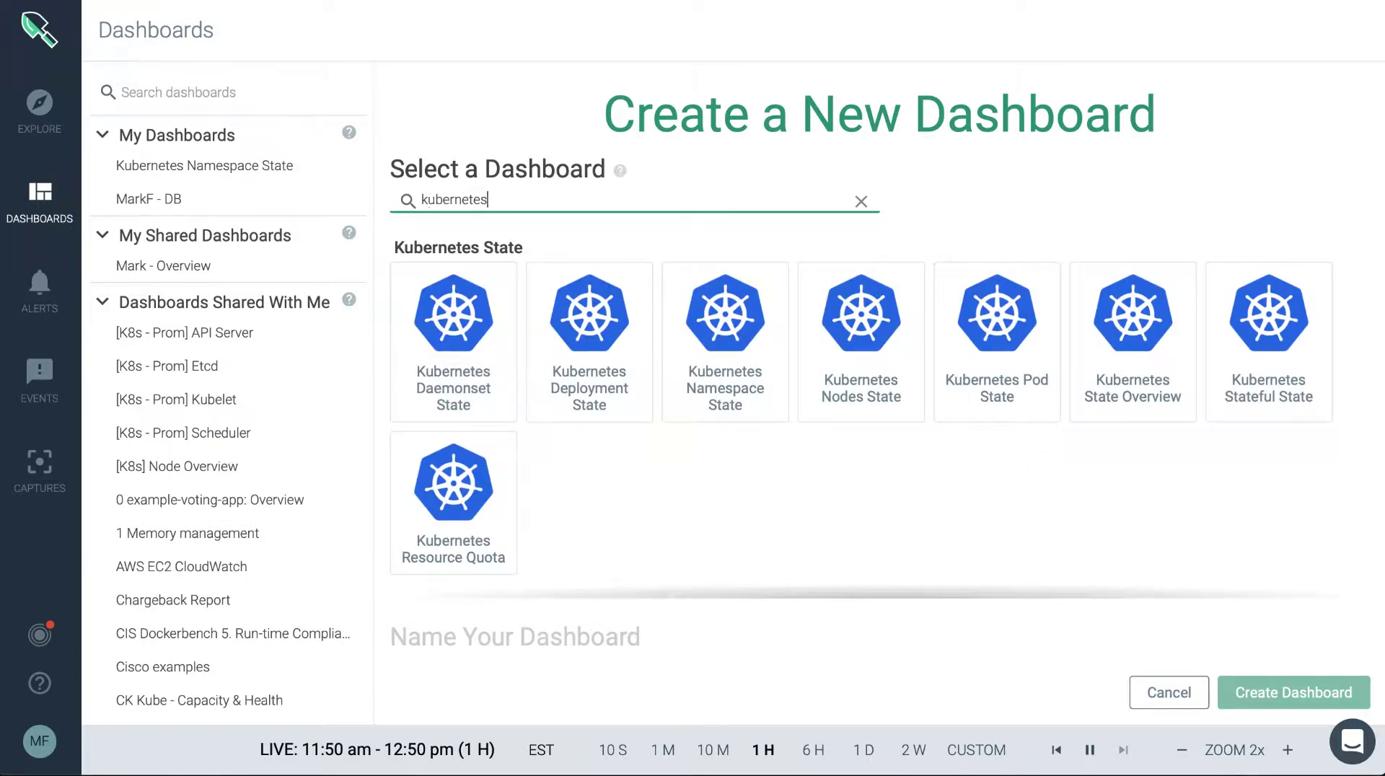
{"action": "mouse_move", "coordinate": [796, 408]}
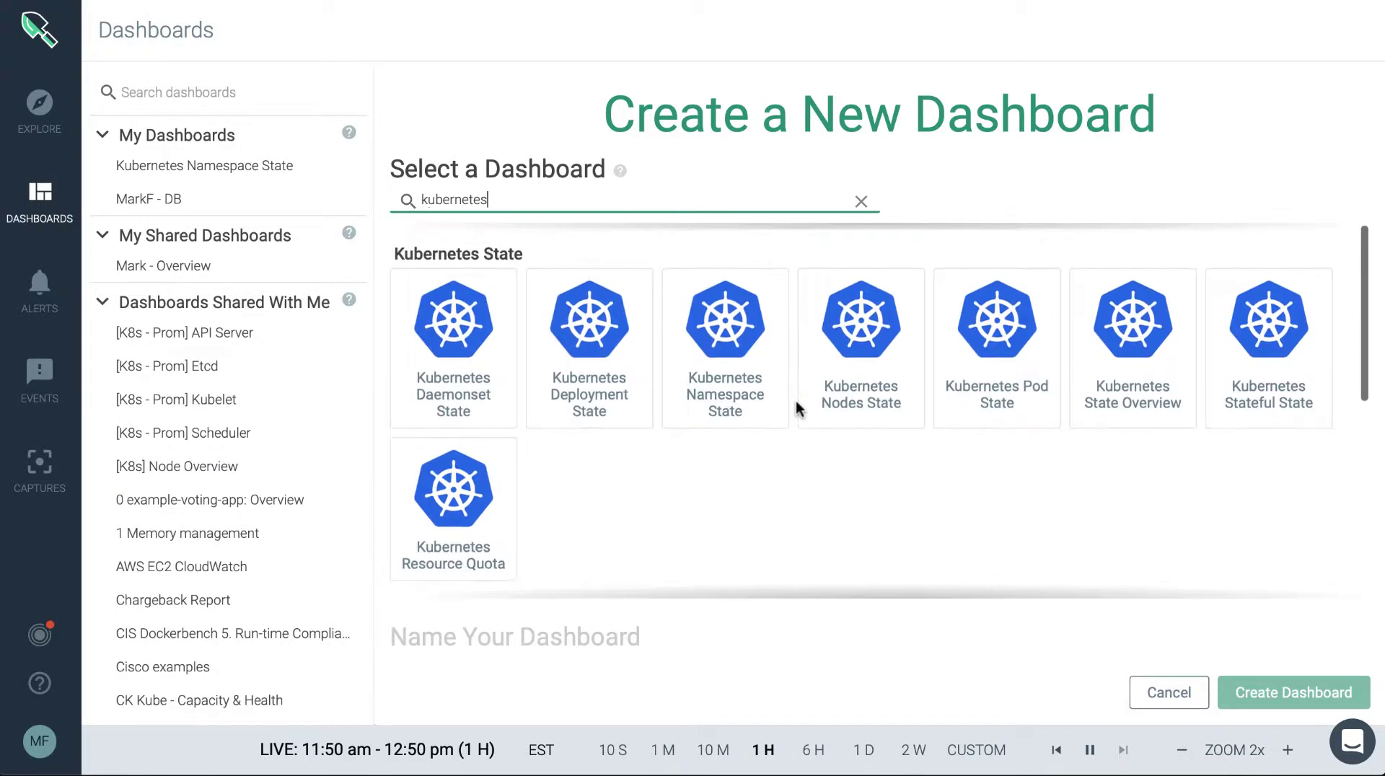
{"action": "type", "text": "jvm"}
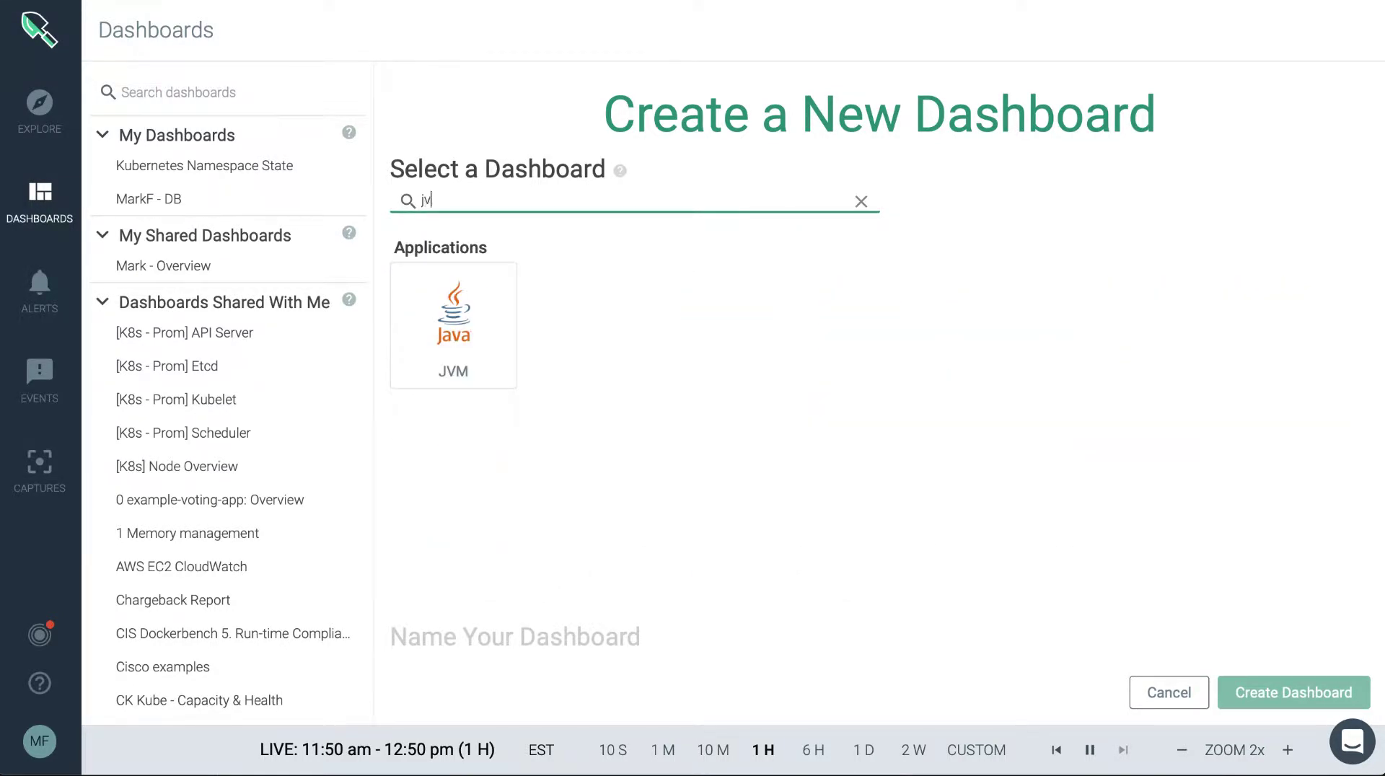
{"action": "left_click", "coordinate": [861, 200]}
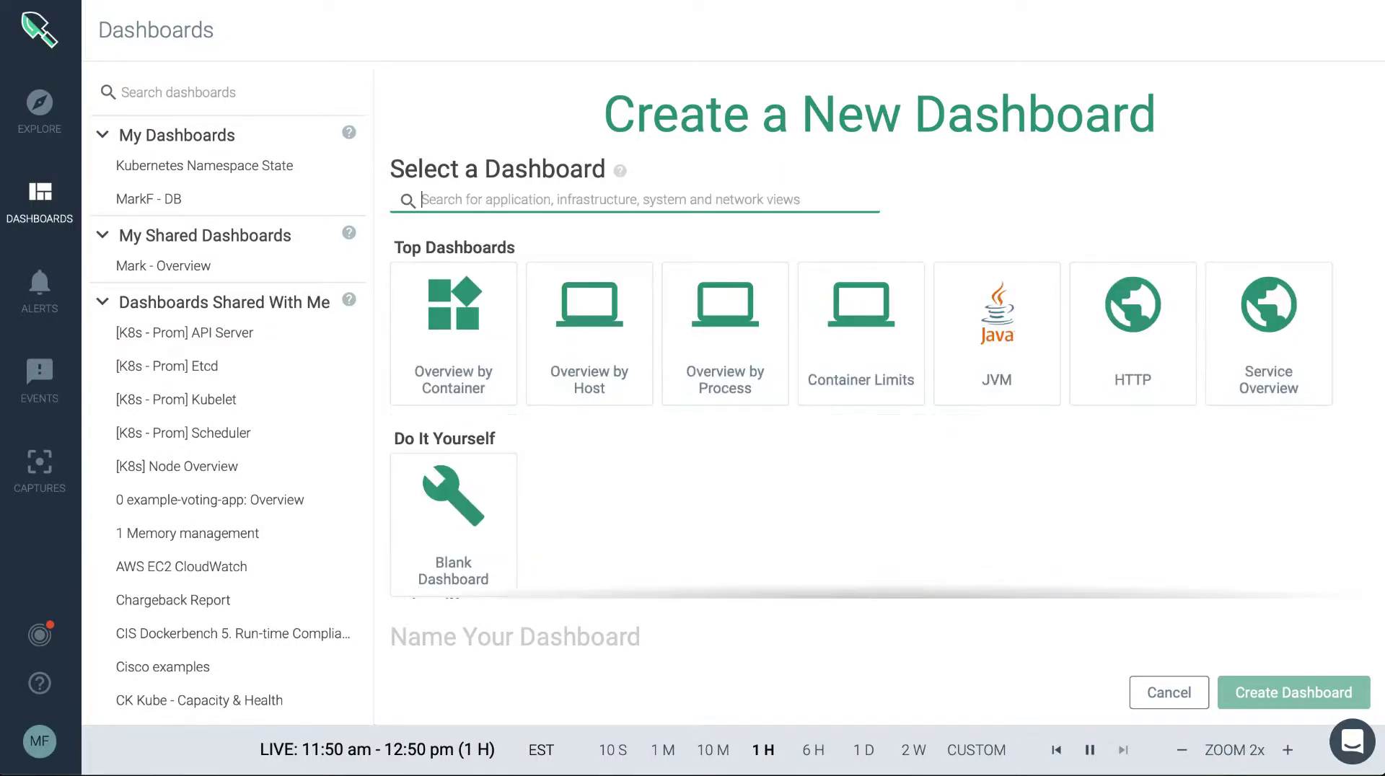
{"action": "type", "text": "mong"}
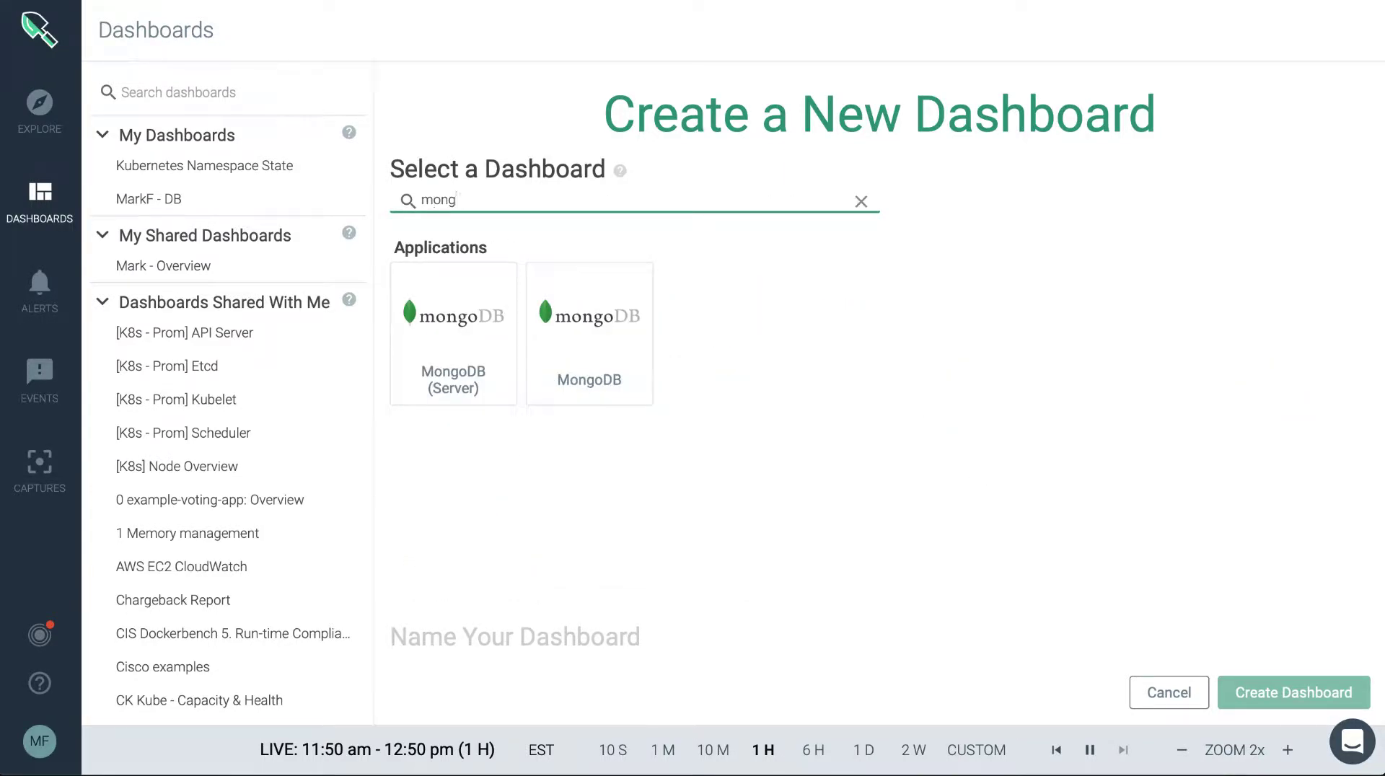
{"action": "type", "text": "overview"}
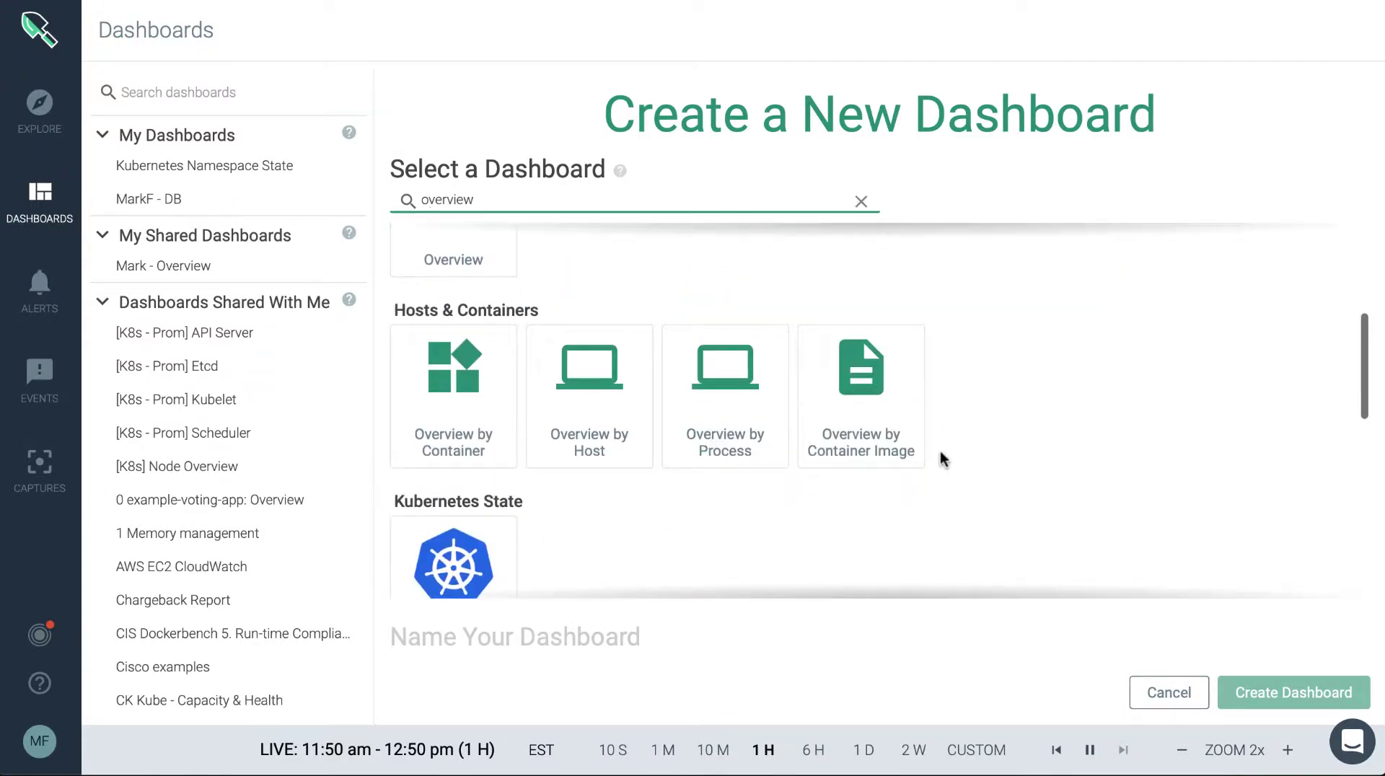
{"action": "scroll", "scroll_direction": "down", "scroll_amount": 3}
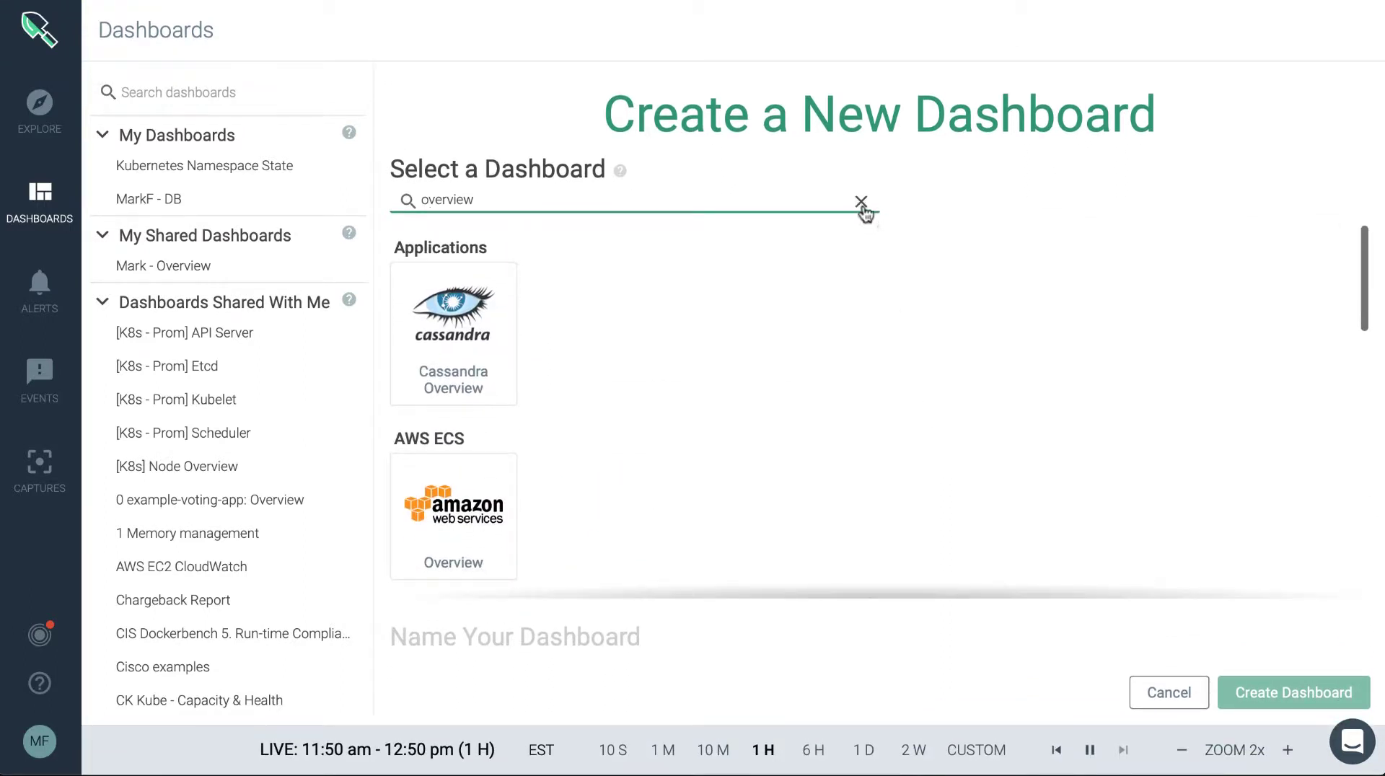
Create a dashboard from the Container Limits template named 'Container Limits - MF'
{"action": "left_click", "coordinate": [861, 202]}
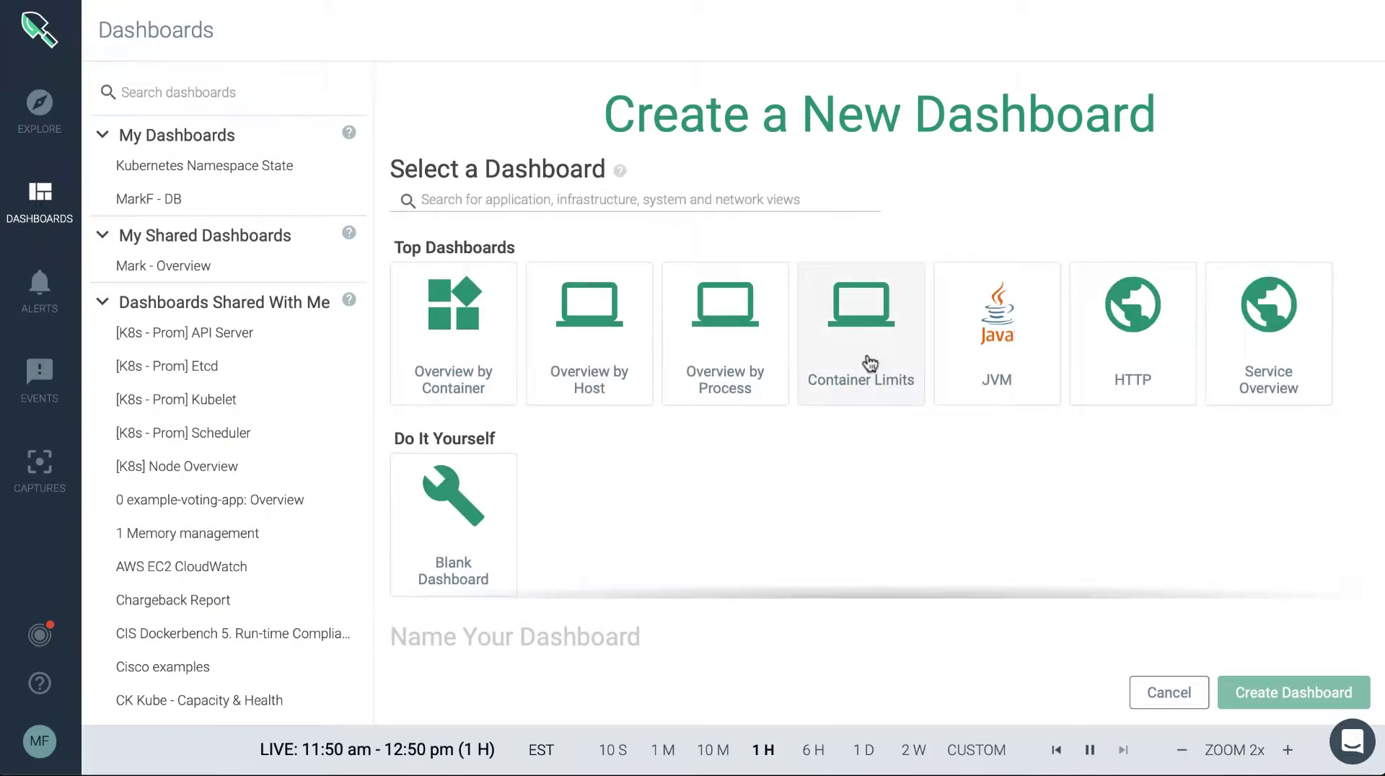
{"action": "left_click", "coordinate": [861, 333]}
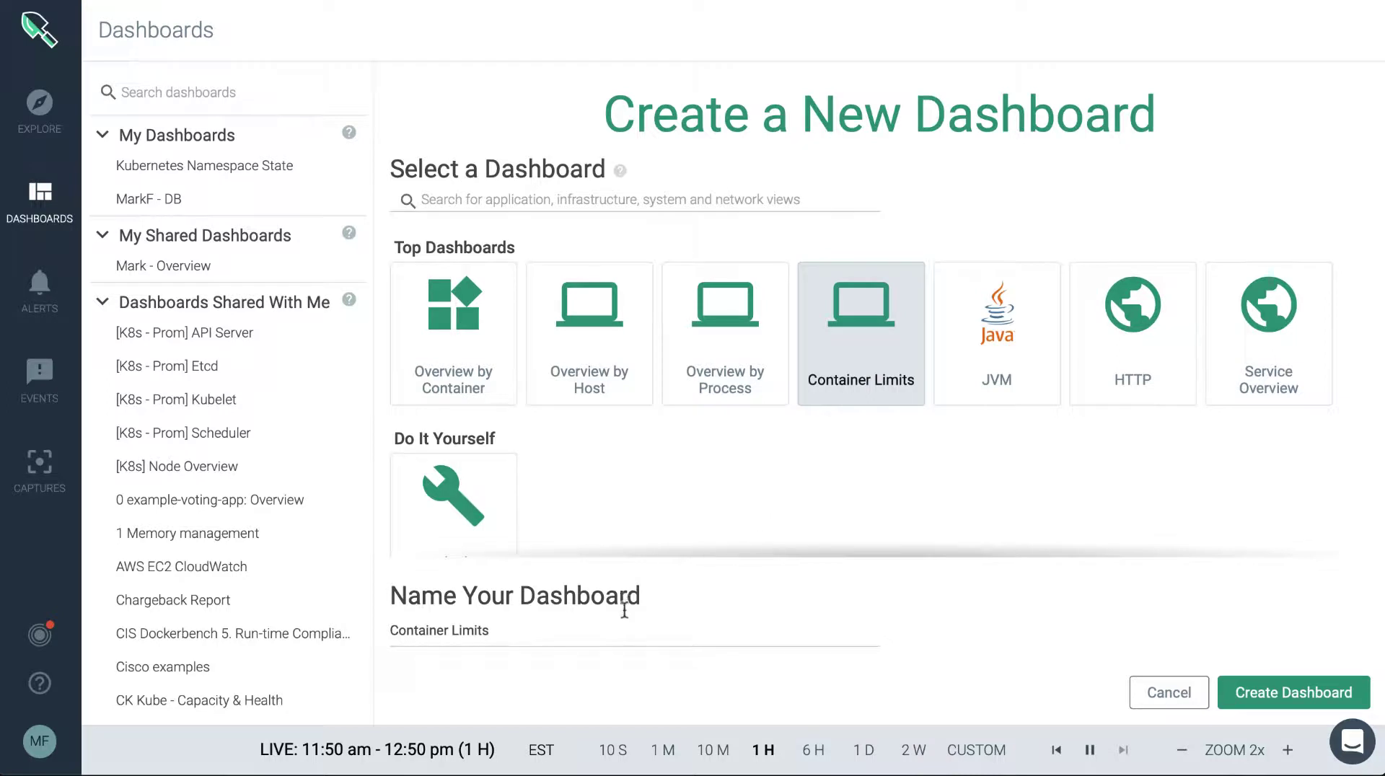
{"action": "left_click", "coordinate": [616, 630]}
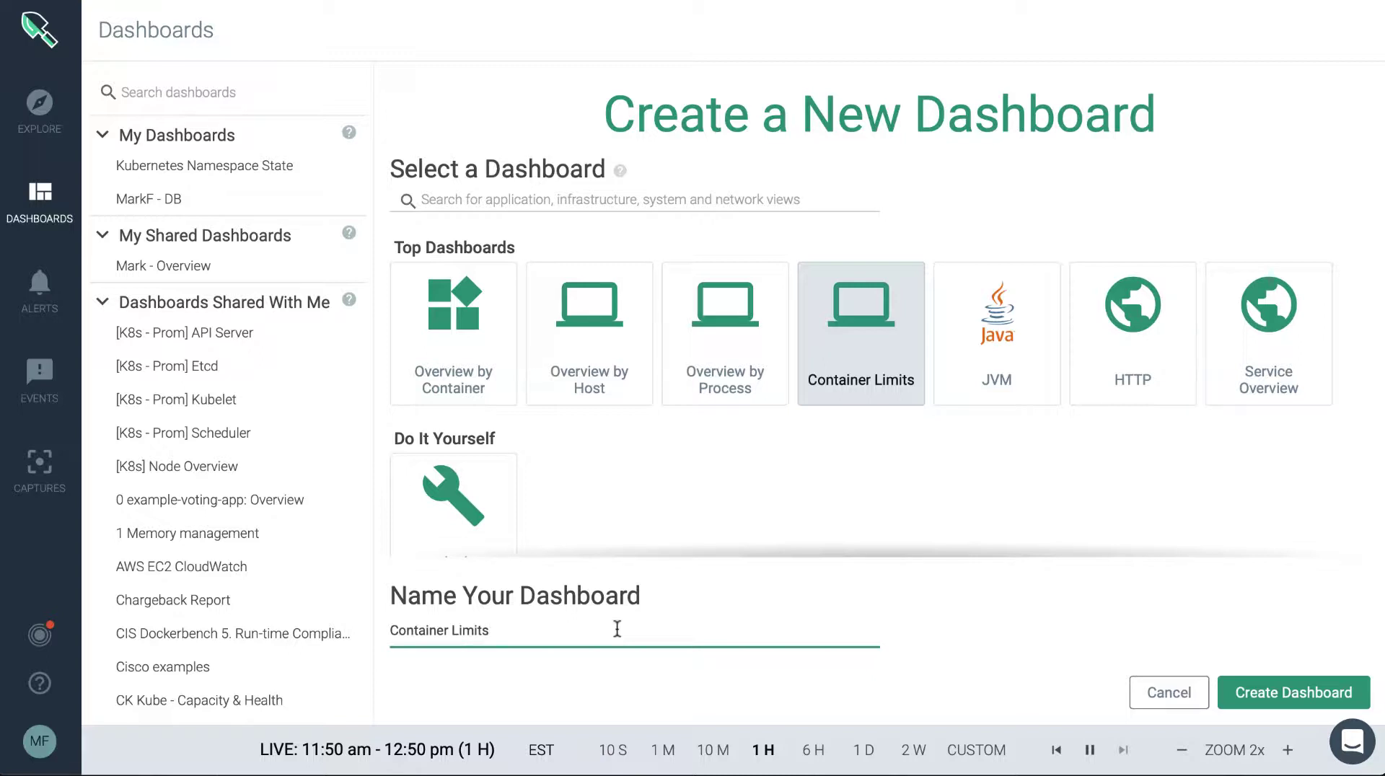
{"action": "type", "text": "- All Infra"}
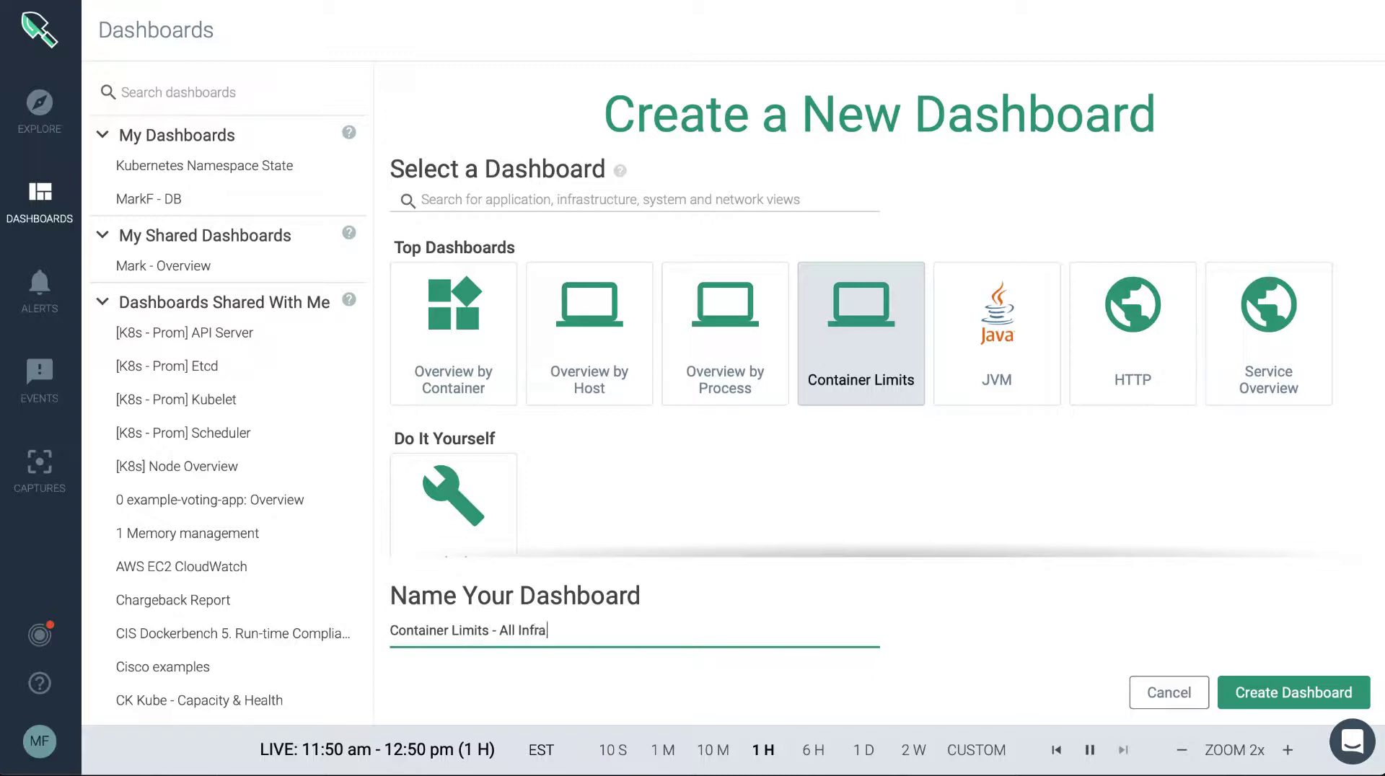
{"action": "type", "text": "structure"}
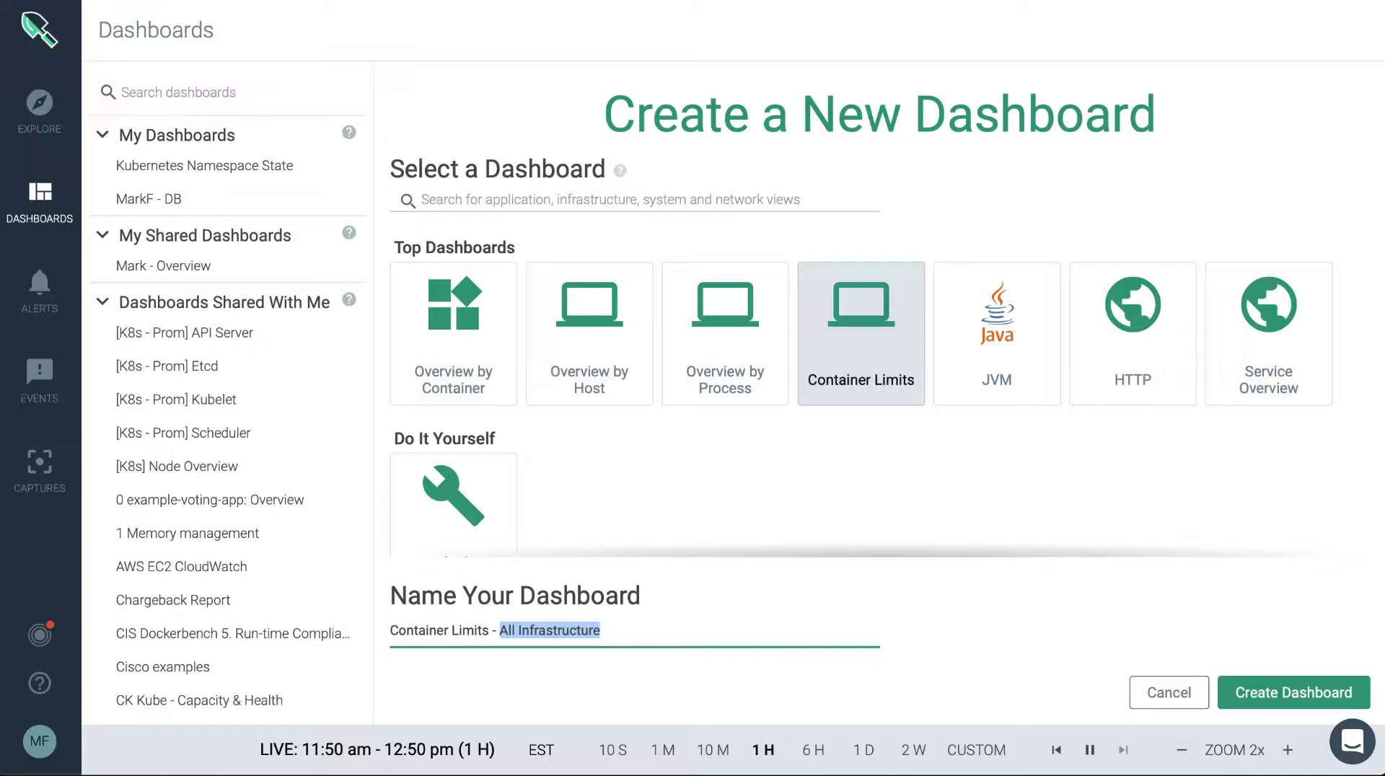
{"action": "type", "text": "MF"}
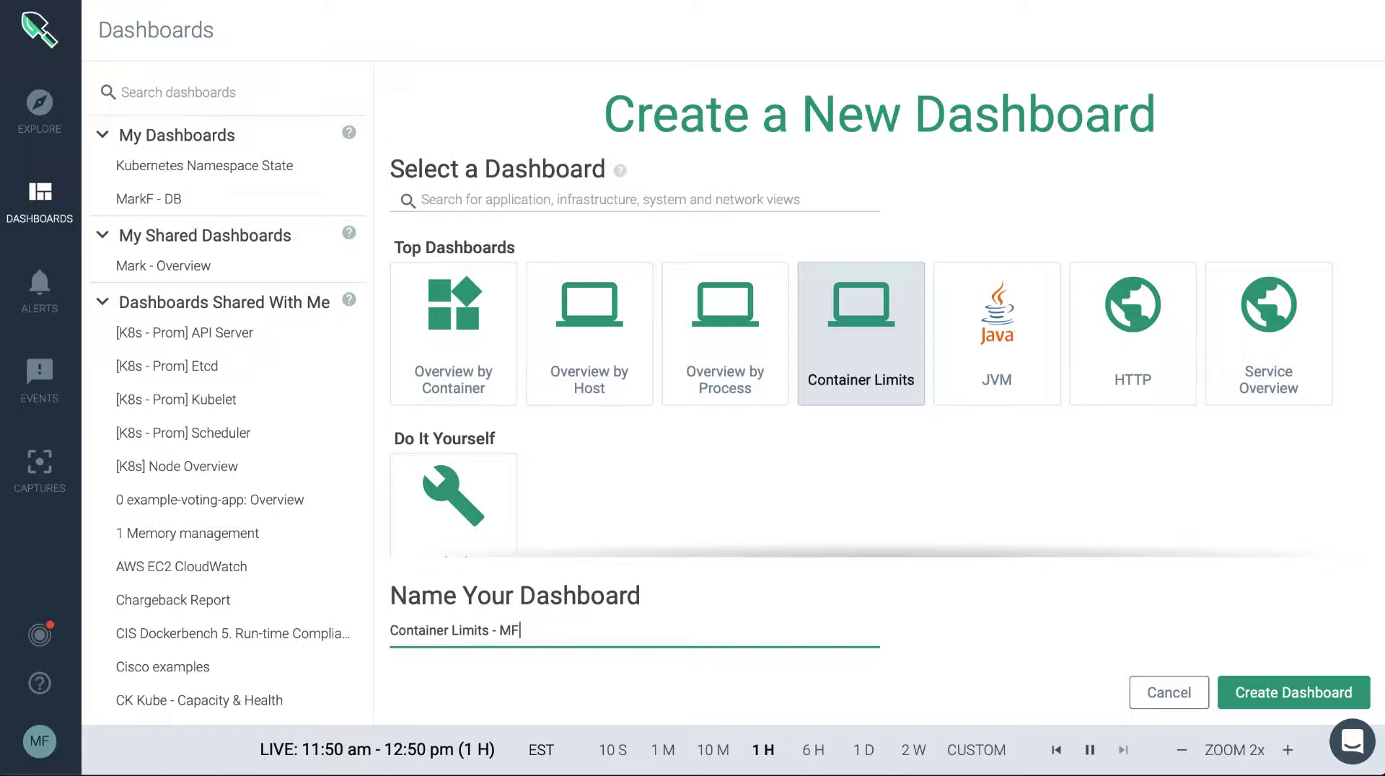
{"action": "mouse_move", "coordinate": [655, 660]}
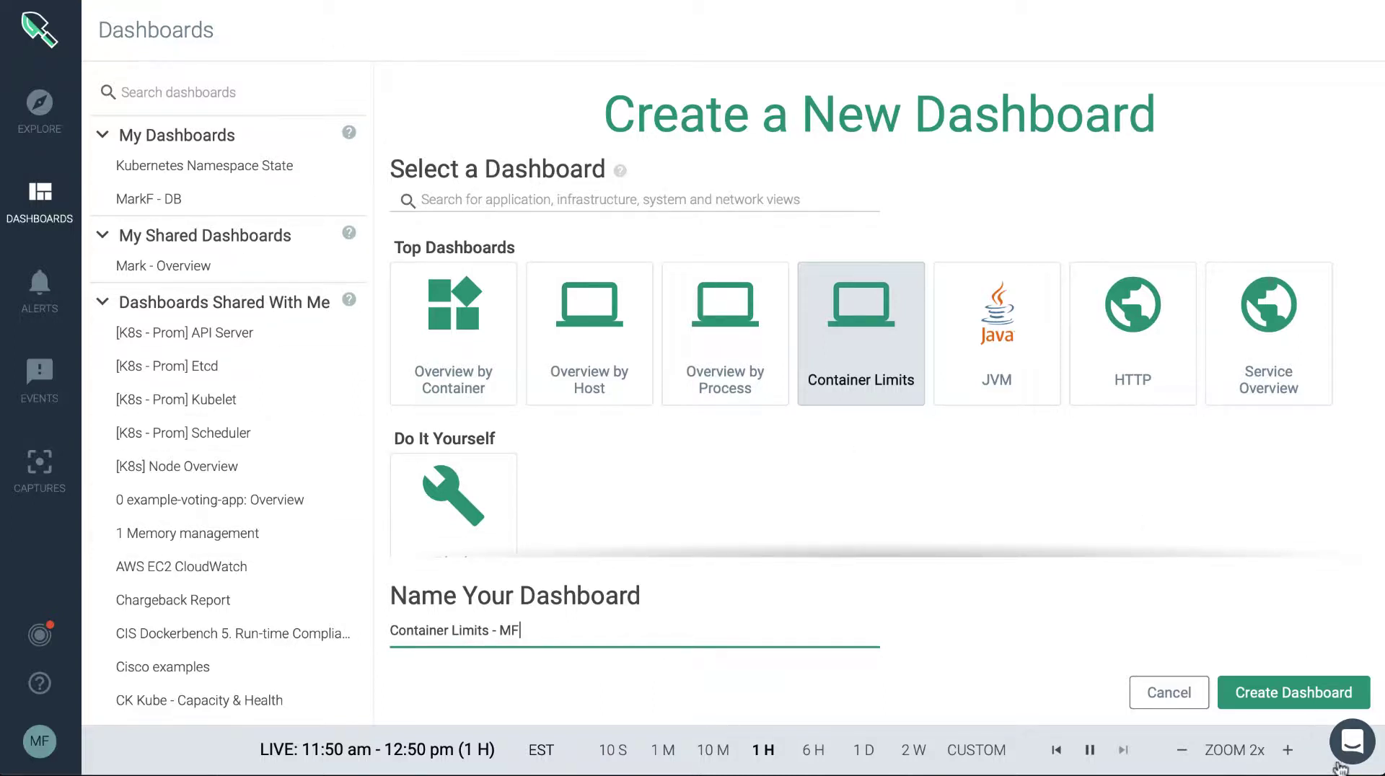
{"action": "left_click", "coordinate": [1294, 692]}
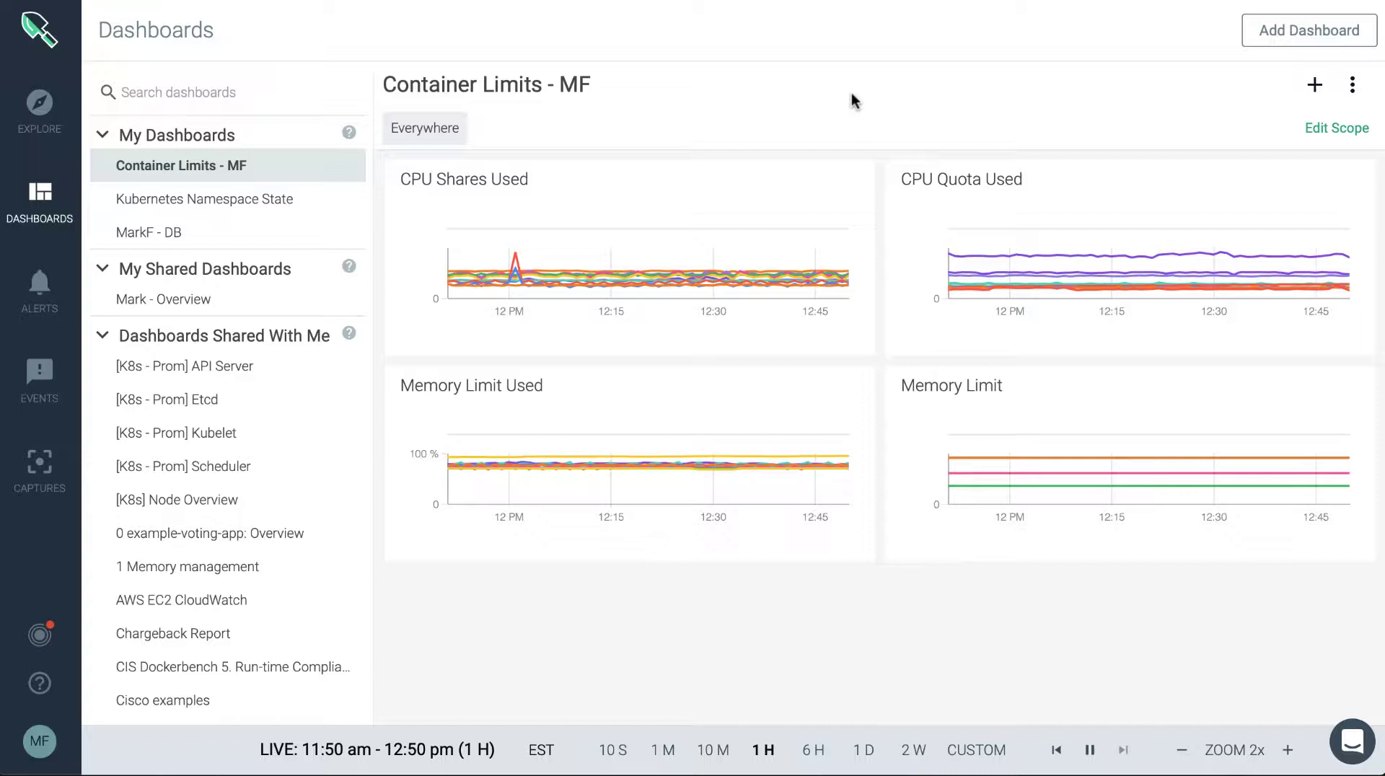
{"action": "mouse_move", "coordinate": [537, 85]}
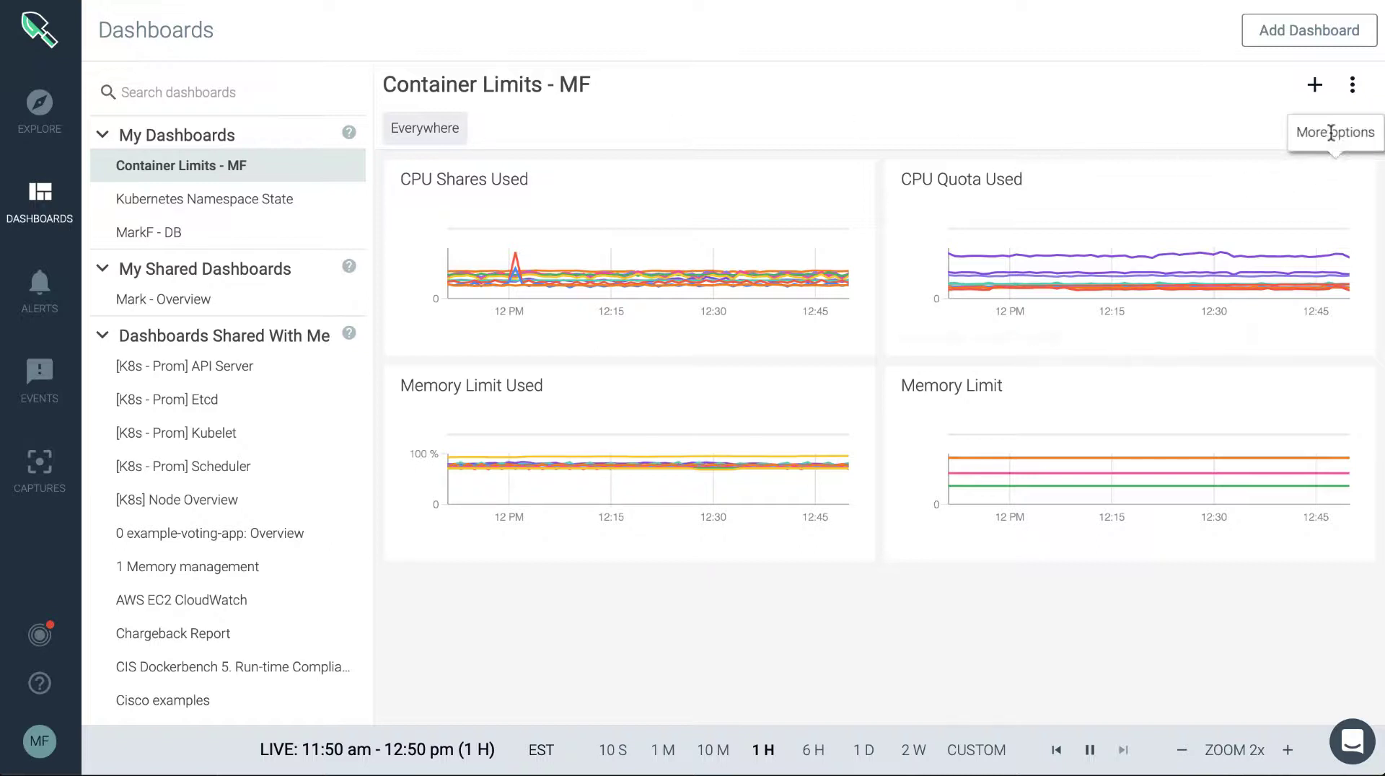
Scope kubernetes.namespace.name to example-java-app and example-go-app
{"action": "left_click", "coordinate": [1352, 84]}
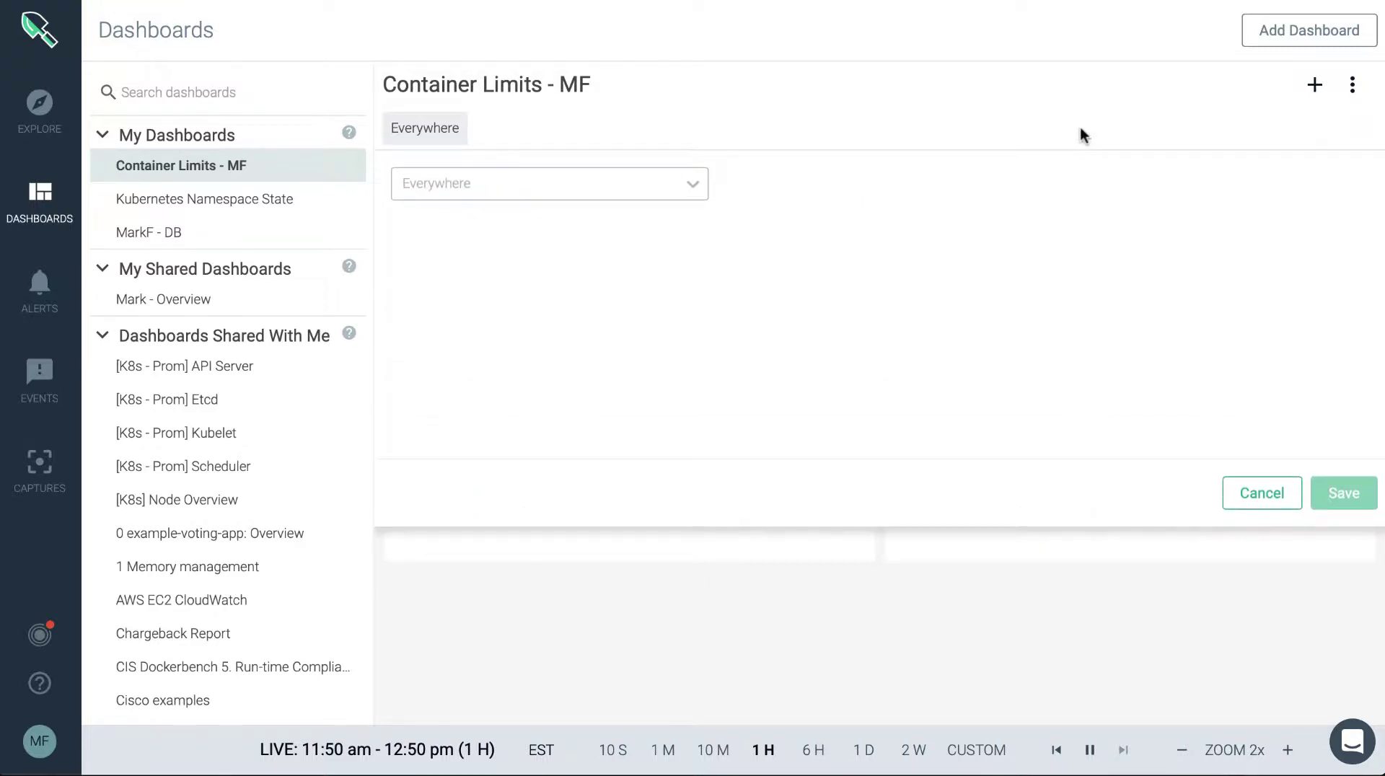
{"action": "mouse_move", "coordinate": [637, 186]}
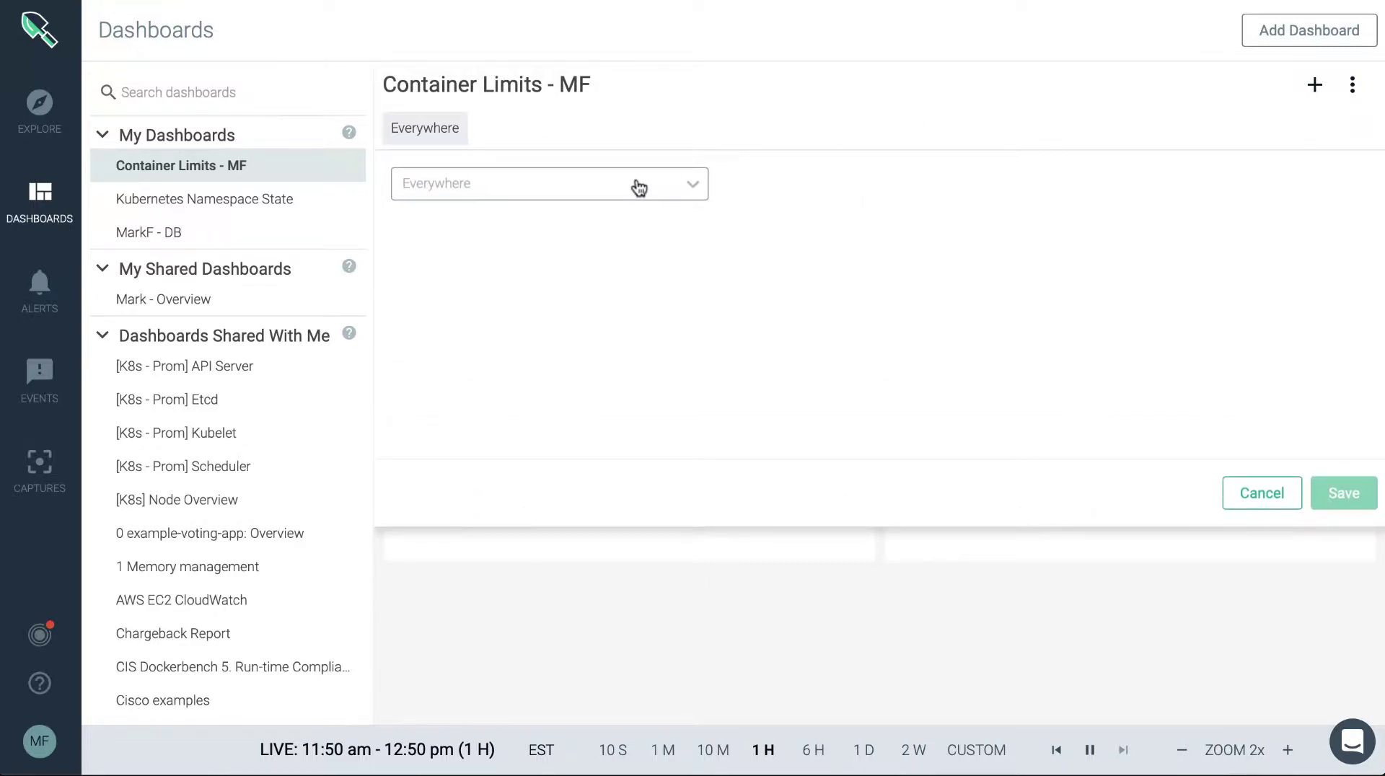
{"action": "type", "text": "namespace"}
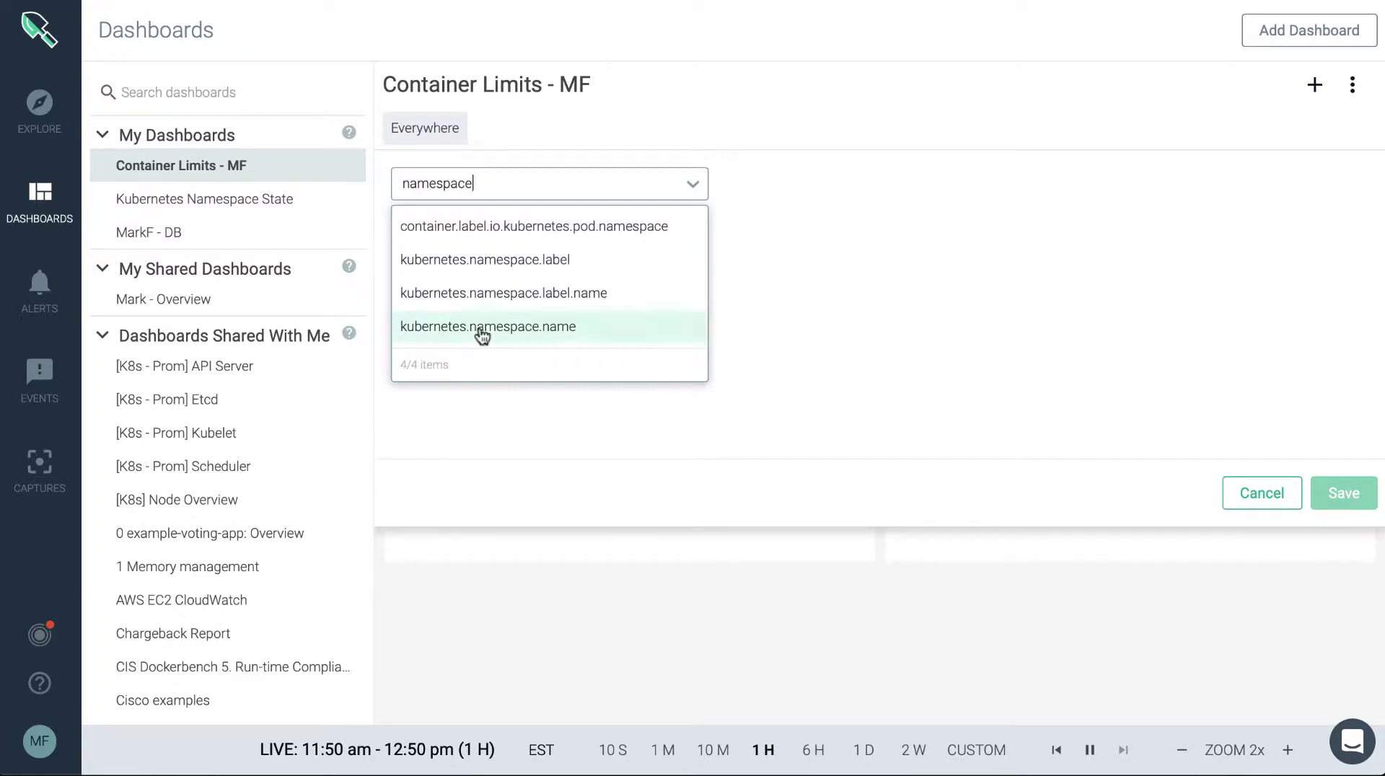
{"action": "left_click", "coordinate": [487, 327]}
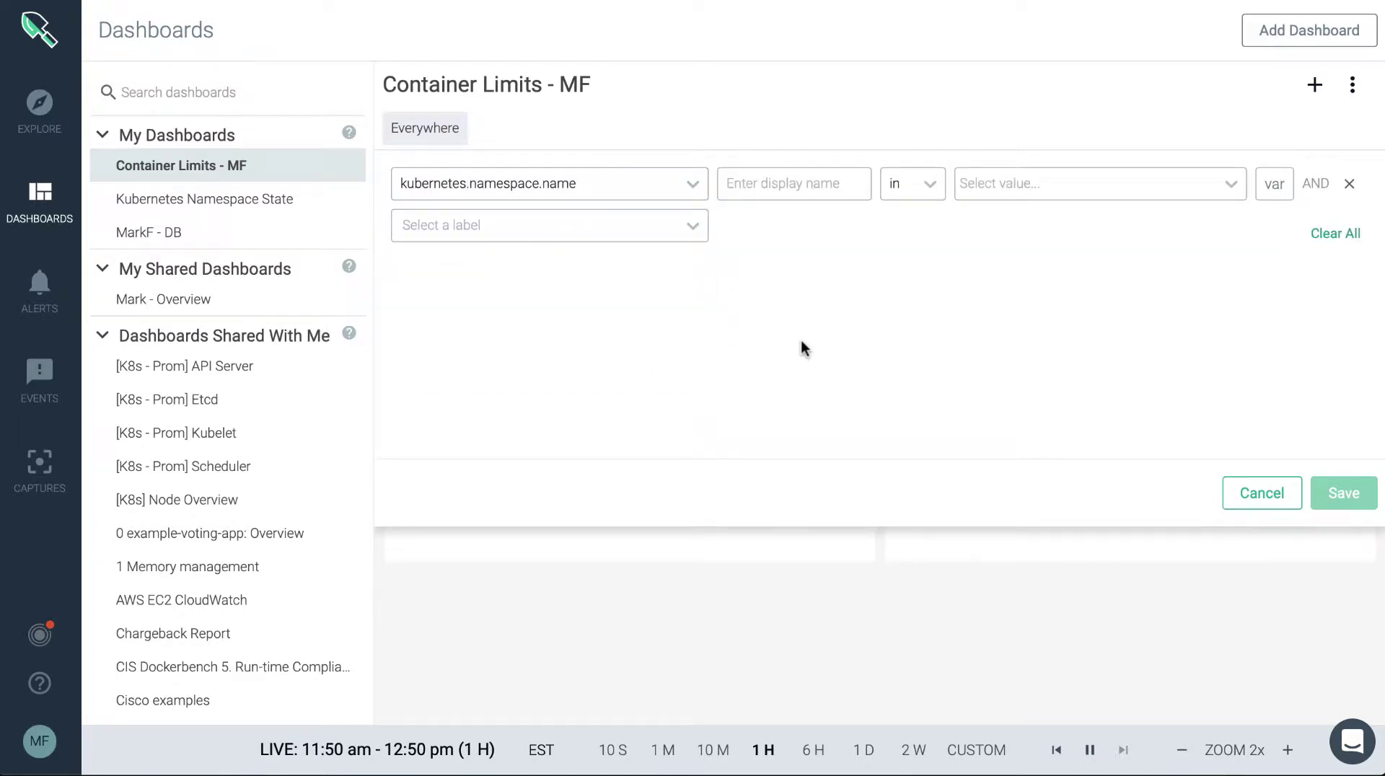
{"action": "left_click", "coordinate": [1095, 184]}
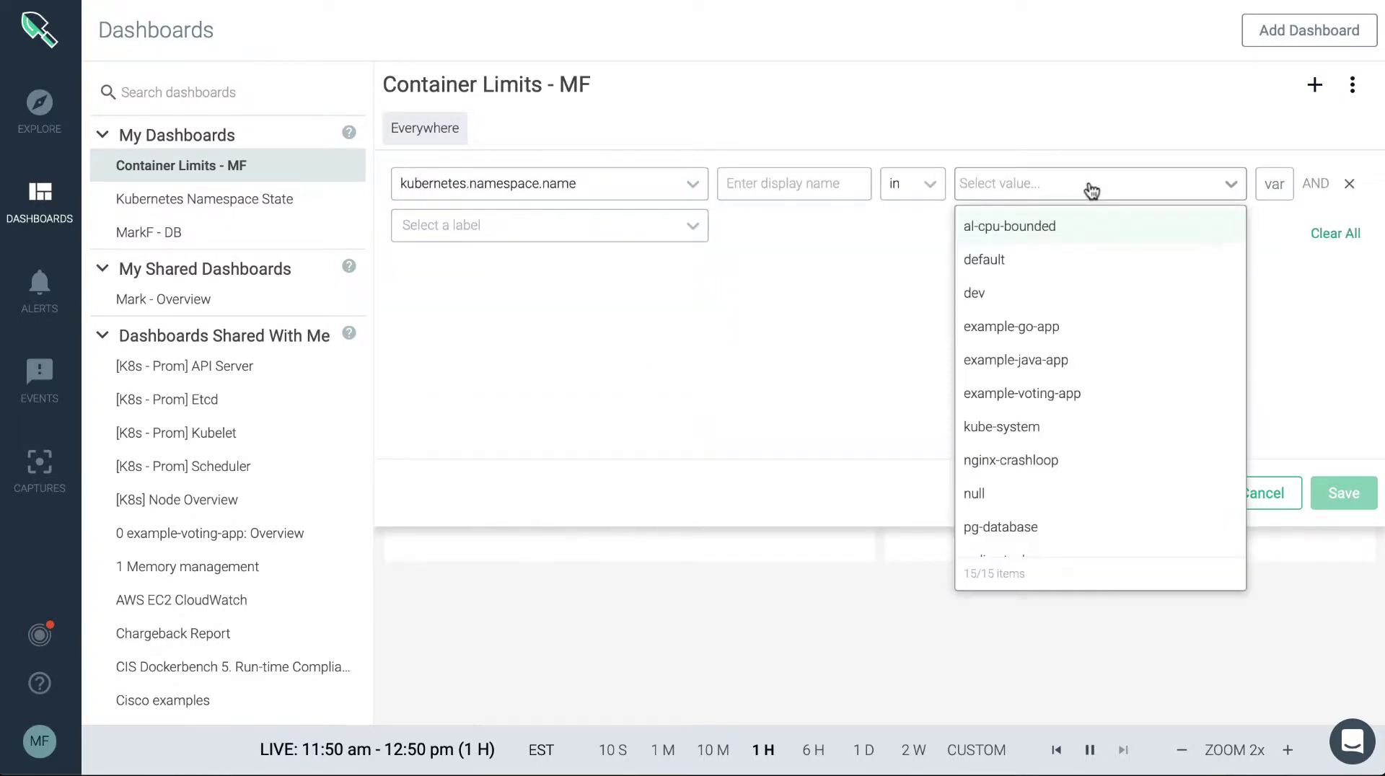
{"action": "mouse_move", "coordinate": [1084, 368]}
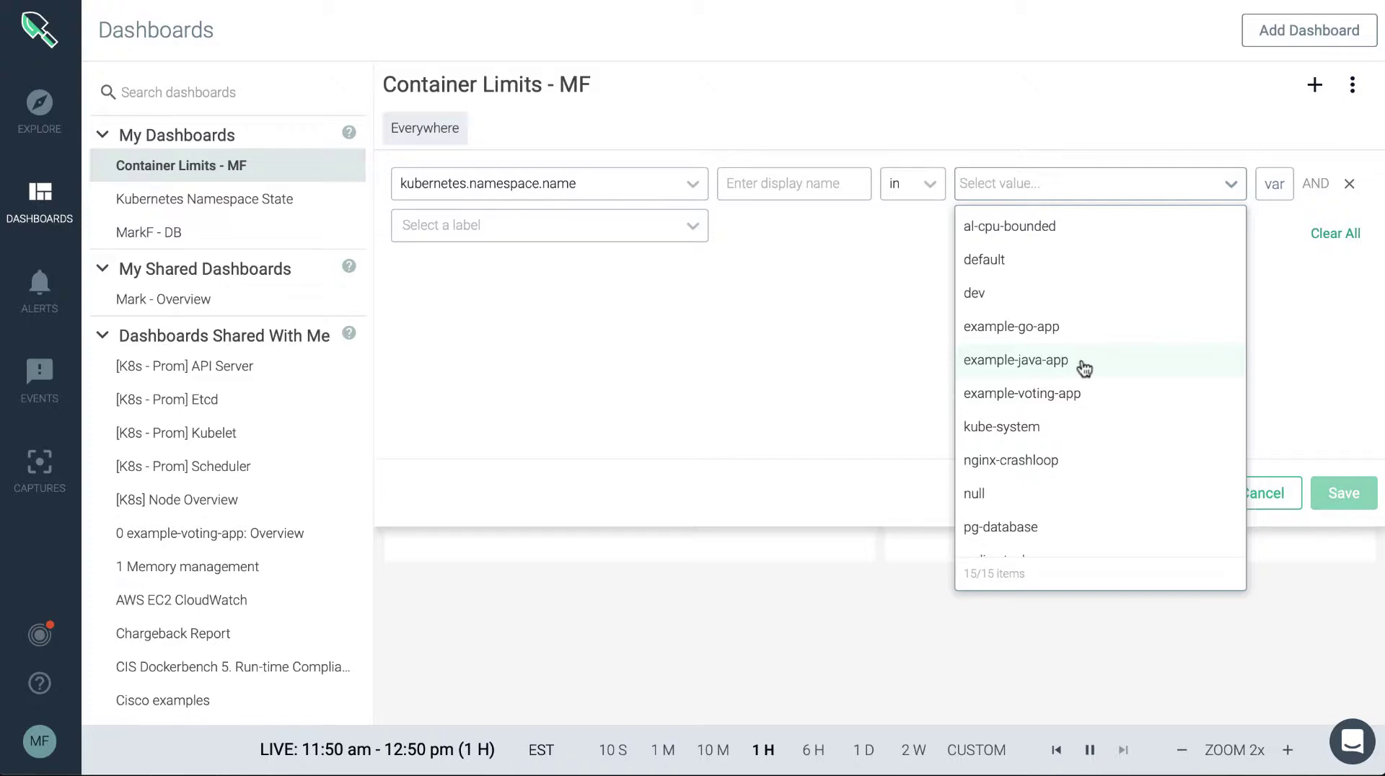
{"action": "mouse_move", "coordinate": [1042, 633]}
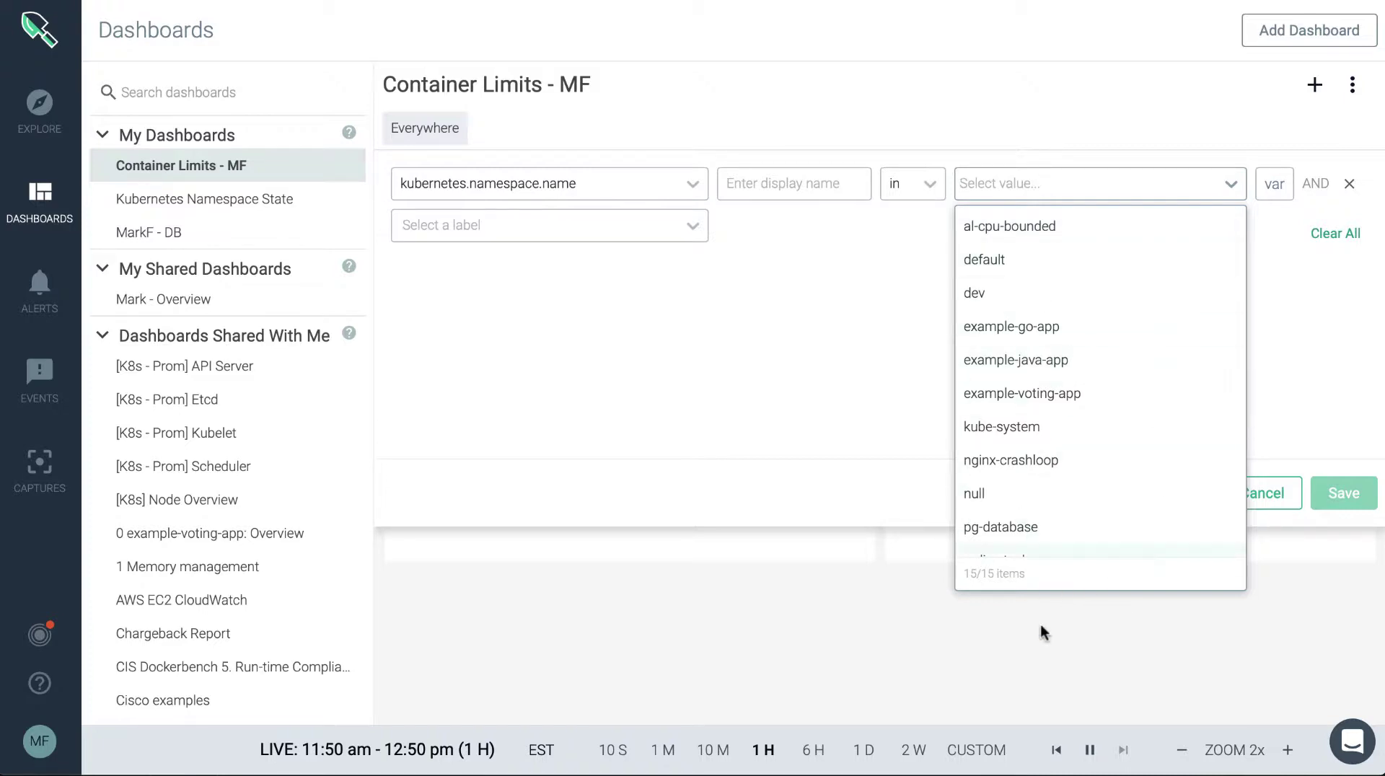
{"action": "mouse_move", "coordinate": [1123, 341]}
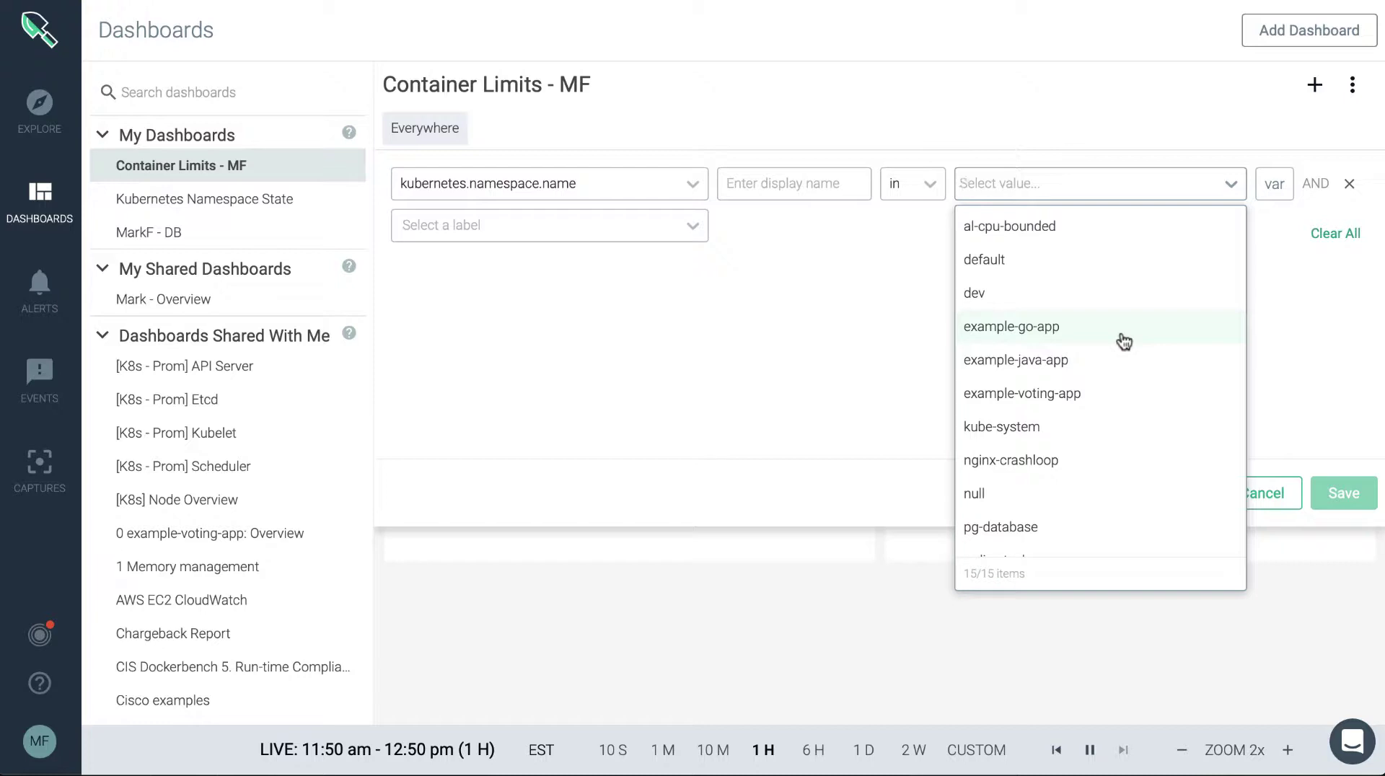
{"action": "mouse_move", "coordinate": [1130, 312]}
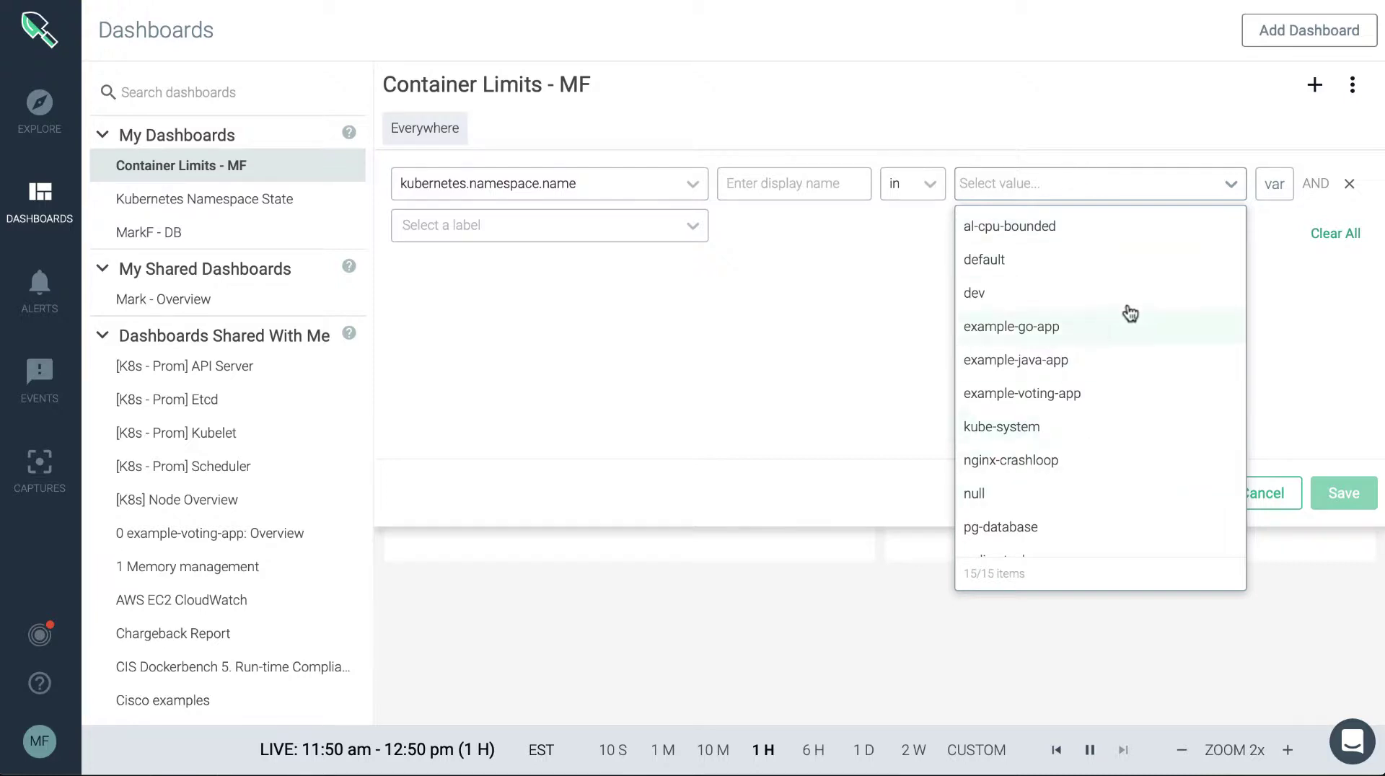
{"action": "mouse_move", "coordinate": [1116, 372]}
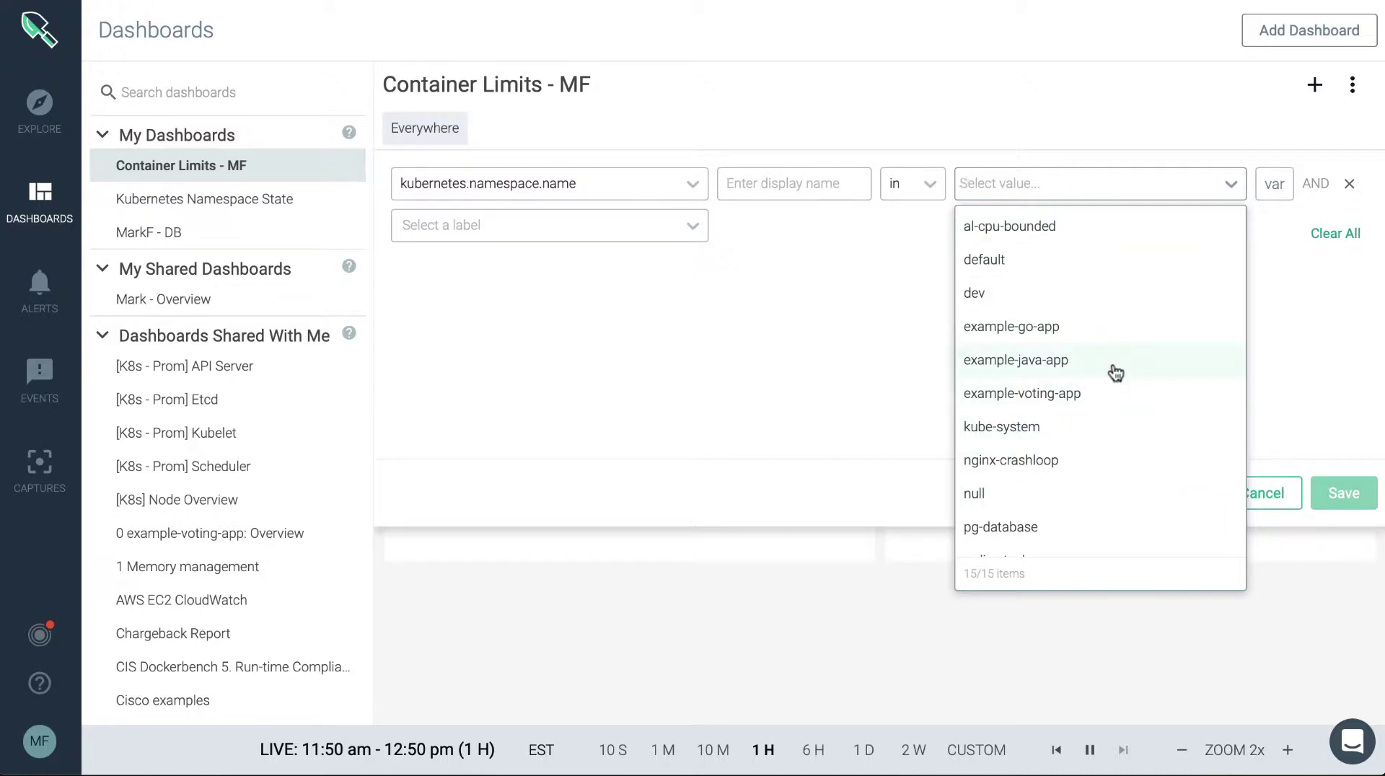
{"action": "left_click", "coordinate": [1016, 360]}
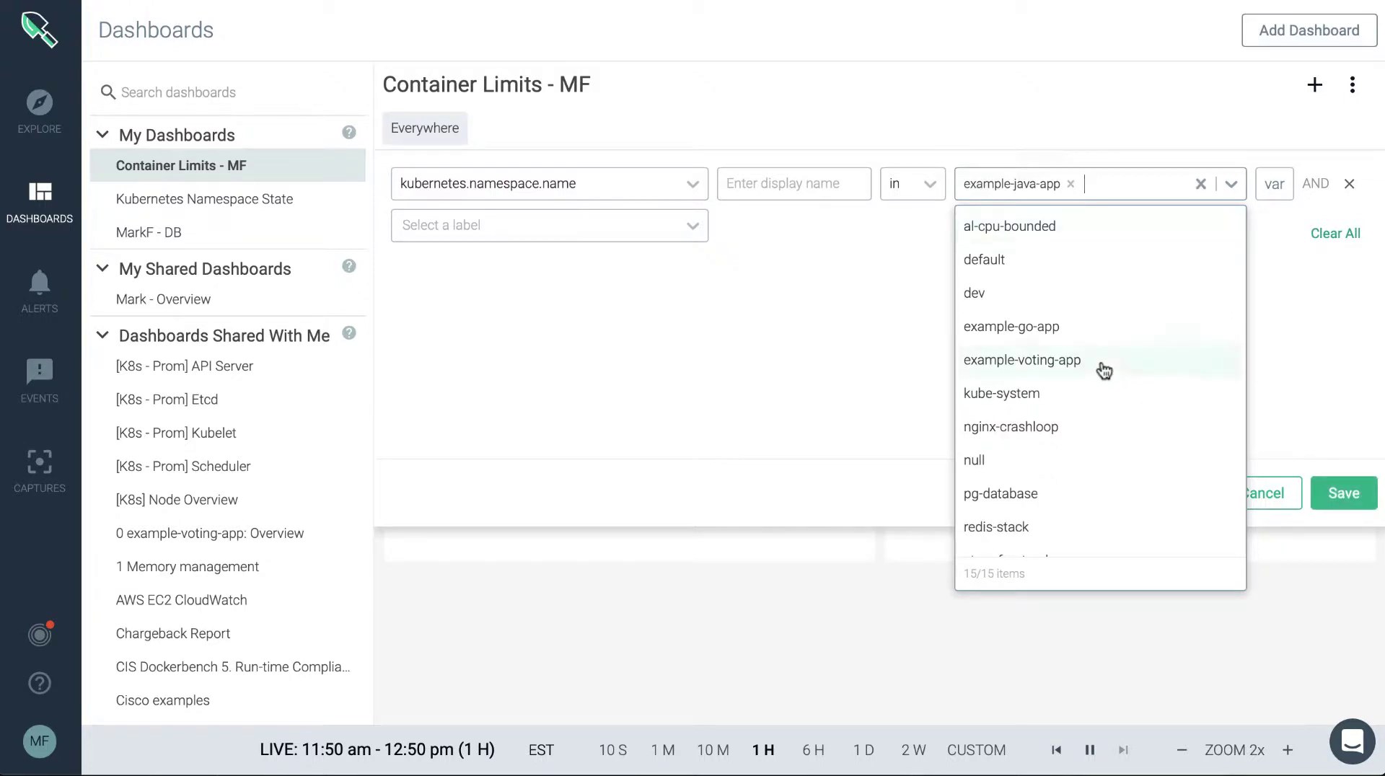
{"action": "left_click", "coordinate": [1012, 327]}
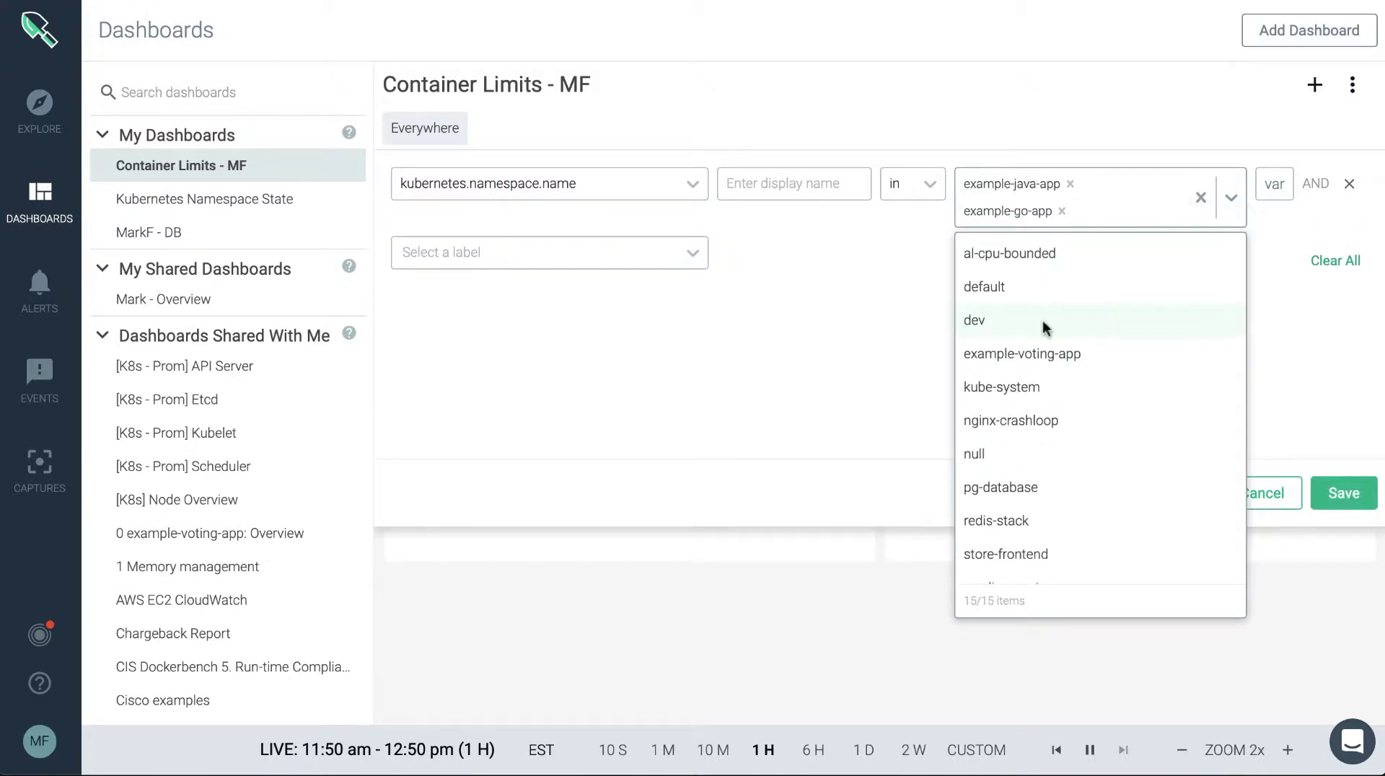
Add a cloudProvider.availabilityZone filter for us-east-1b, then delete it
{"action": "left_click", "coordinate": [988, 252]}
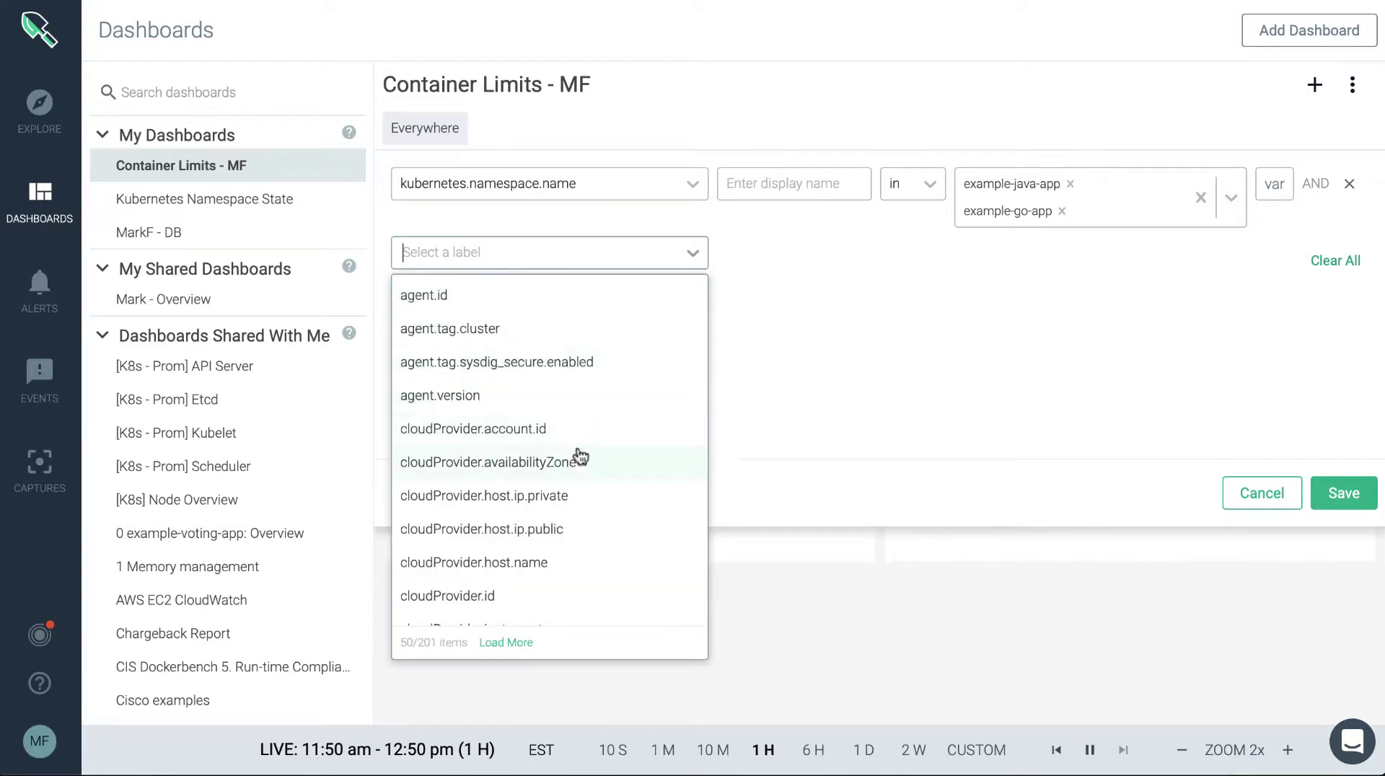
{"action": "mouse_move", "coordinate": [580, 461]}
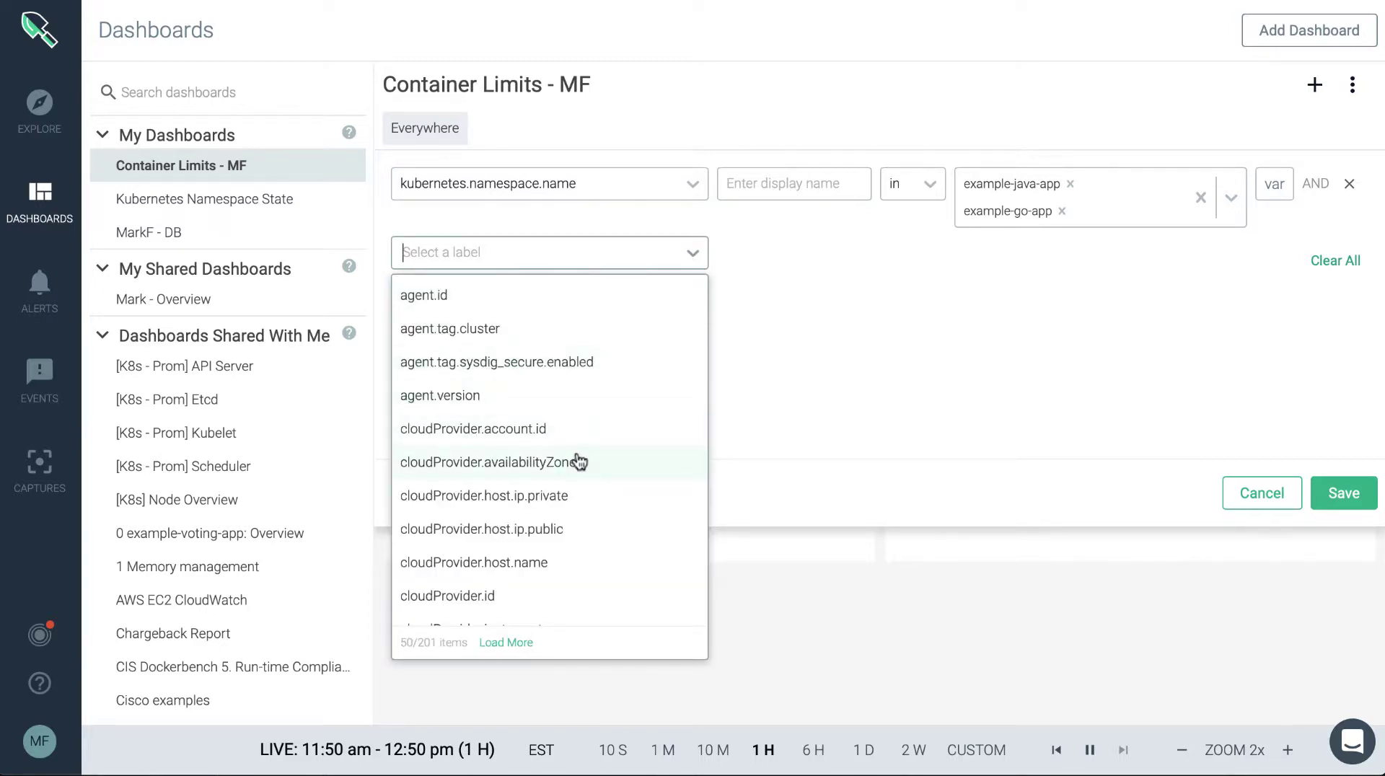
{"action": "left_click", "coordinate": [493, 462]}
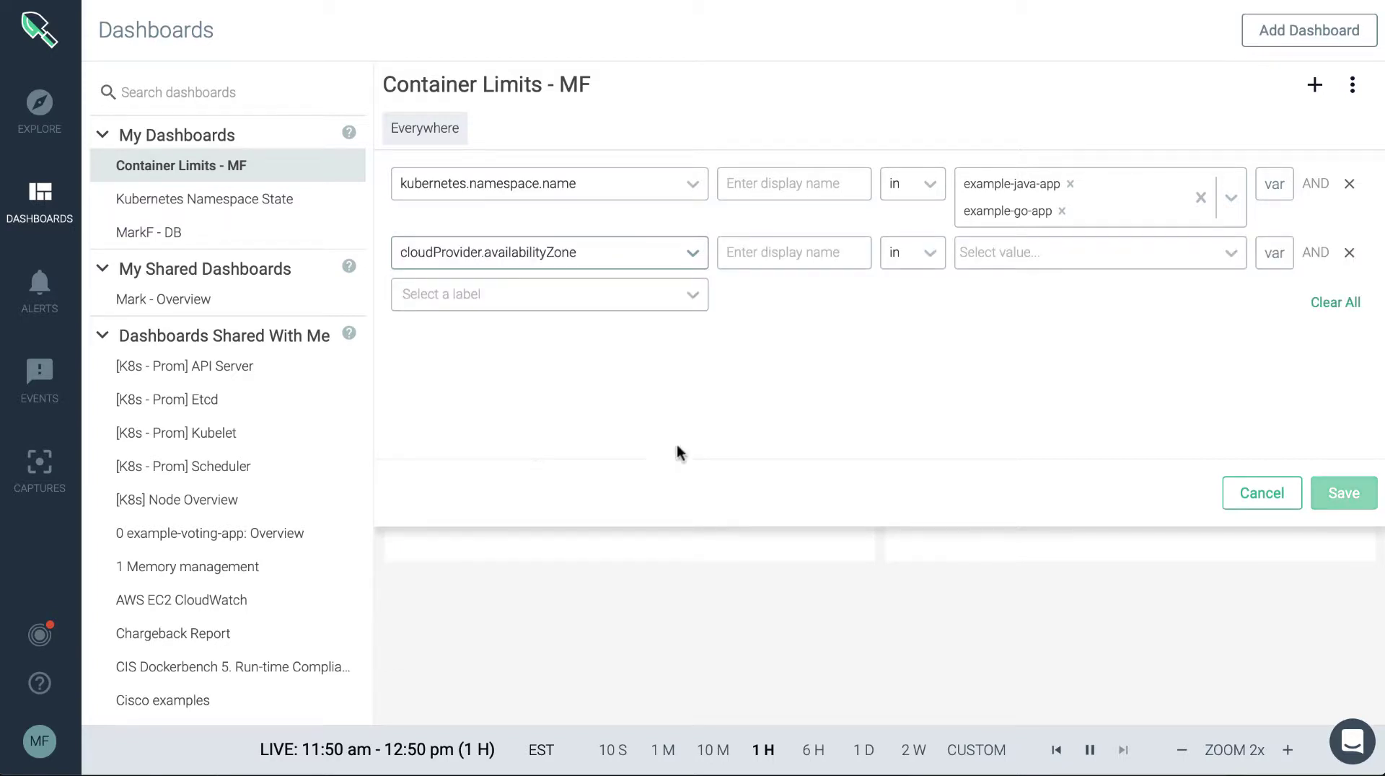
{"action": "left_click", "coordinate": [1101, 252]}
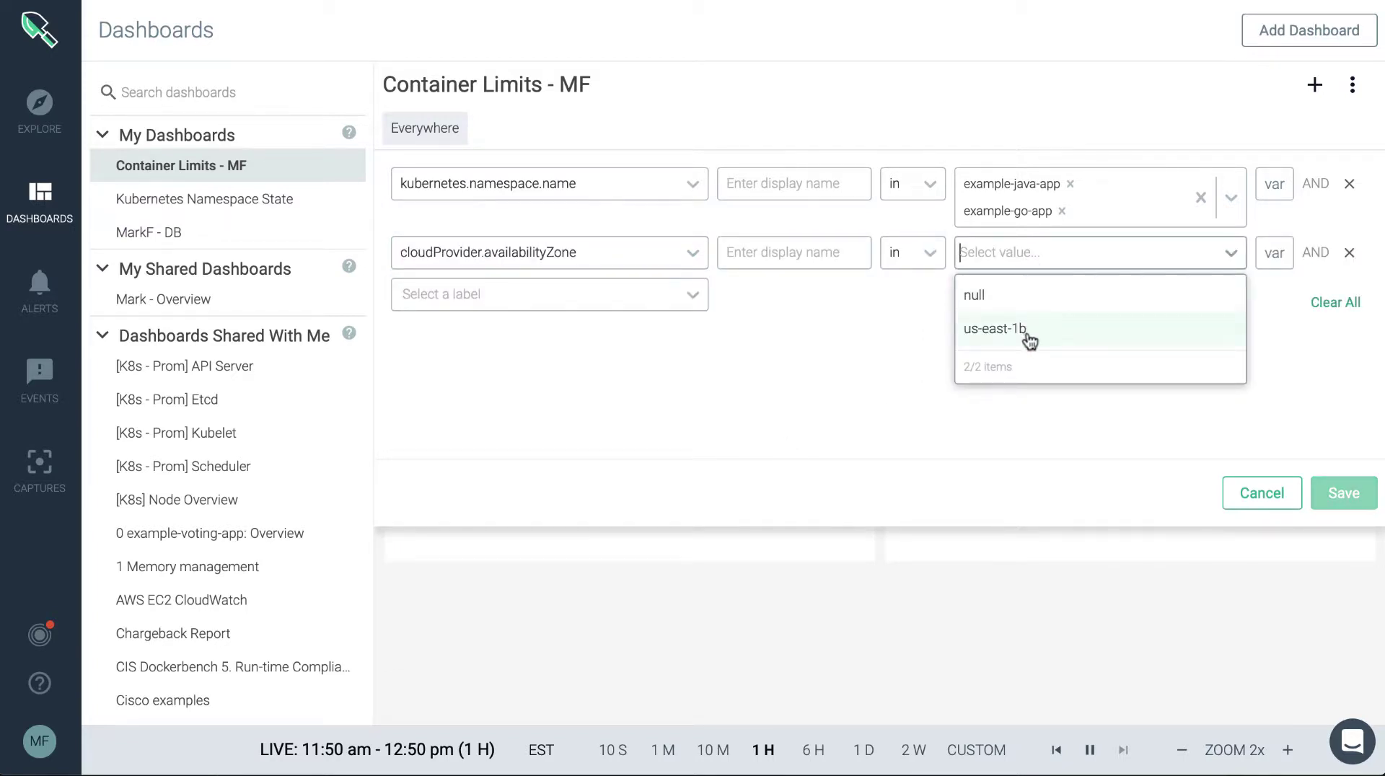
{"action": "left_click", "coordinate": [994, 329]}
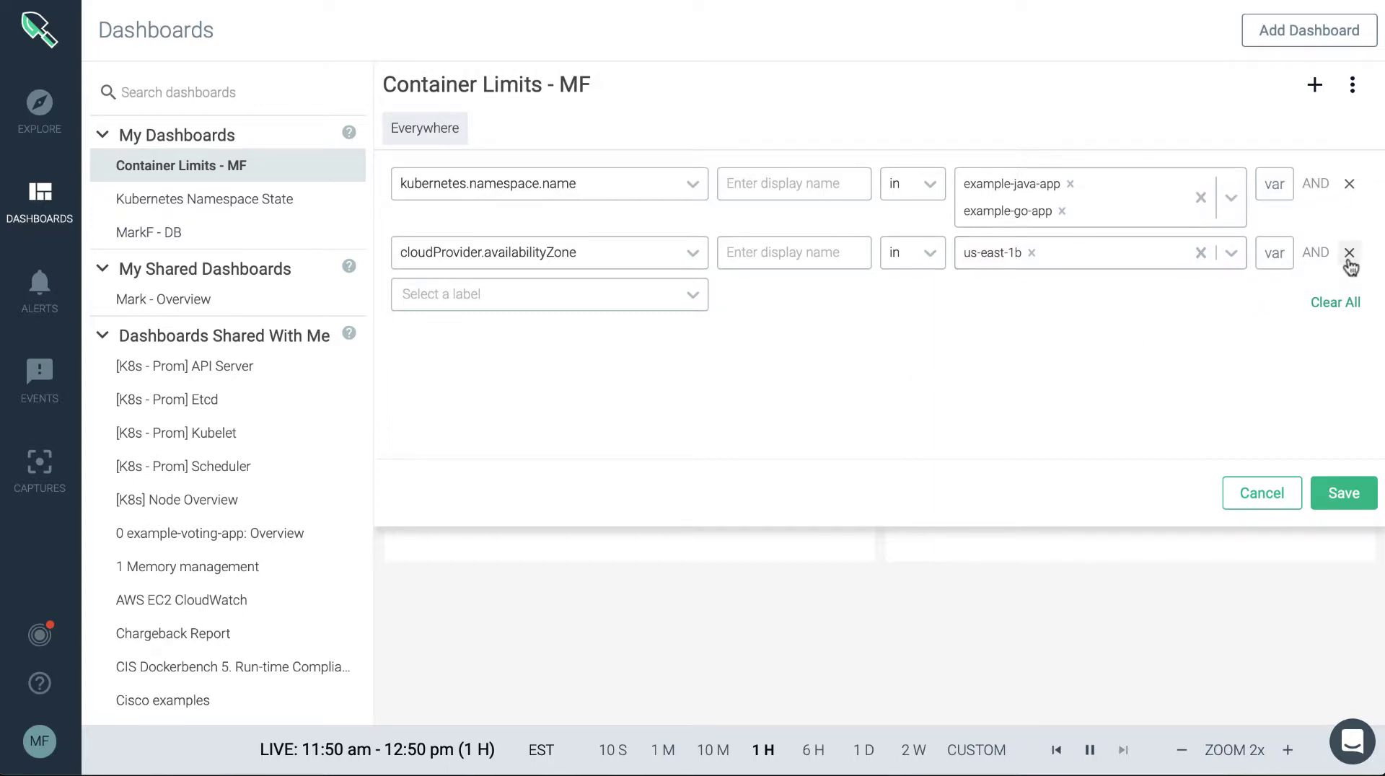
{"action": "left_click", "coordinate": [1351, 252]}
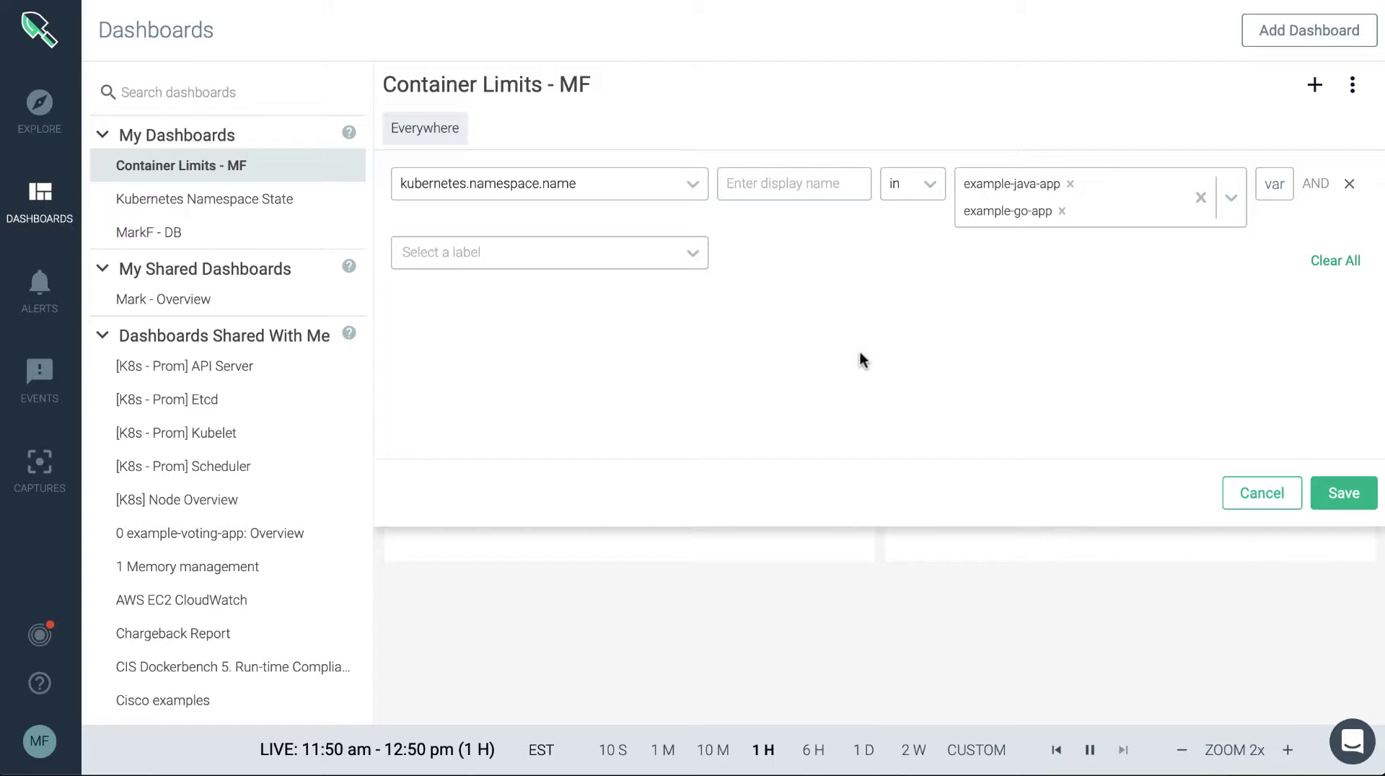
{"action": "mouse_move", "coordinate": [927, 406]}
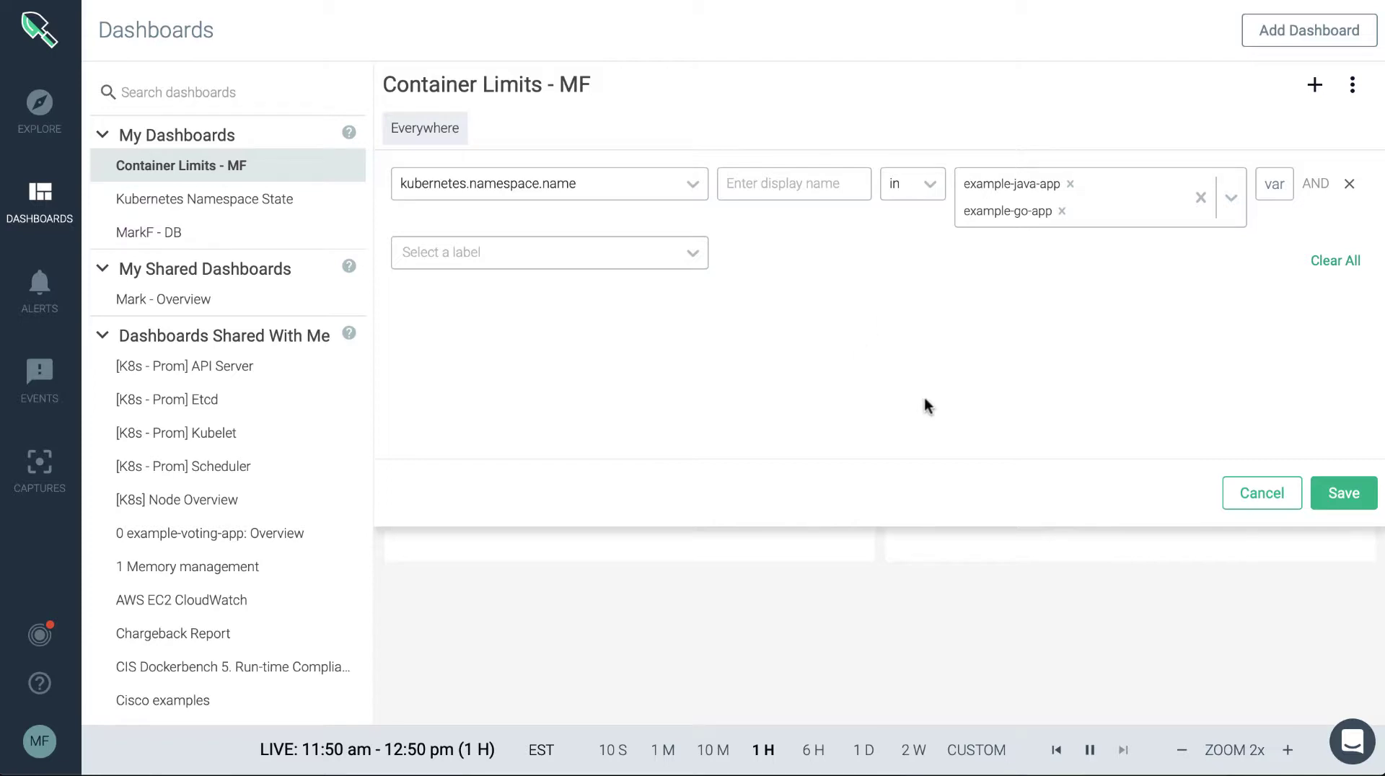
Save the example-java-app and example-go-app namespace scope
{"action": "left_click", "coordinate": [1344, 493]}
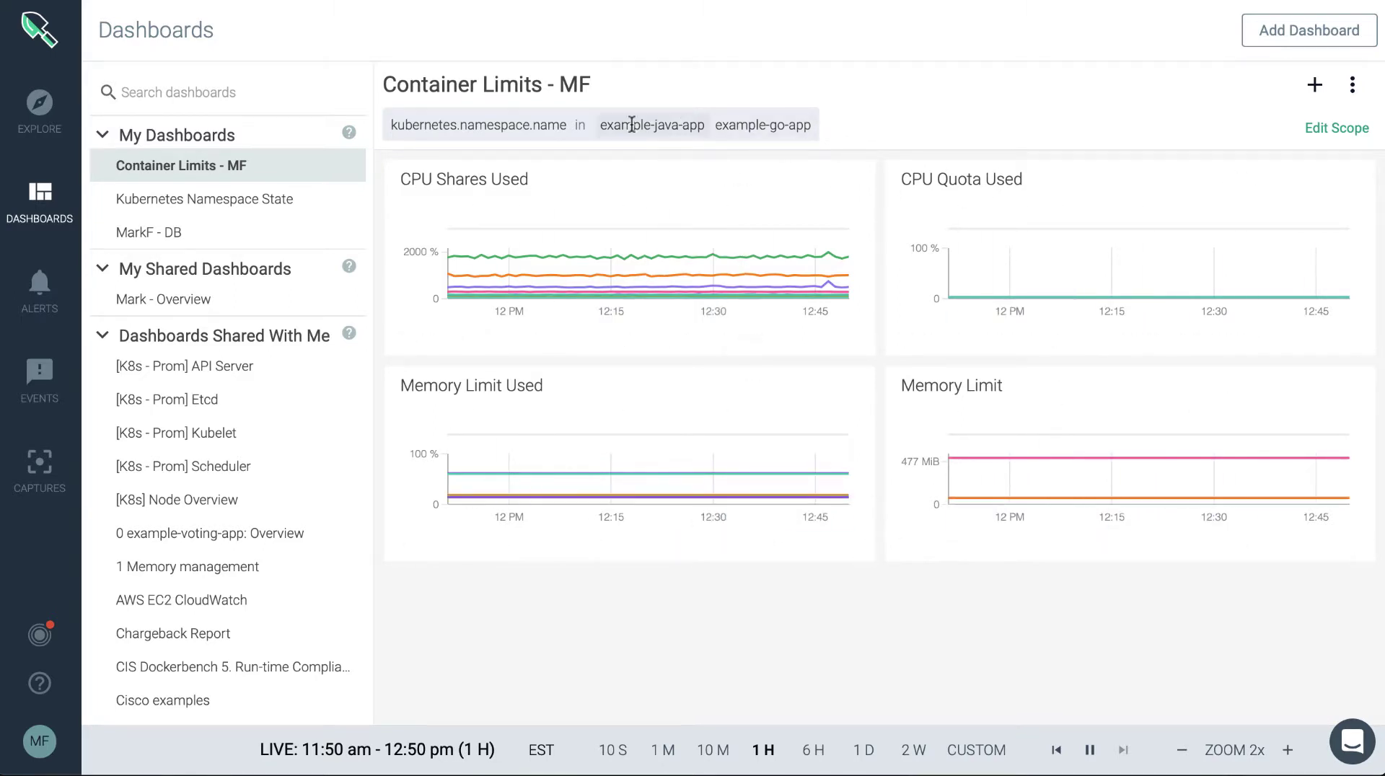
{"action": "mouse_move", "coordinate": [516, 157]}
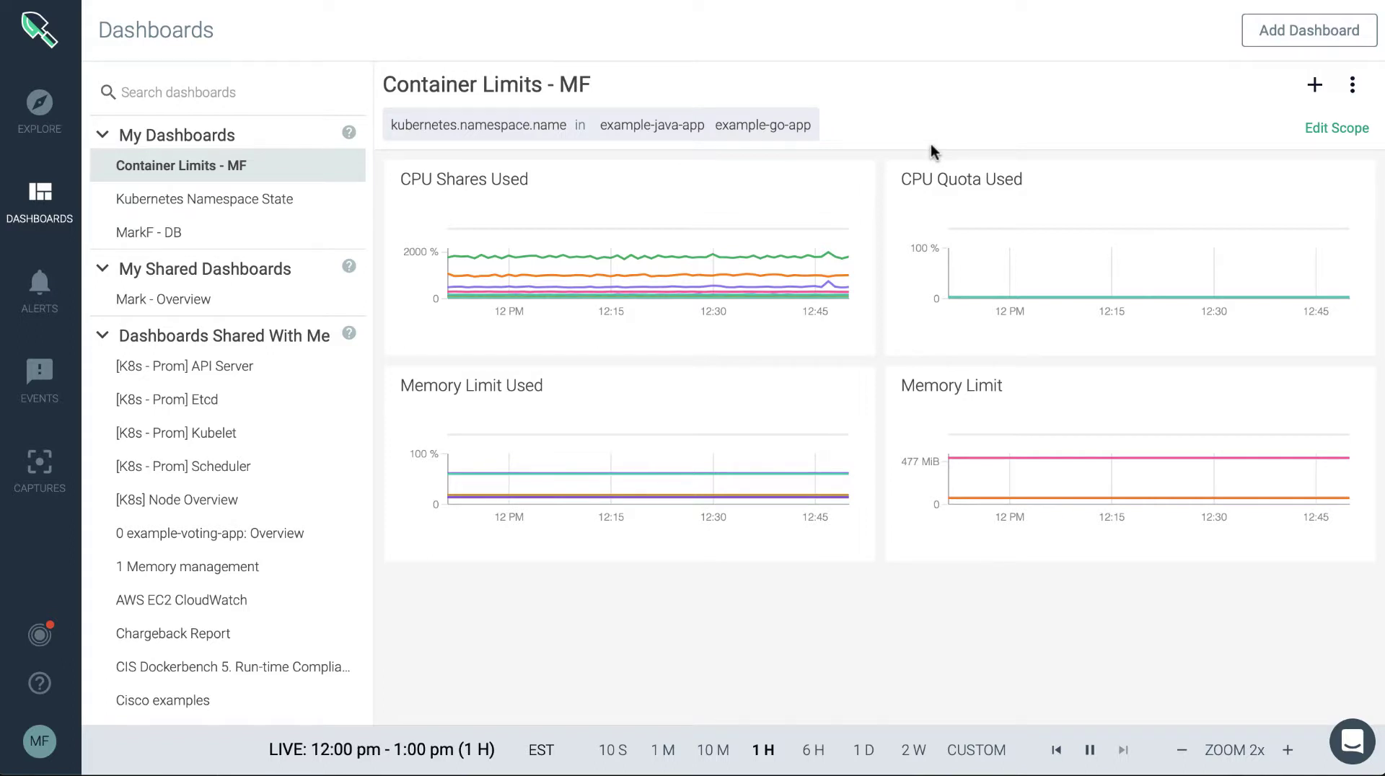
Switch the dashboard to the Large layout, then scroll and drag a panel
{"action": "left_click", "coordinate": [1351, 85]}
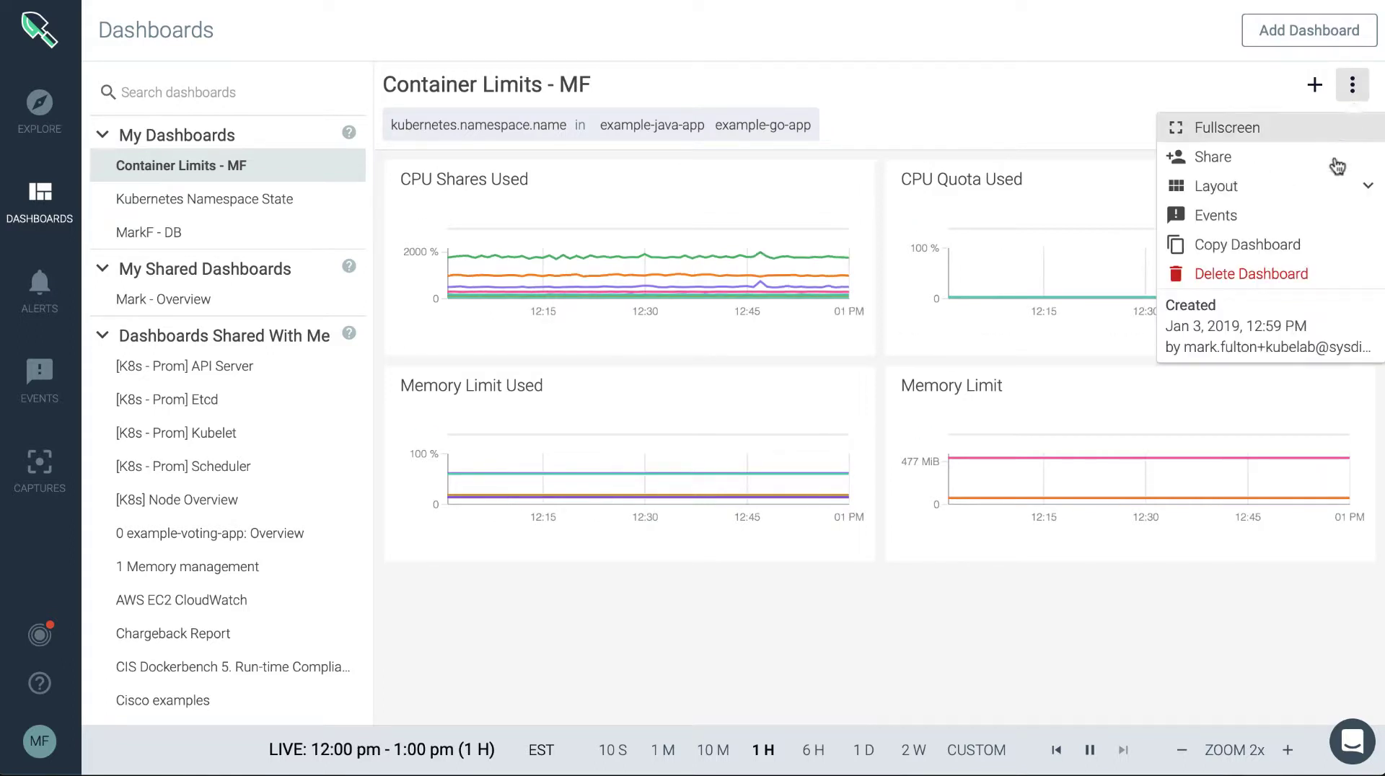
{"action": "left_click", "coordinate": [1216, 187]}
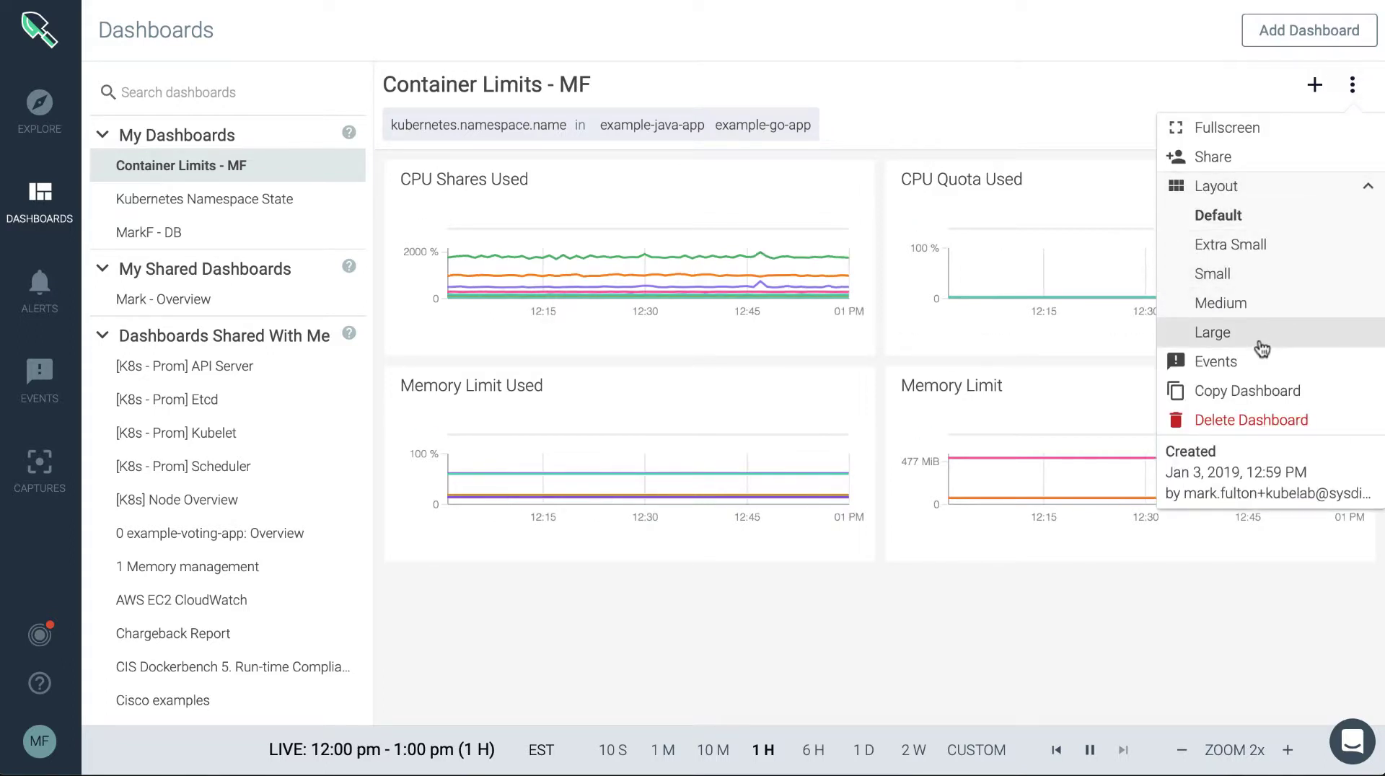
{"action": "left_click", "coordinate": [1212, 332]}
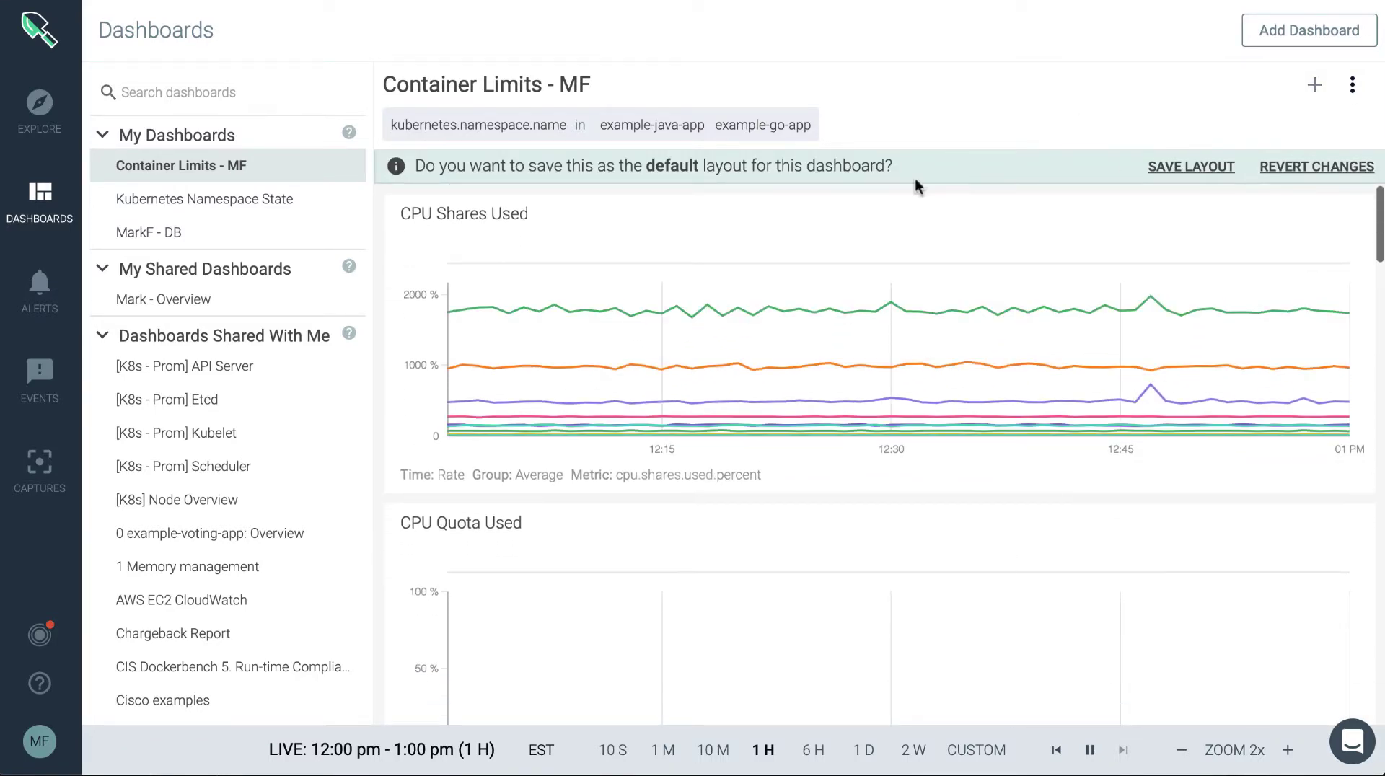
{"action": "mouse_move", "coordinate": [862, 199]}
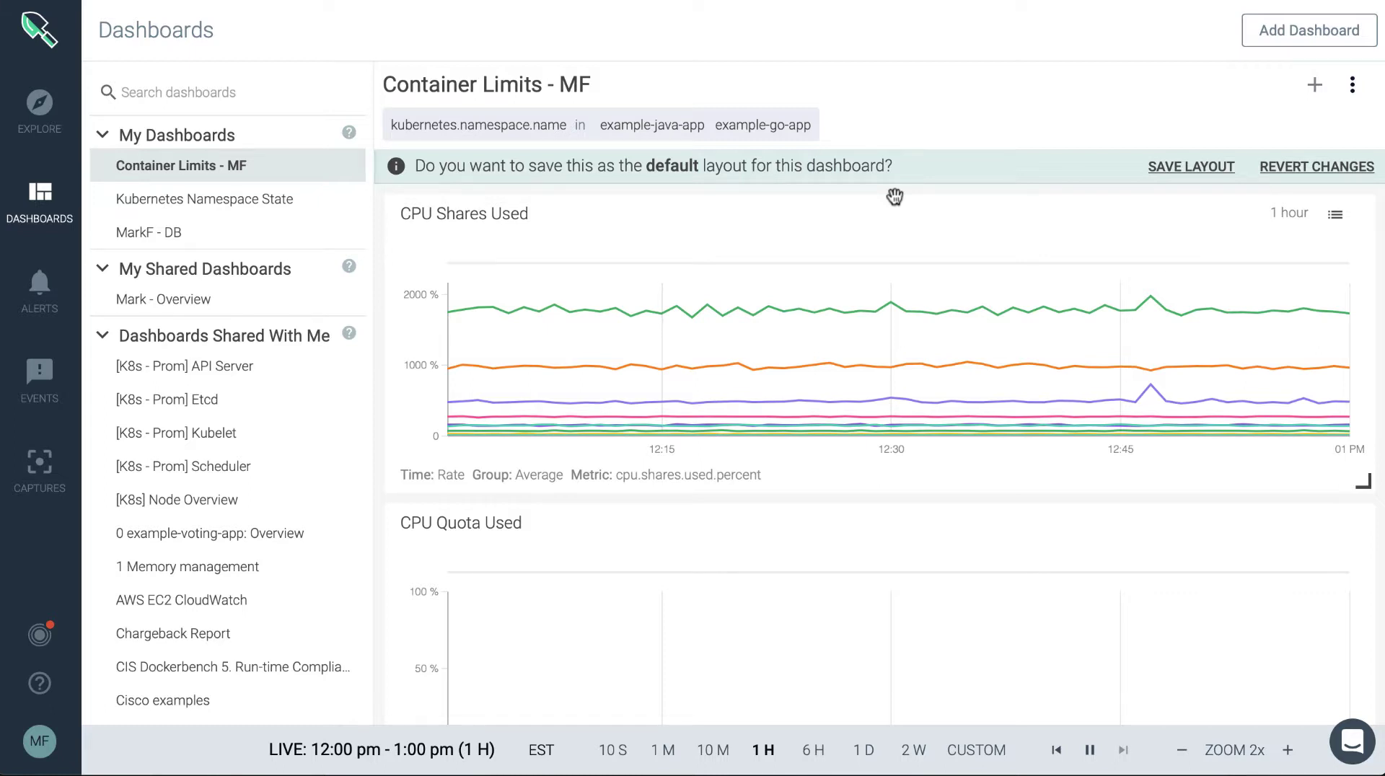
{"action": "scroll", "scroll_direction": "down", "scroll_amount": 3}
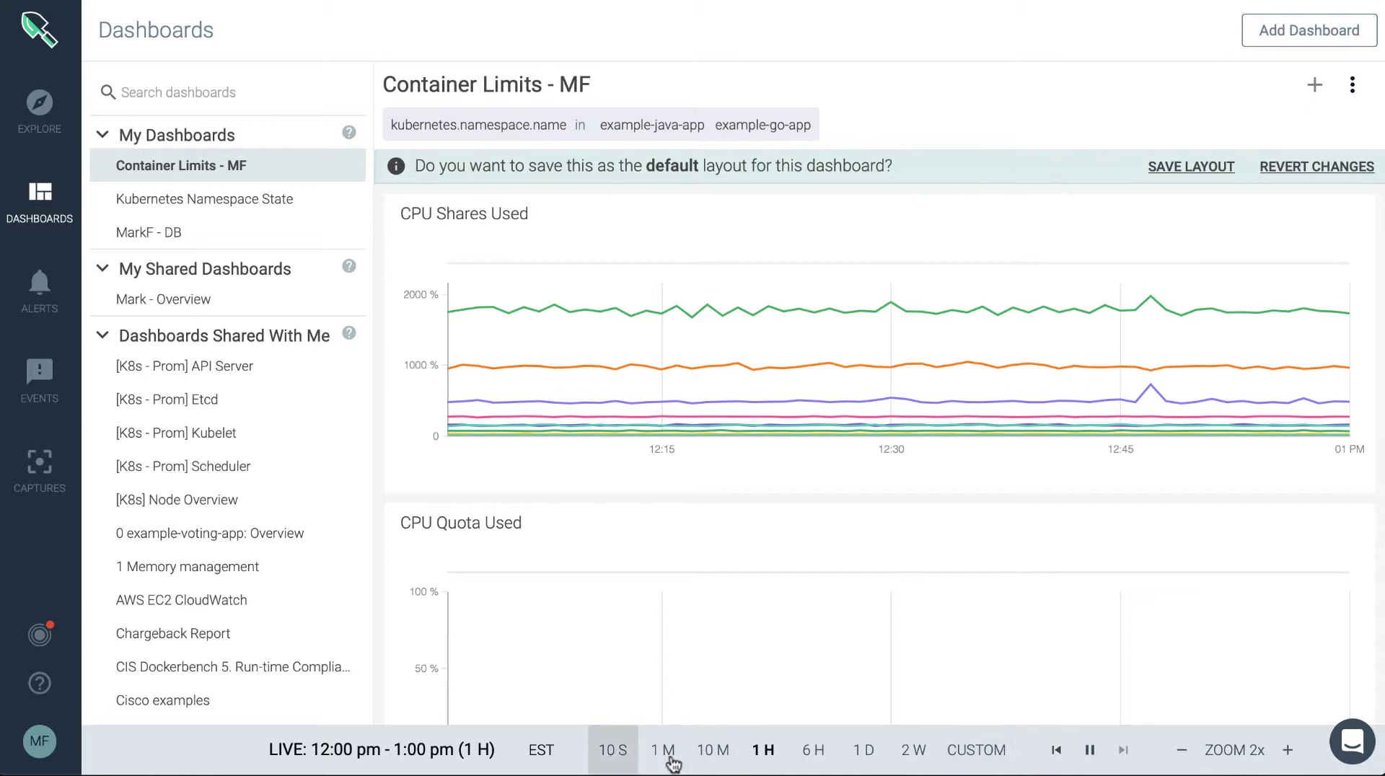
{"action": "mouse_move", "coordinate": [766, 750]}
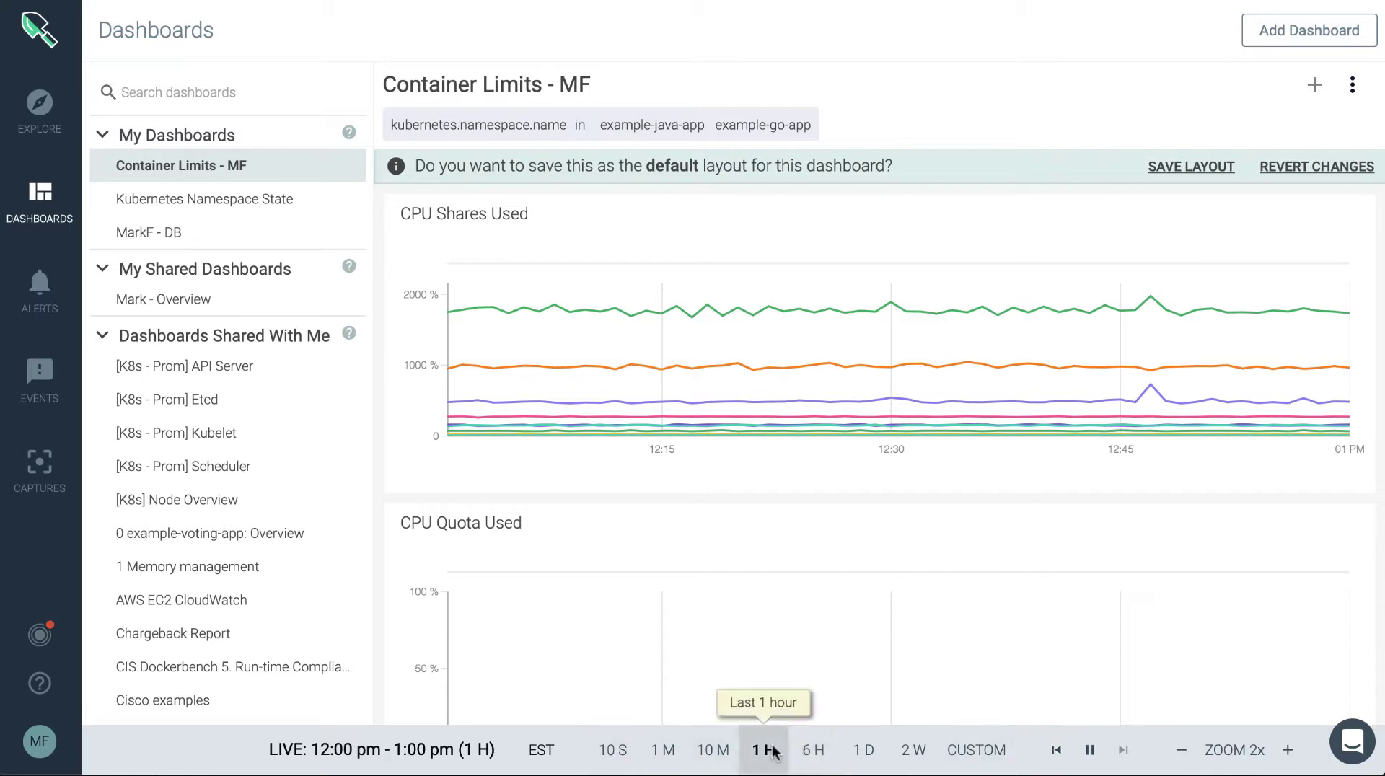
{"action": "mouse_move", "coordinate": [776, 753]}
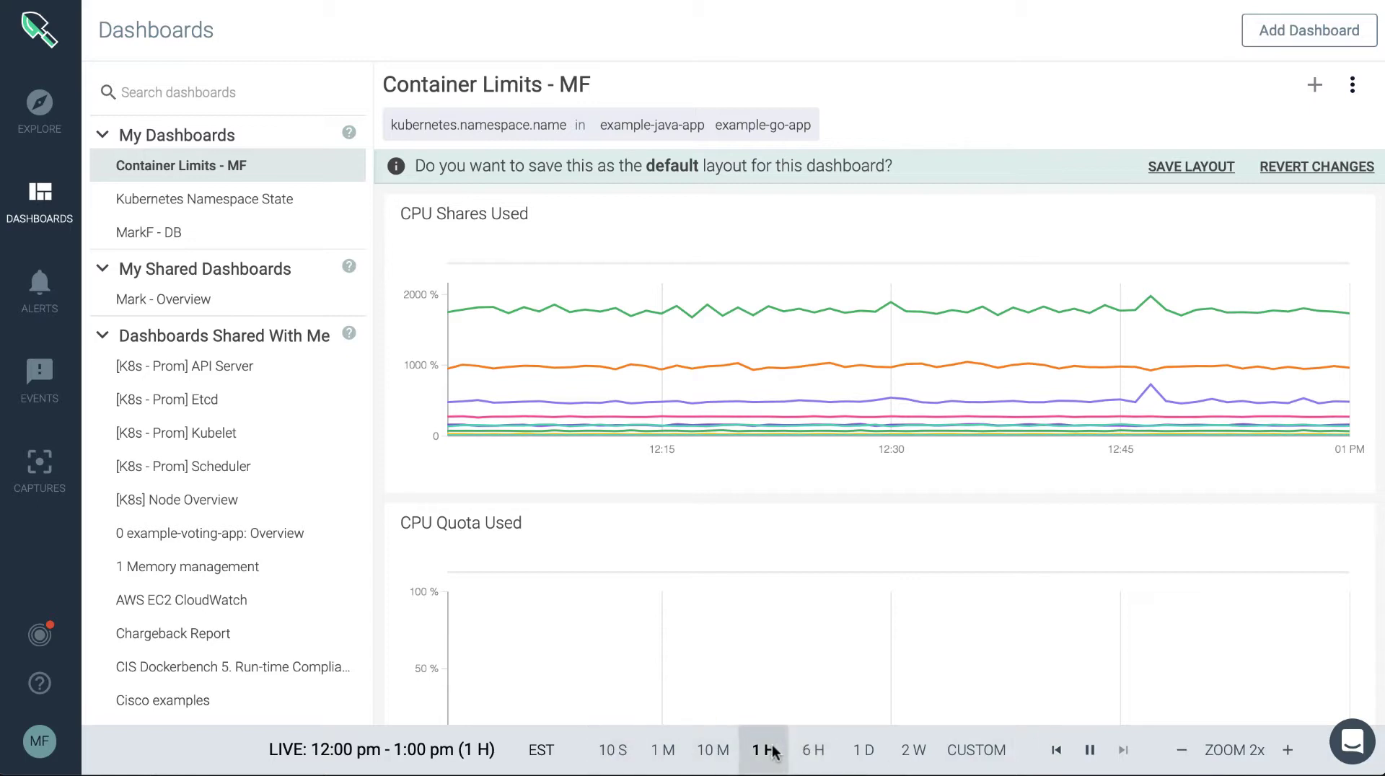
{"action": "mouse_move", "coordinate": [527, 263]}
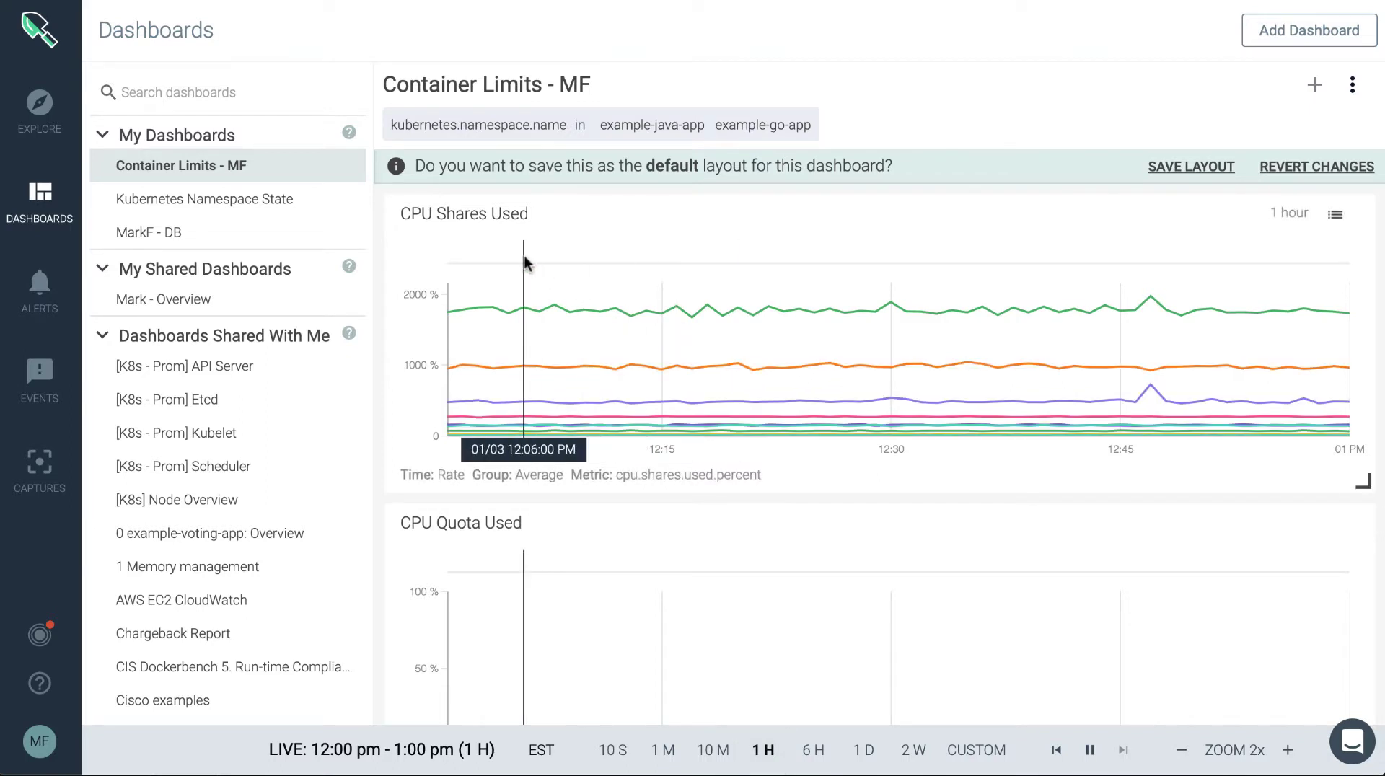
{"action": "left_click_drag", "start_coordinate": [417, 166], "coordinate": [890, 165]}
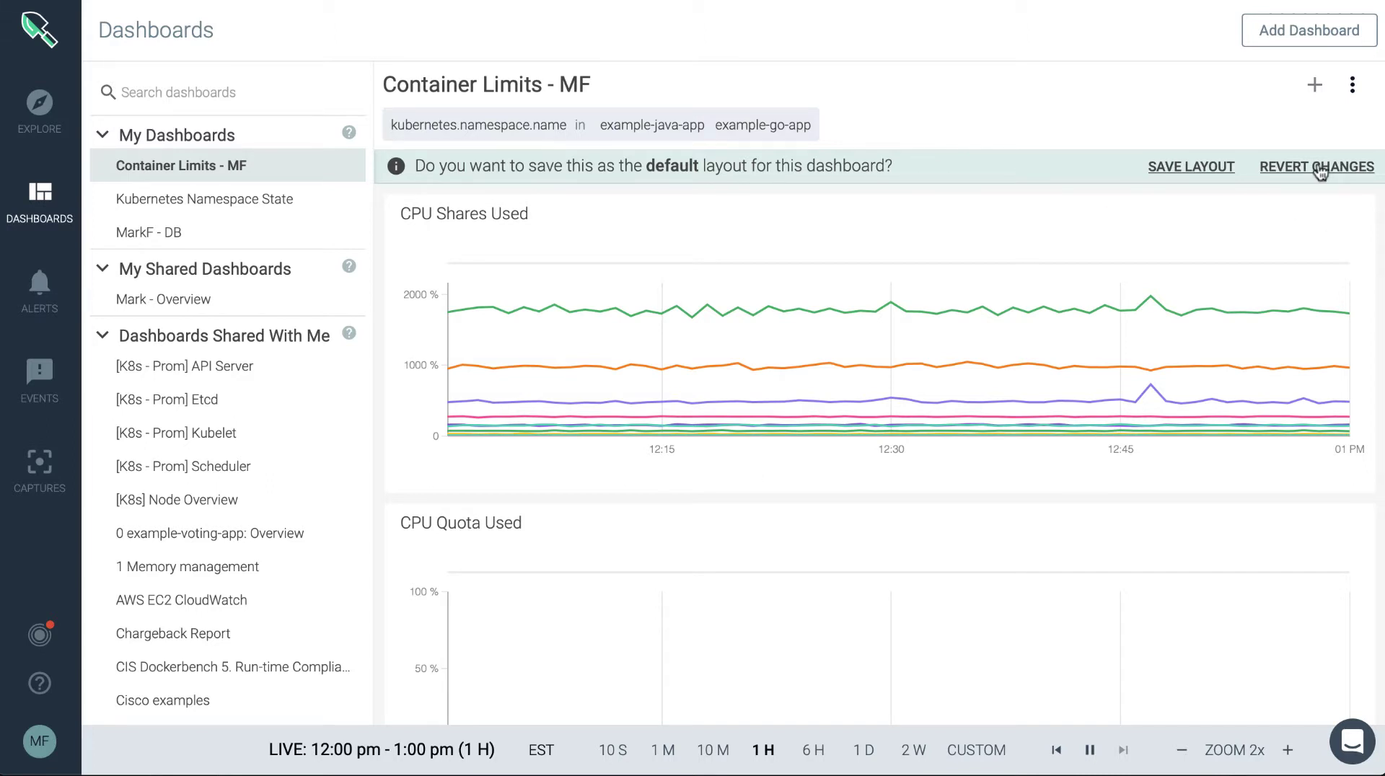
Revert the layout changes and scroll through the rearranged panels
{"action": "left_click", "coordinate": [1317, 167]}
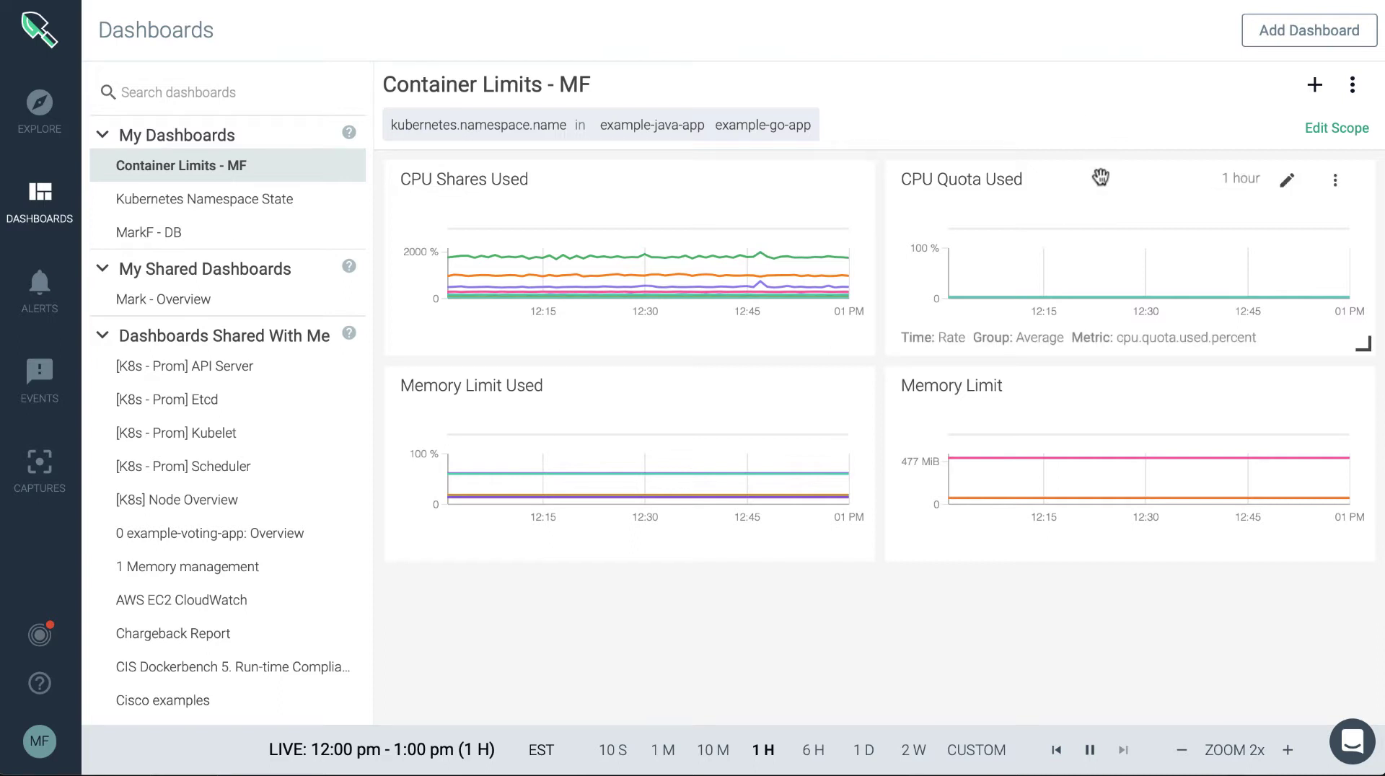
{"action": "mouse_move", "coordinate": [1121, 173]}
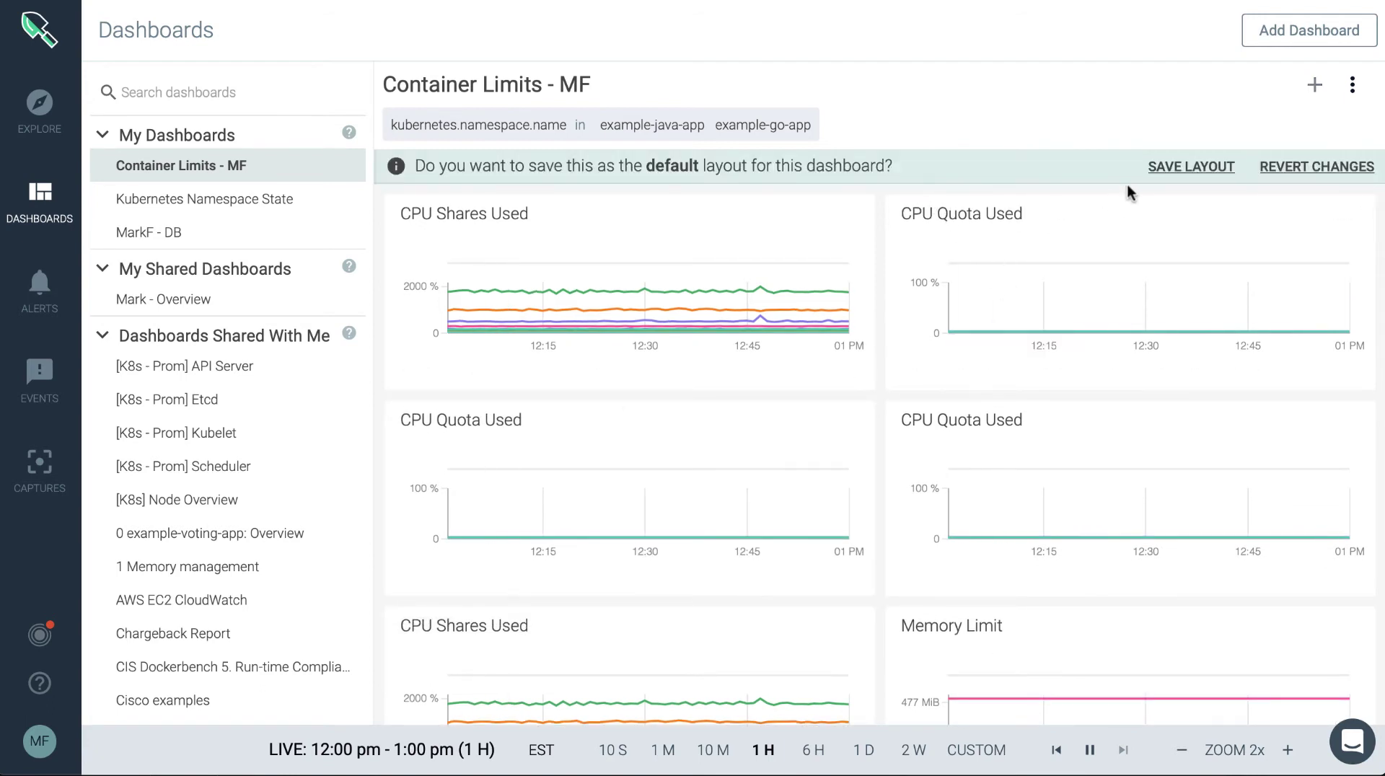
{"action": "mouse_move", "coordinate": [624, 413]}
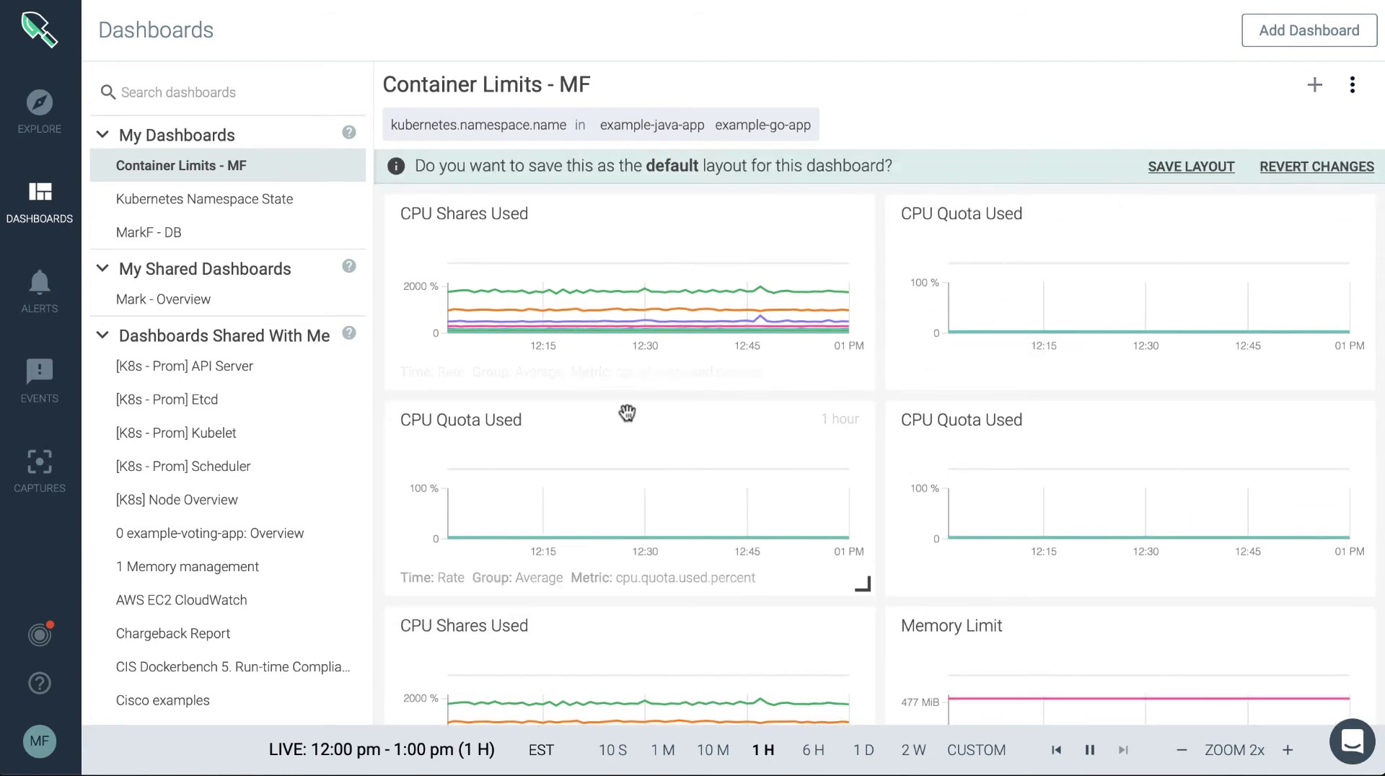
{"action": "scroll", "scroll_direction": "down", "scroll_amount": 3}
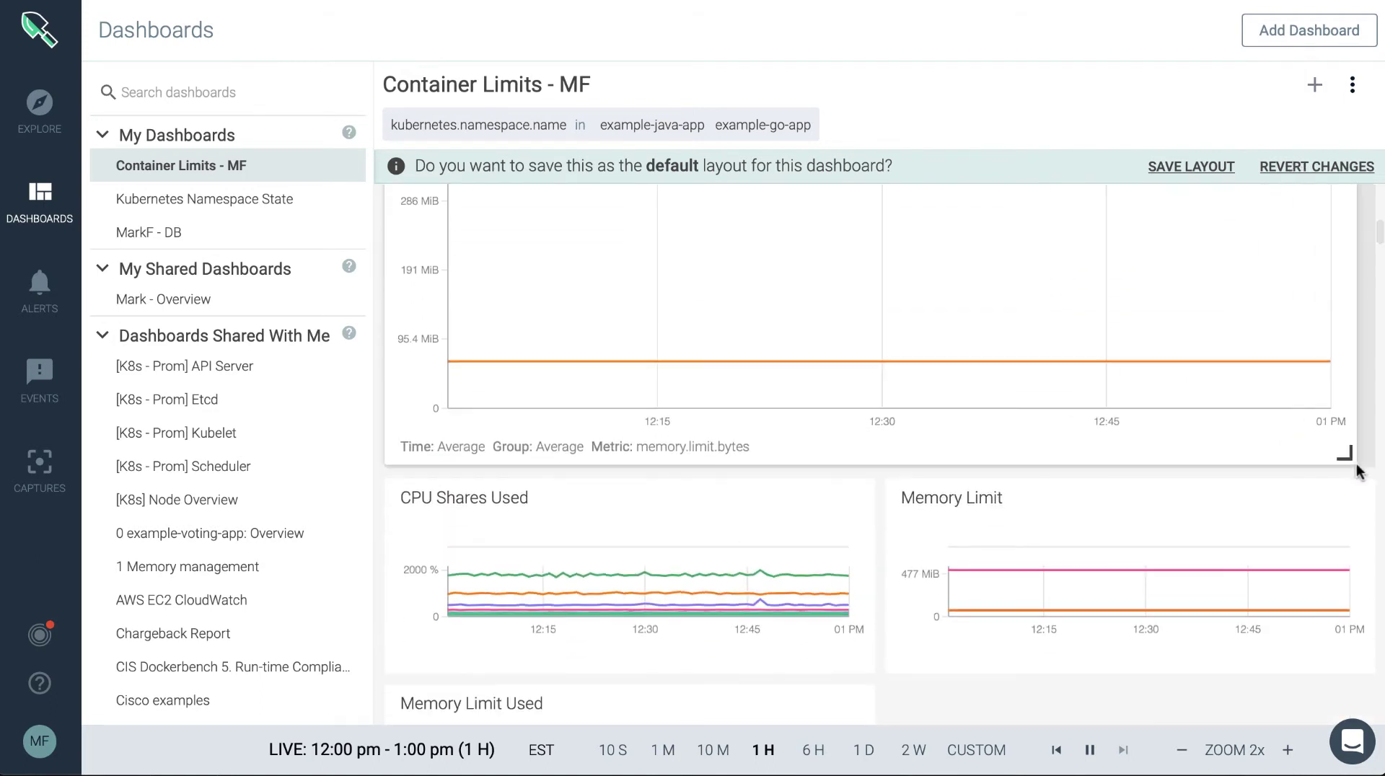
{"action": "scroll", "scroll_direction": "down", "scroll_amount": 3}
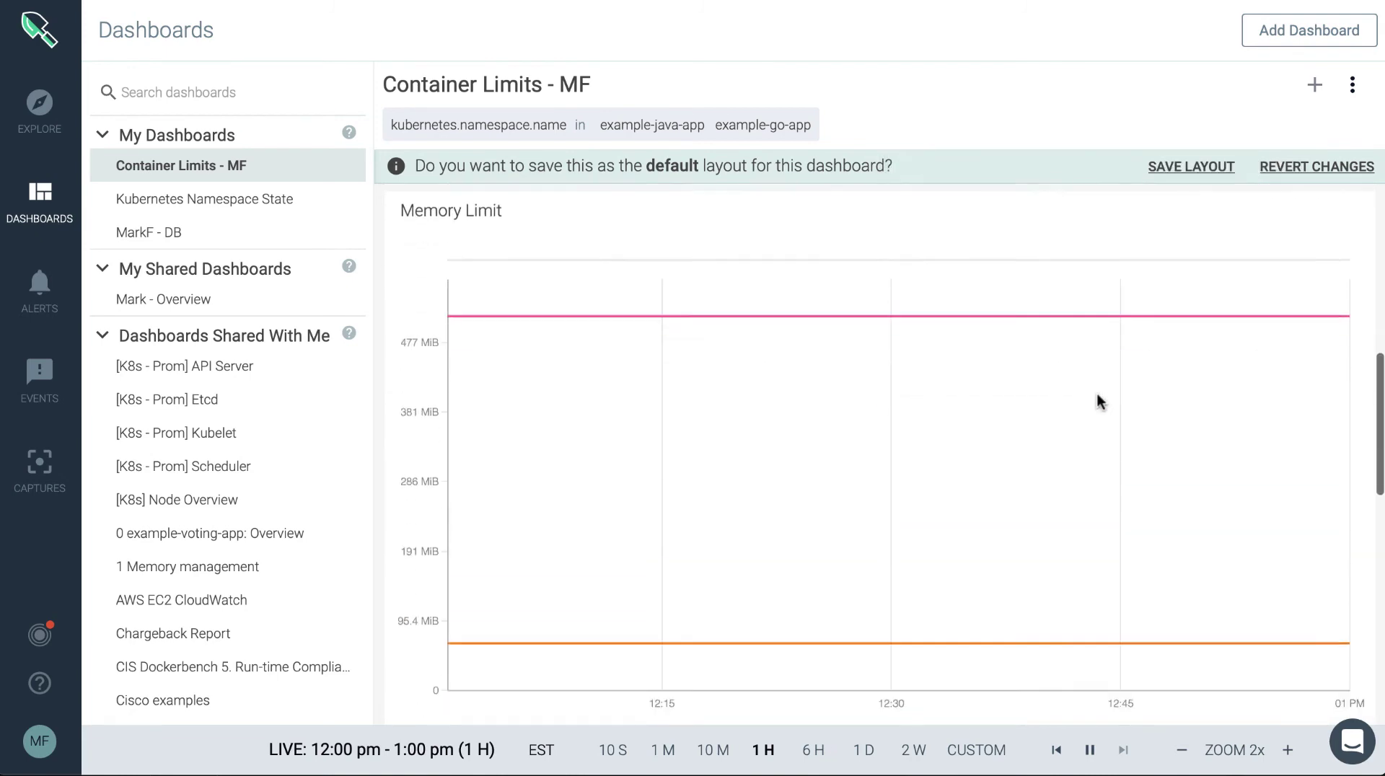